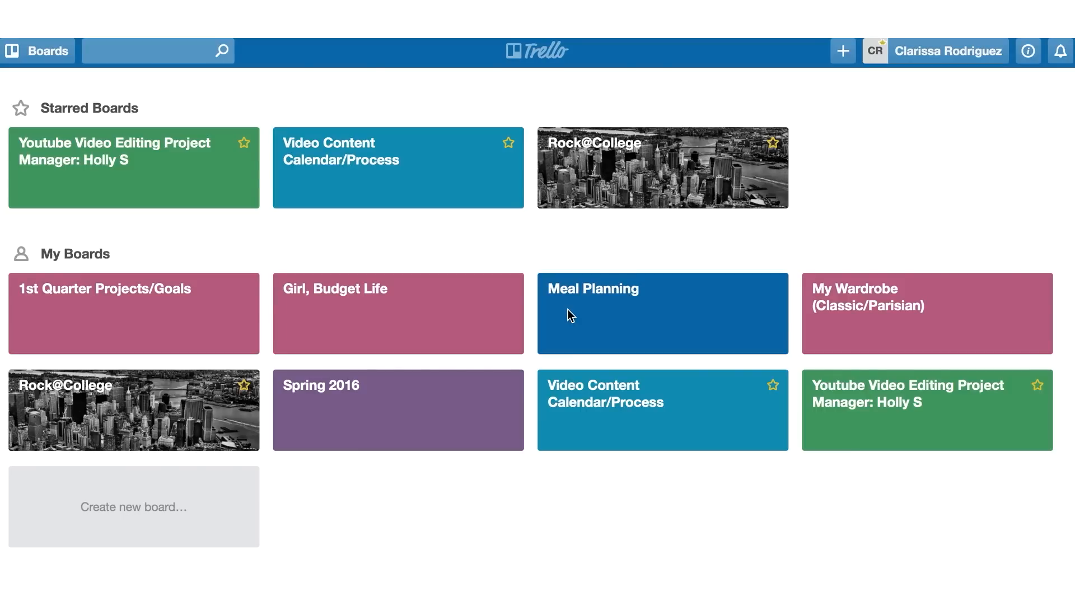
Browse the boards and go into the College Success Hub board
{"action": "scroll", "scroll_direction": "down", "scroll_amount": 3}
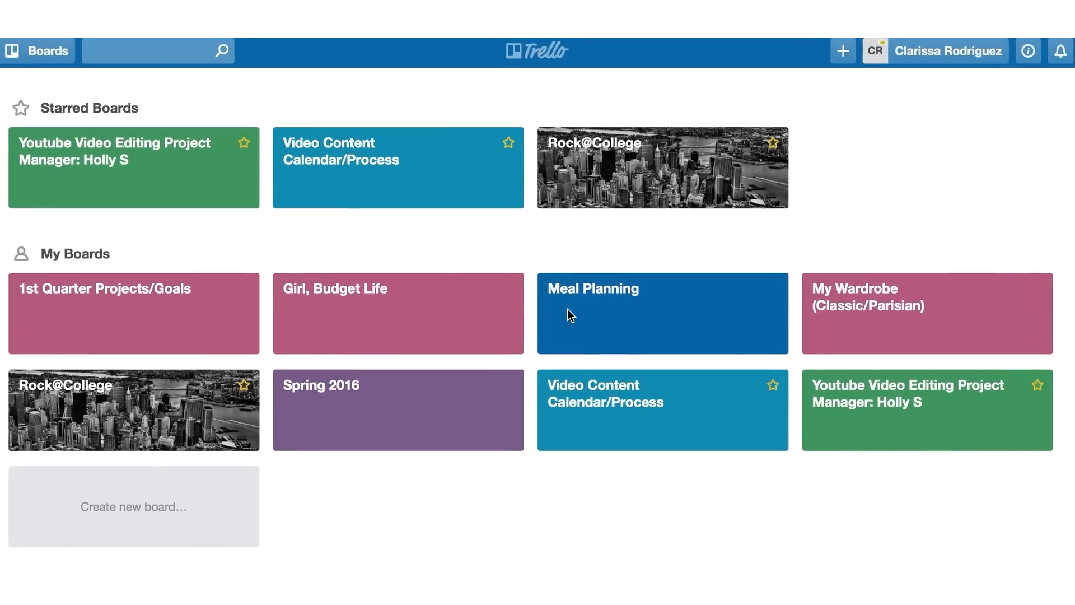
{"action": "scroll", "scroll_direction": "down", "scroll_amount": 3}
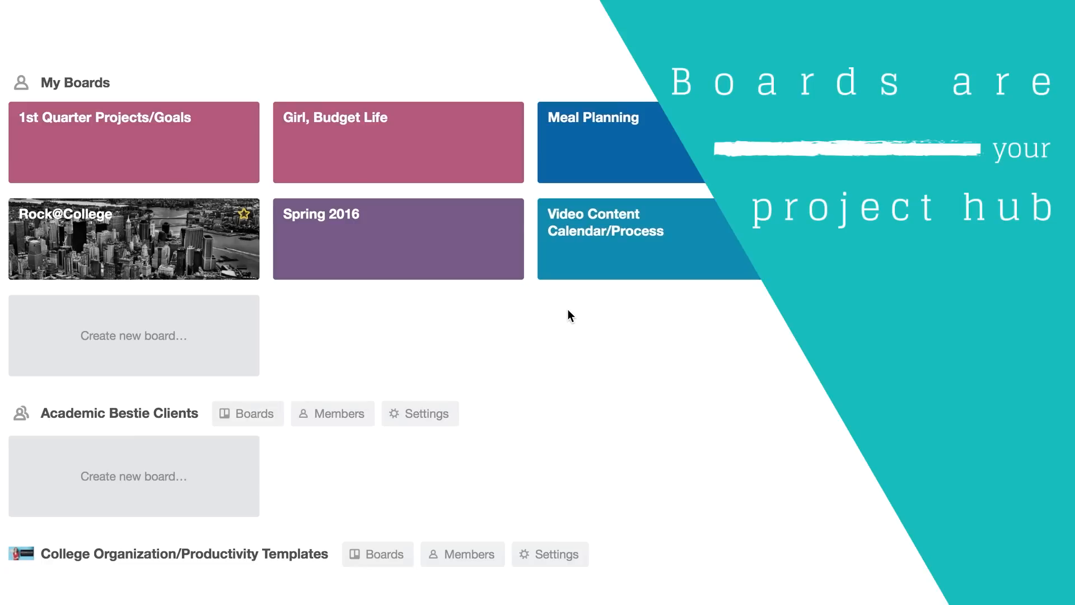
{"action": "scroll", "scroll_direction": "down", "scroll_amount": 3}
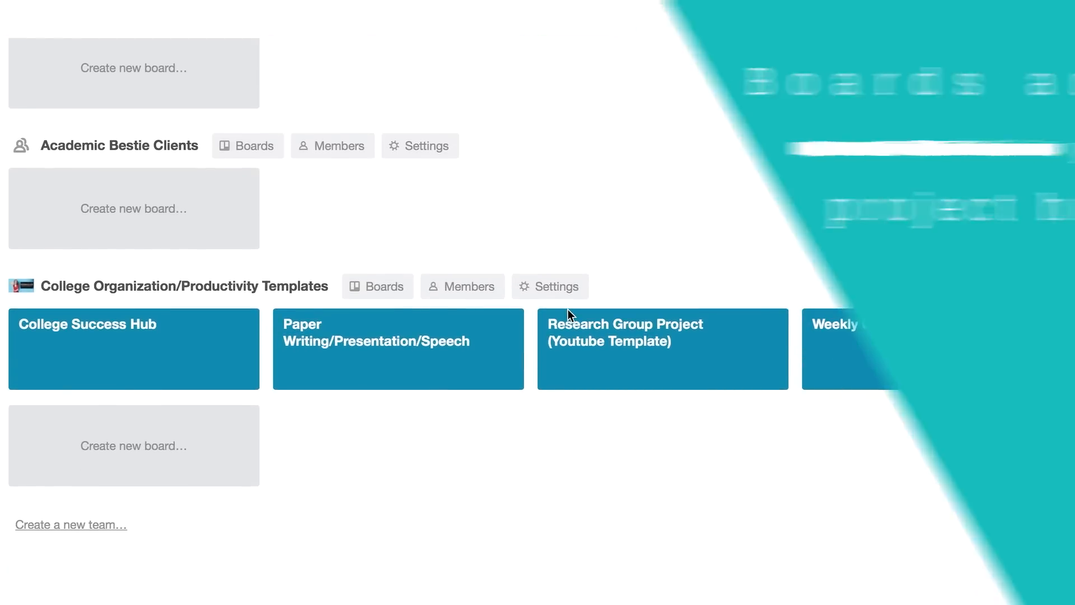
{"action": "scroll", "scroll_direction": "up", "scroll_amount": 3}
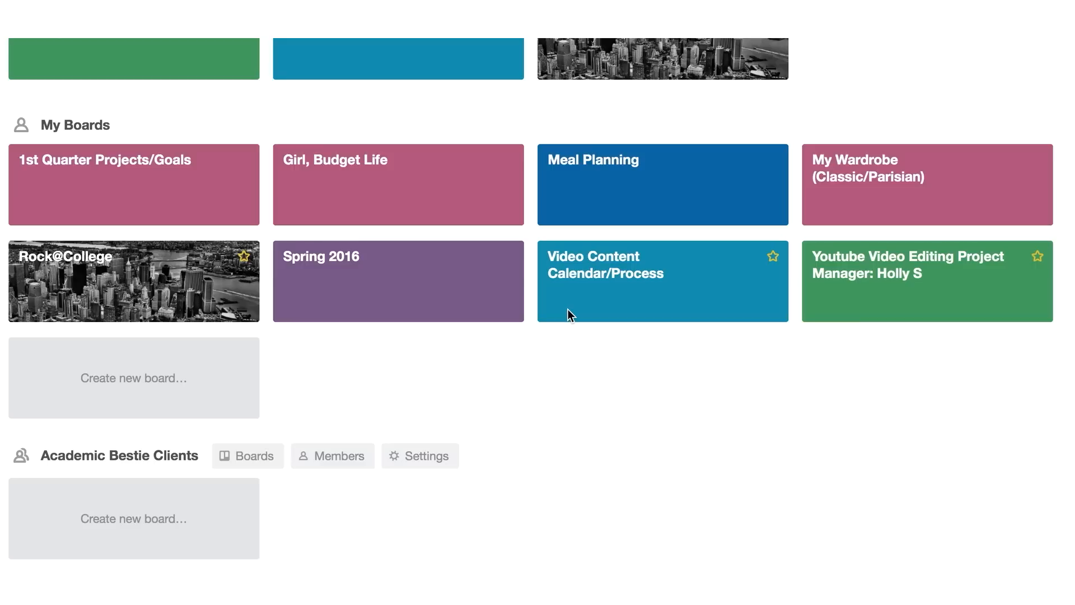
{"action": "mouse_move", "coordinate": [491, 309]}
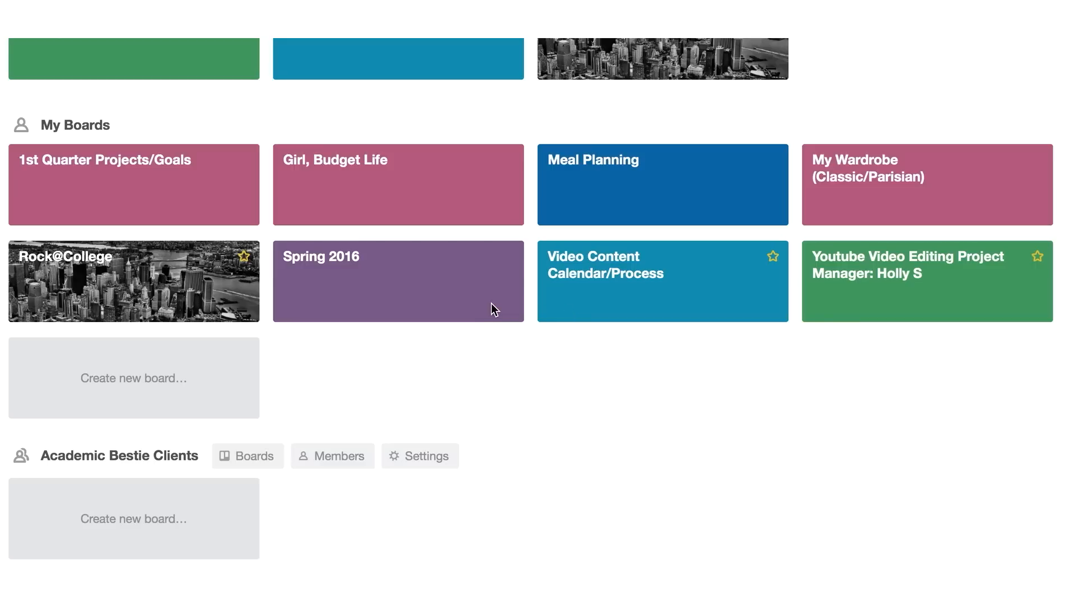
{"action": "scroll", "scroll_direction": "down", "scroll_amount": 3}
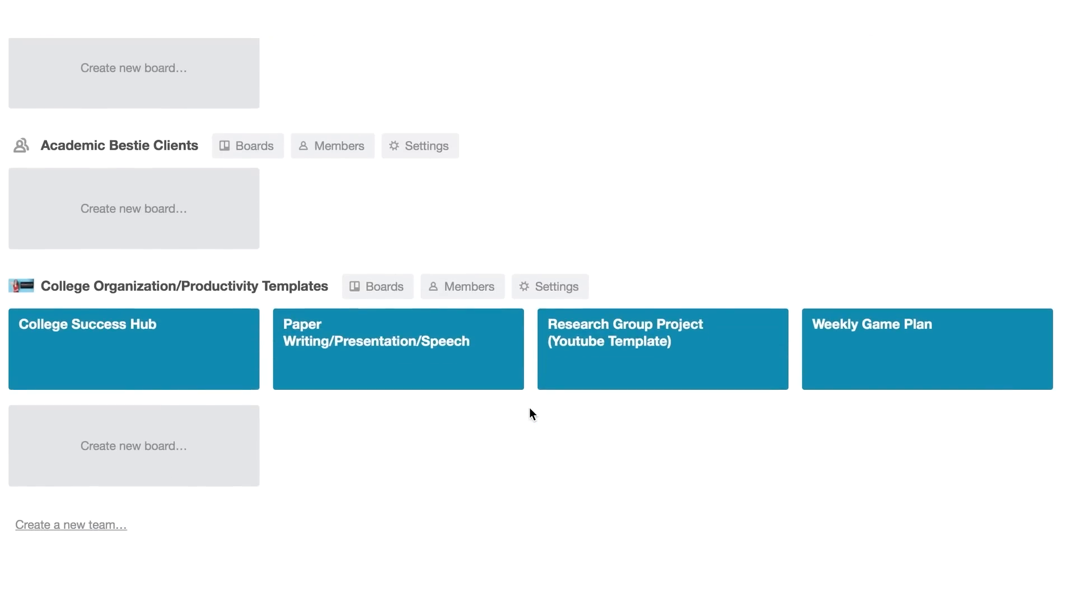
{"action": "mouse_move", "coordinate": [138, 349]}
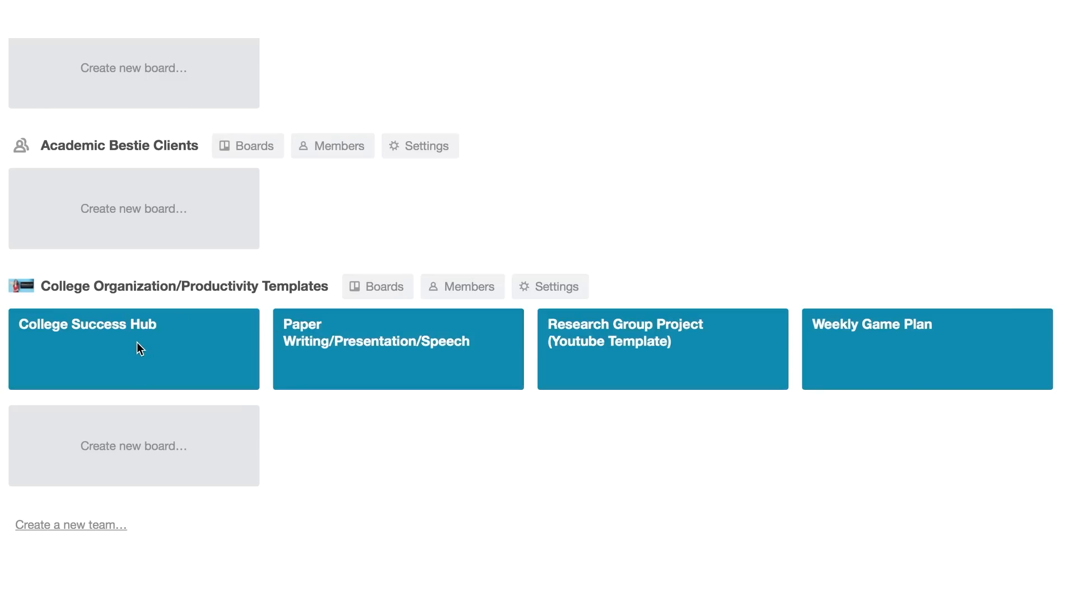
{"action": "mouse_move", "coordinate": [376, 347]}
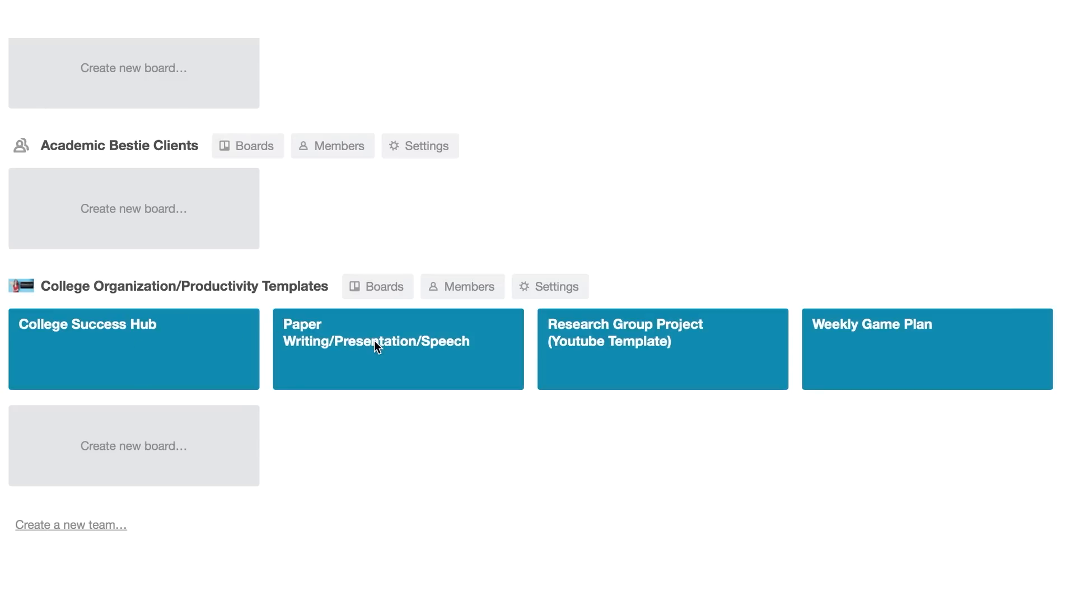
{"action": "mouse_move", "coordinate": [624, 340]}
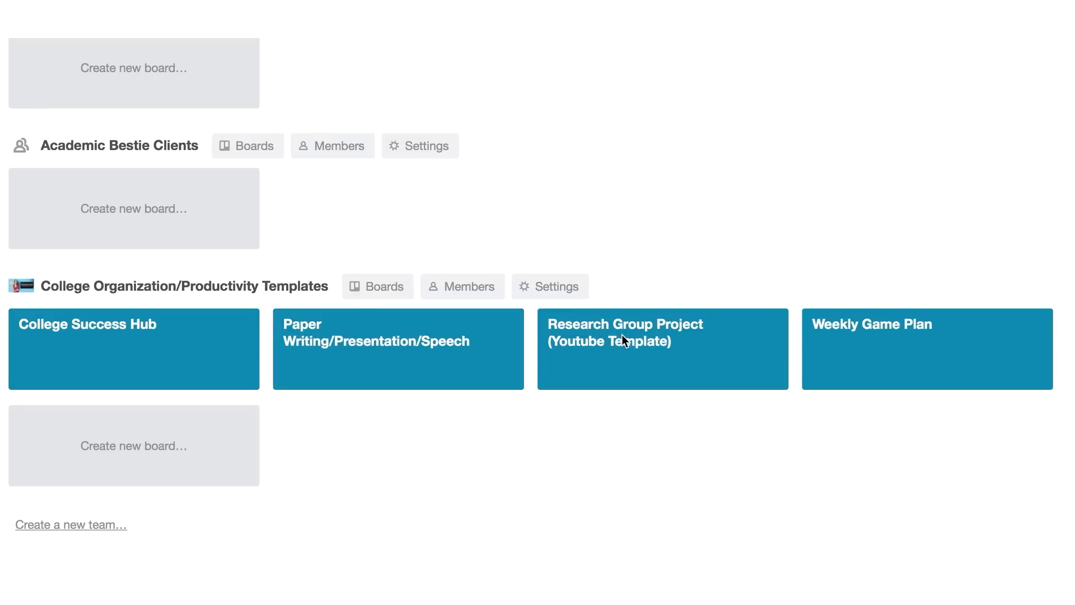
{"action": "mouse_move", "coordinate": [979, 385]}
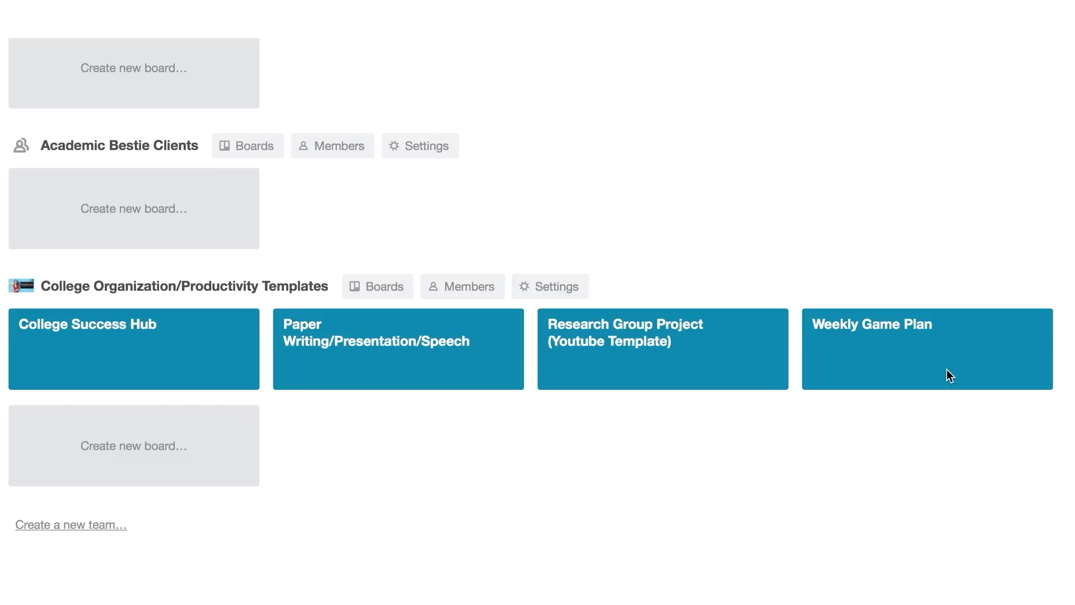
{"action": "mouse_move", "coordinate": [468, 222]}
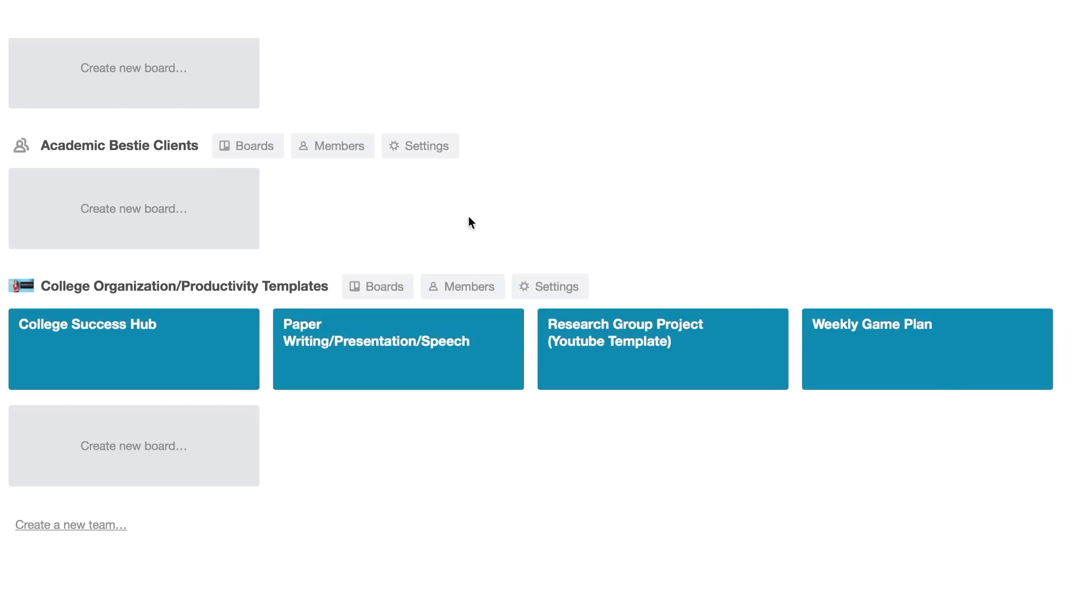
{"action": "mouse_move", "coordinate": [134, 347]}
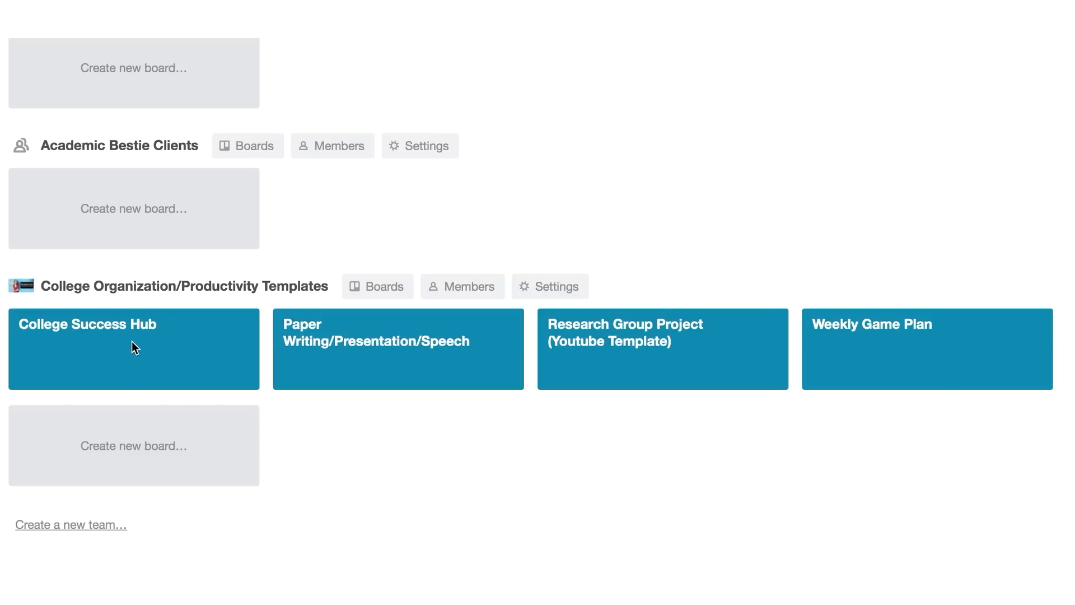
{"action": "left_click", "coordinate": [133, 348]}
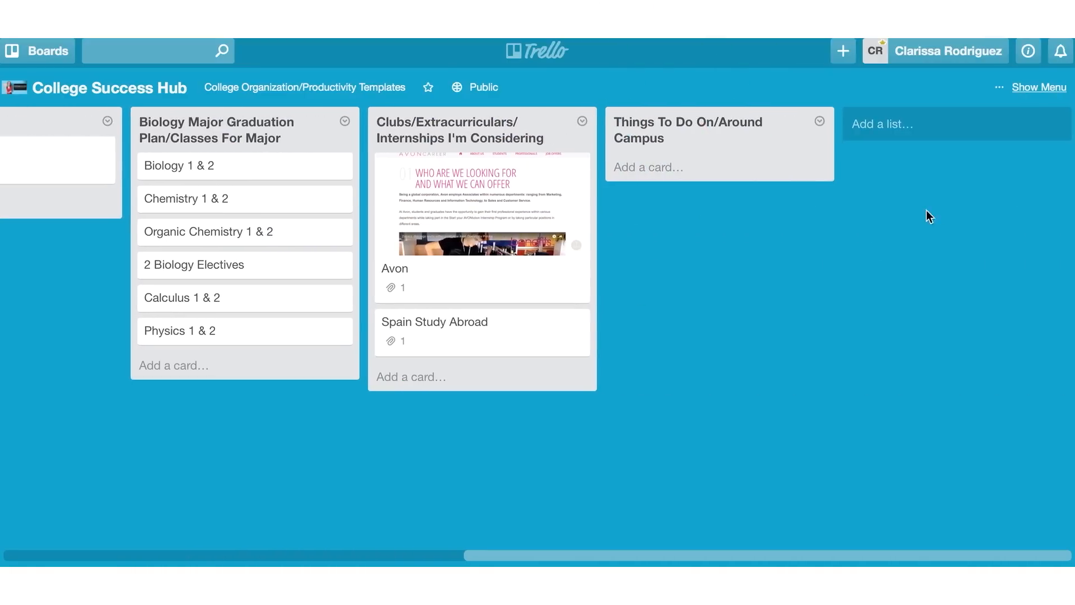
Create a new list named 'Books I need to purchase' on the board
{"action": "left_click", "coordinate": [954, 124]}
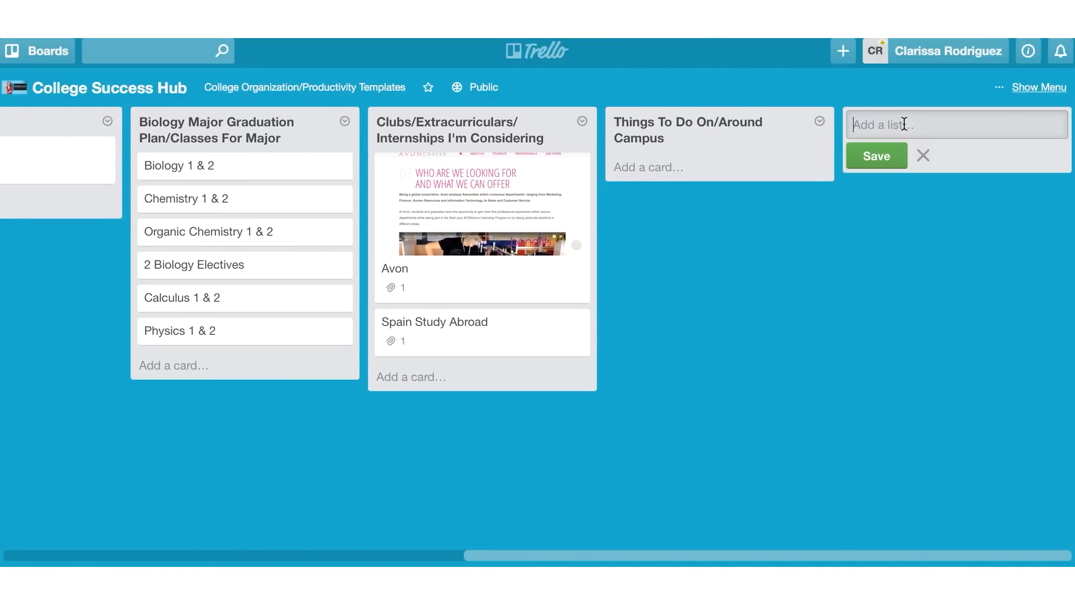
{"action": "type", "text": "Books I need to p"}
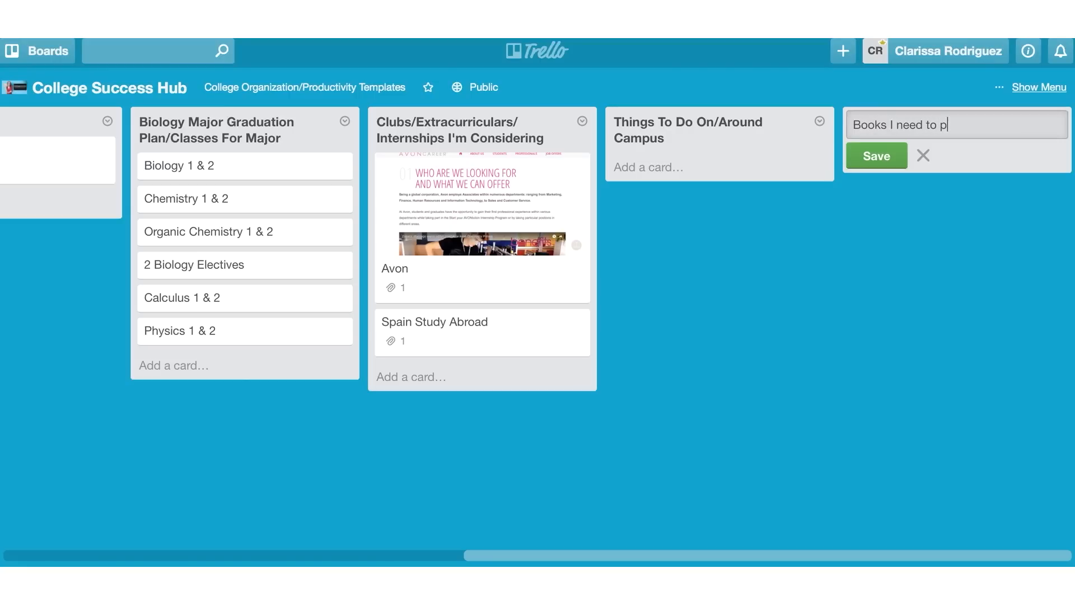
{"action": "type", "text": "urchase"}
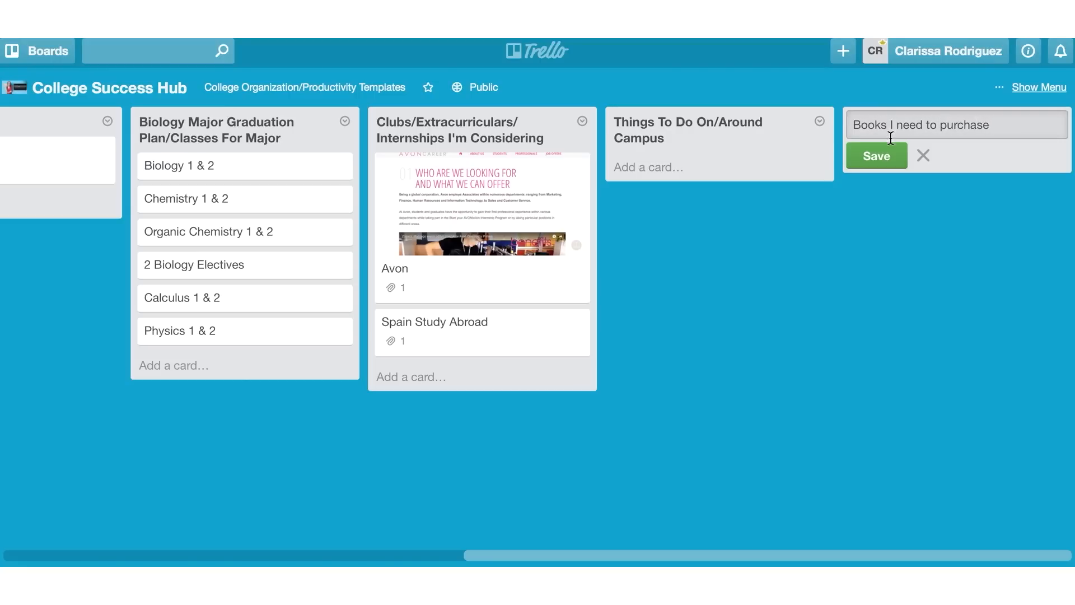
{"action": "left_click", "coordinate": [876, 156]}
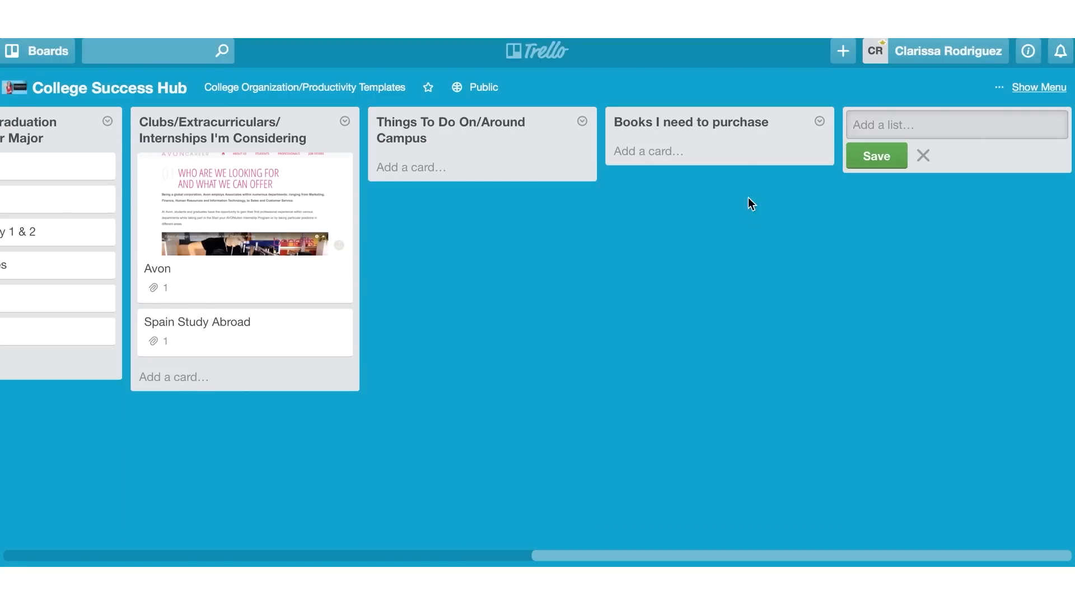
{"action": "mouse_move", "coordinate": [750, 212]}
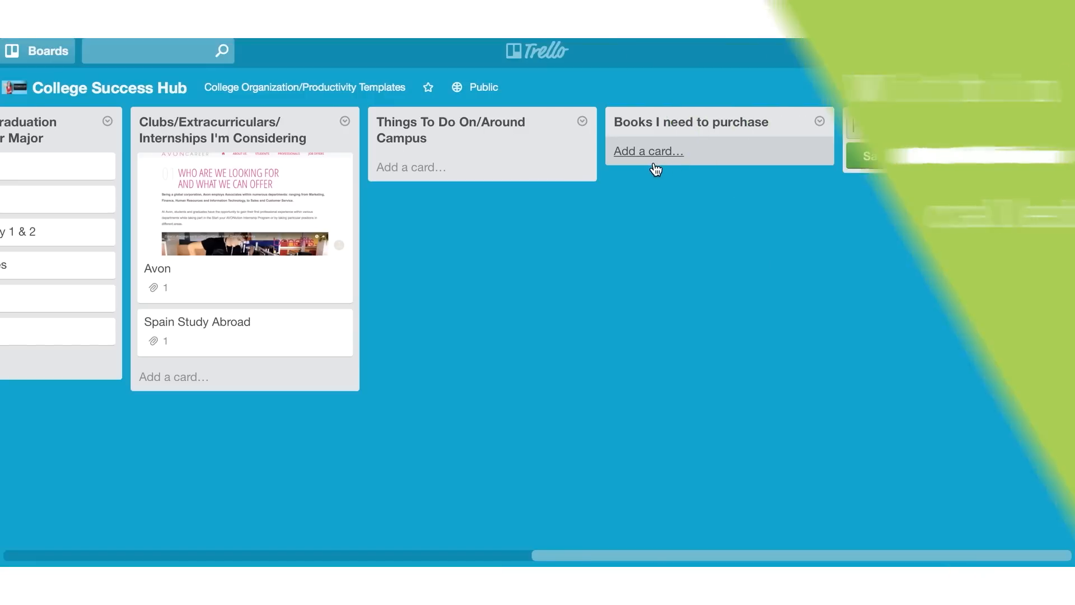
Add a card named 'English books' to the Books I need to purchase list
{"action": "left_click", "coordinate": [648, 151]}
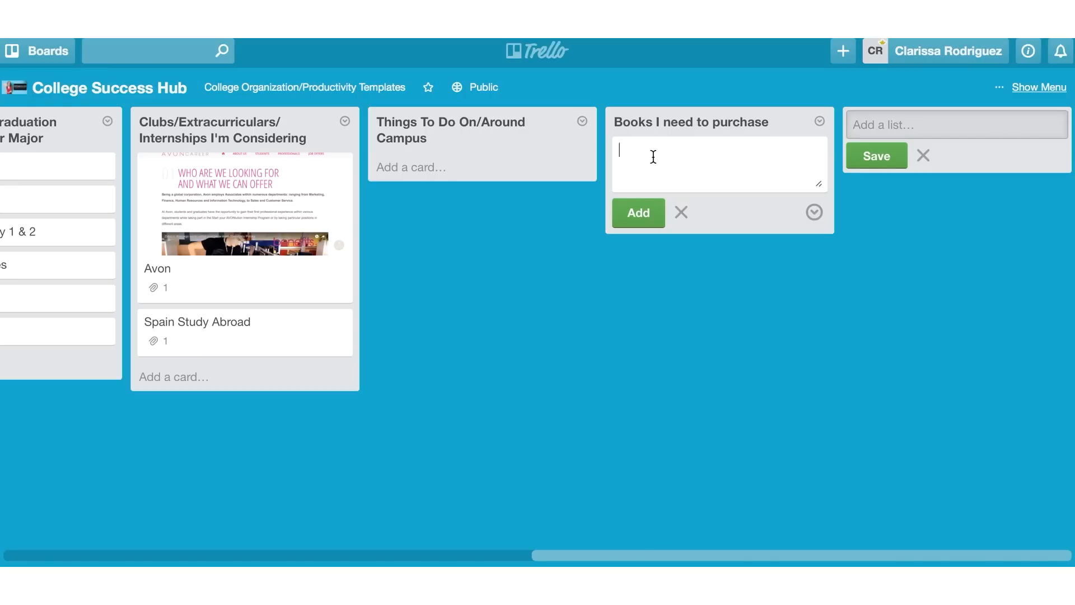
{"action": "type", "text": "English books"}
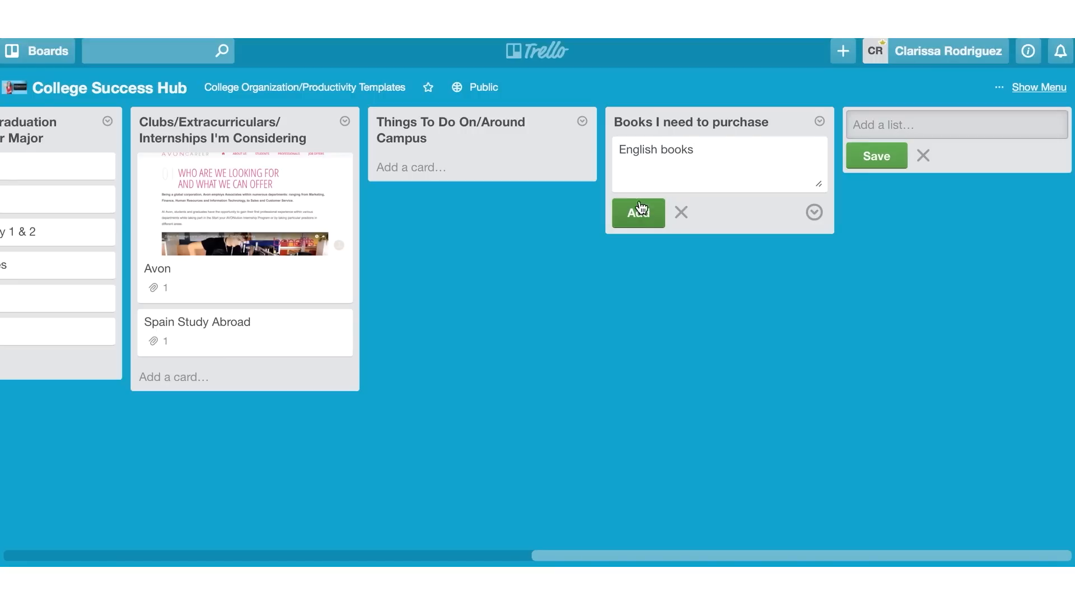
{"action": "left_click", "coordinate": [638, 213]}
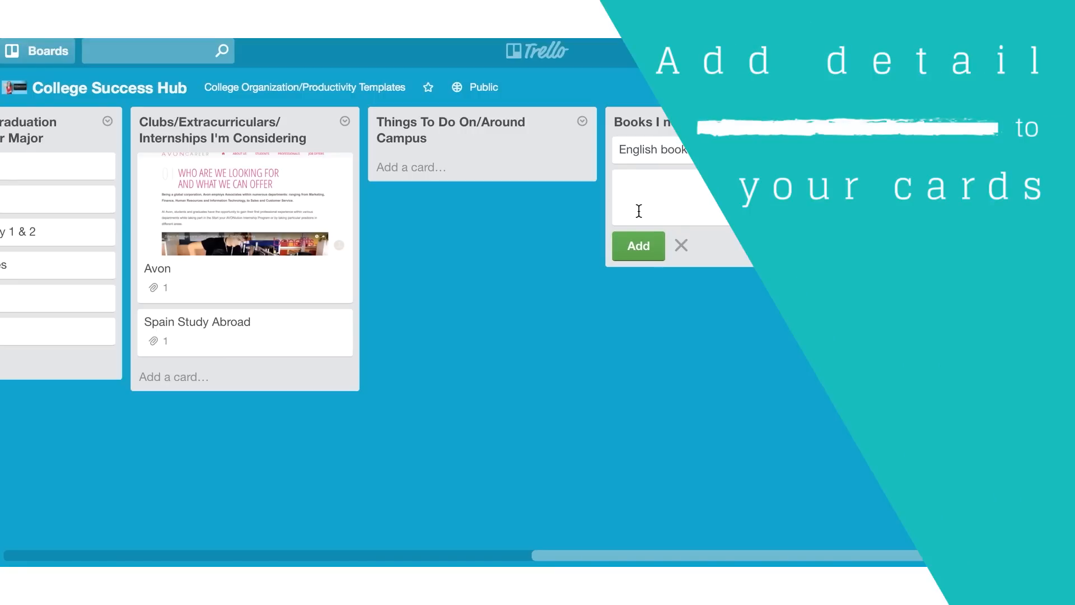
Describe the English books card as 'English books for the Spring Semester'
{"action": "left_click", "coordinate": [638, 245]}
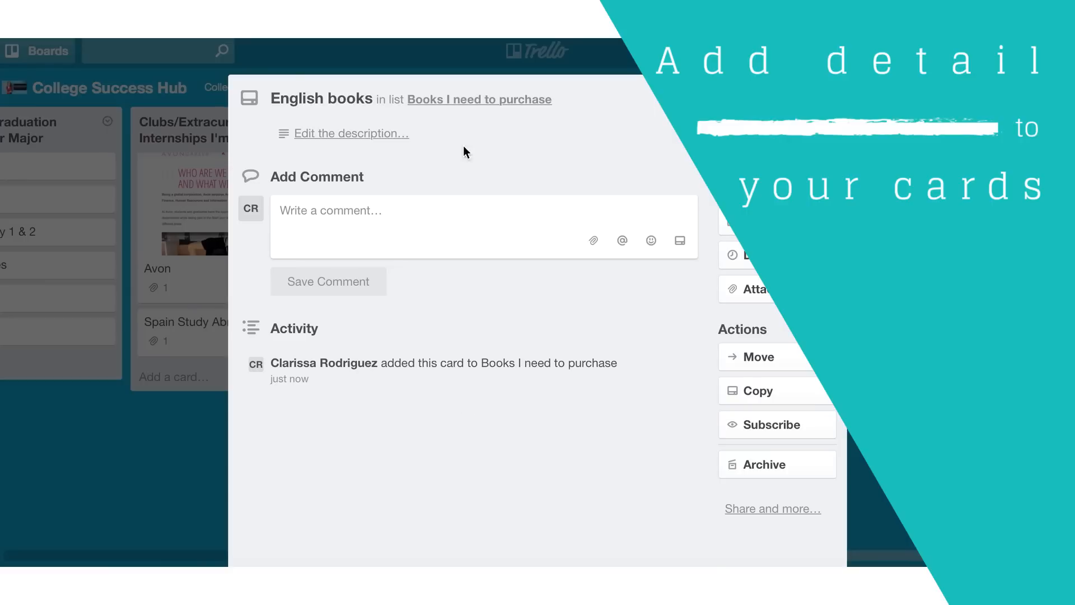
{"action": "mouse_move", "coordinate": [380, 145]}
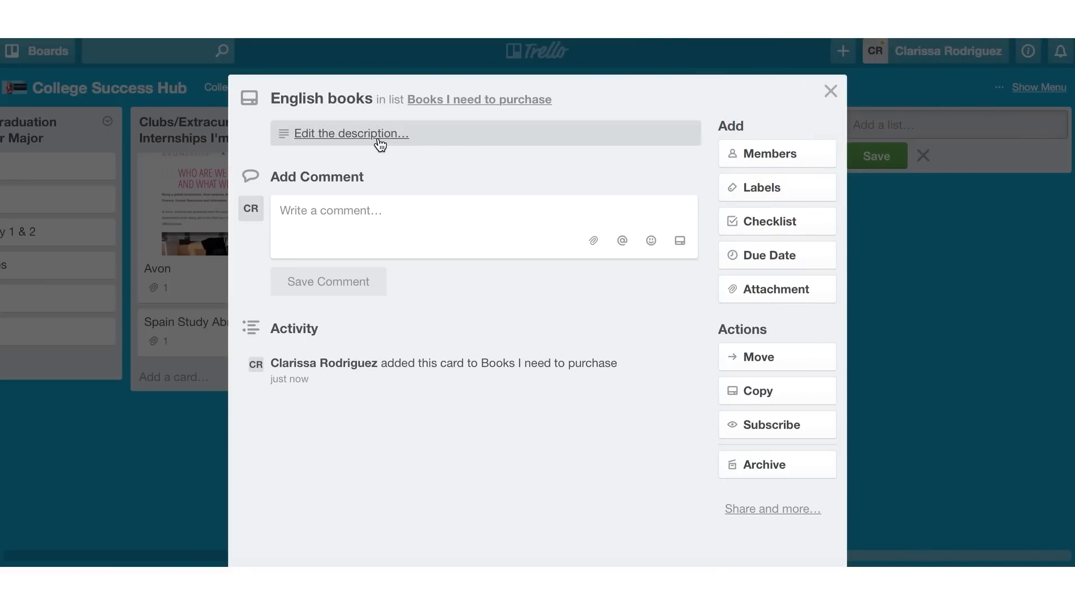
{"action": "left_click", "coordinate": [351, 133]}
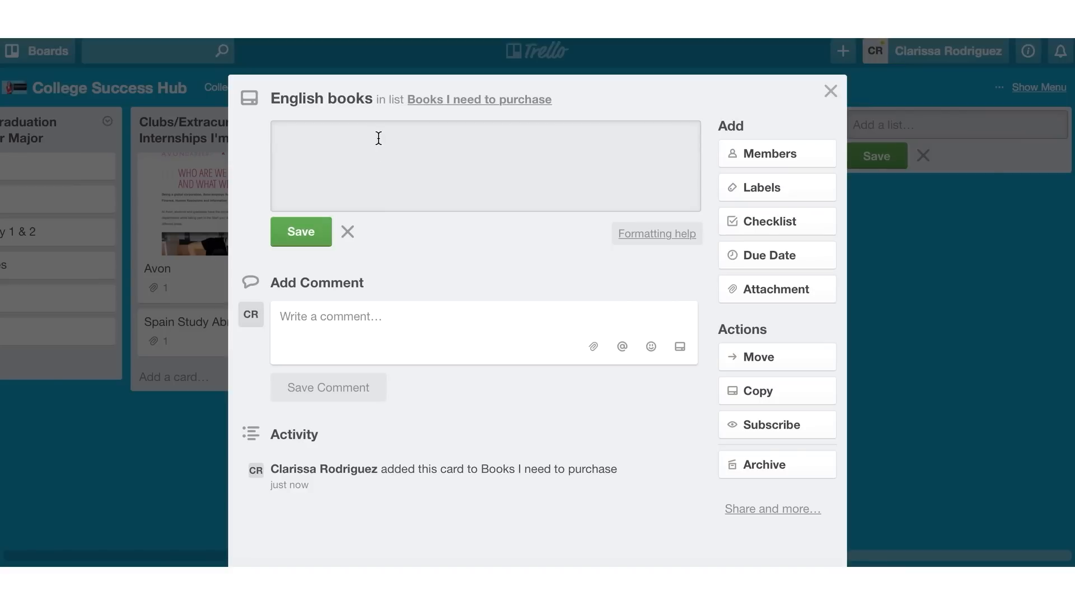
{"action": "type", "text": "English books for th"}
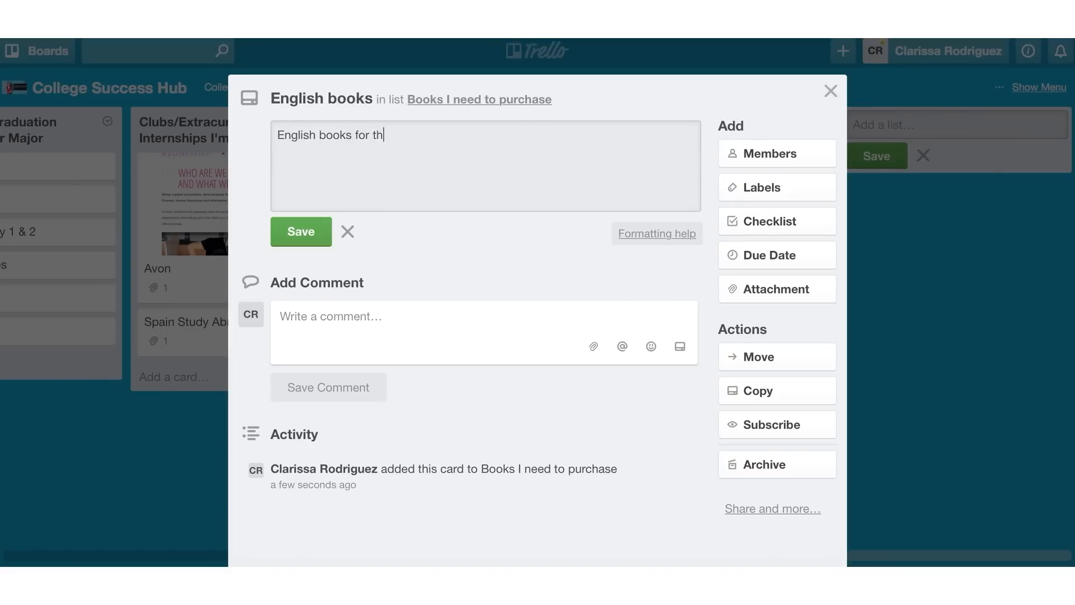
{"action": "type", "text": "e Sping Semester"}
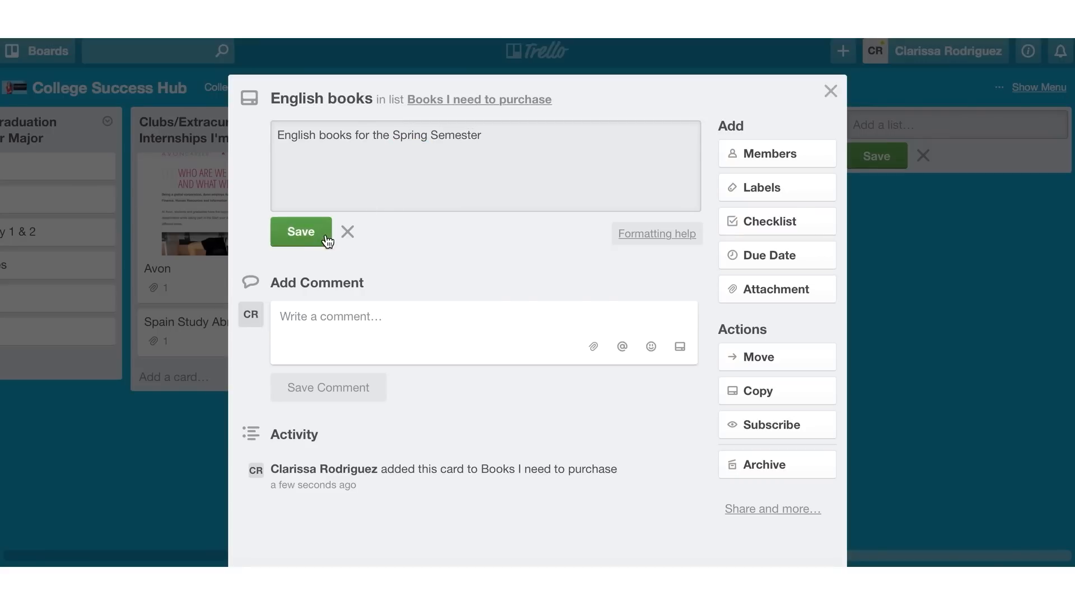
{"action": "left_click", "coordinate": [302, 232]}
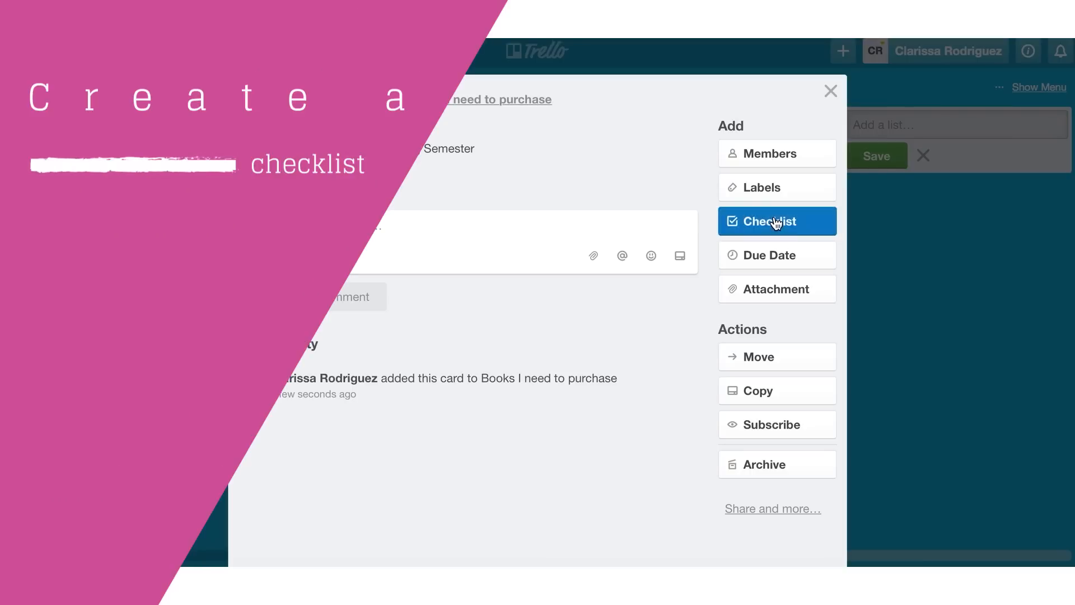
Create a checklist named 'Title of books' on the English books card
{"action": "left_click", "coordinate": [777, 220]}
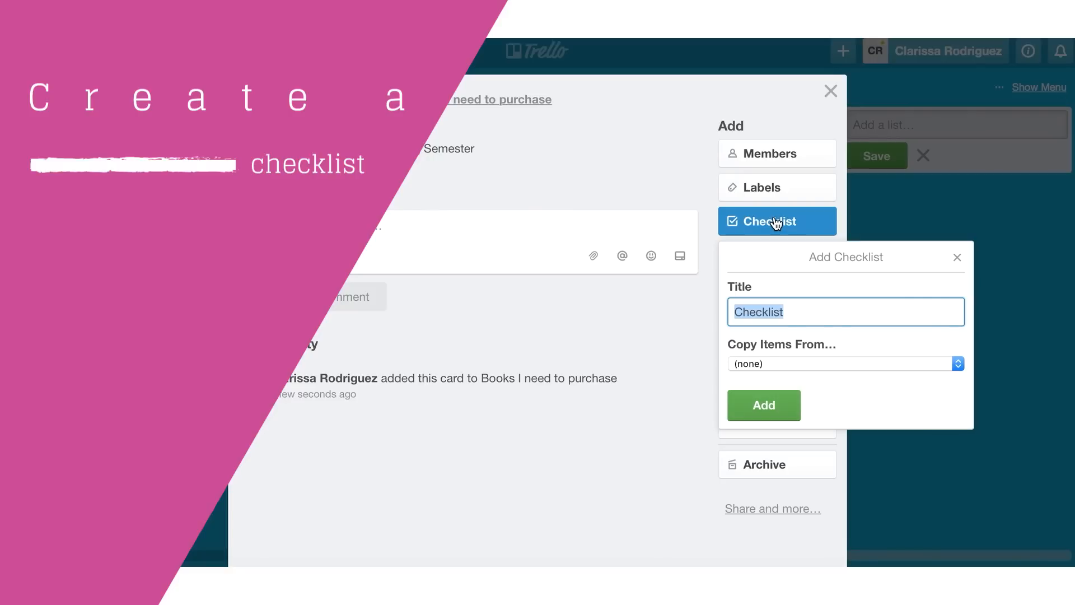
{"action": "type", "text": "Ti"}
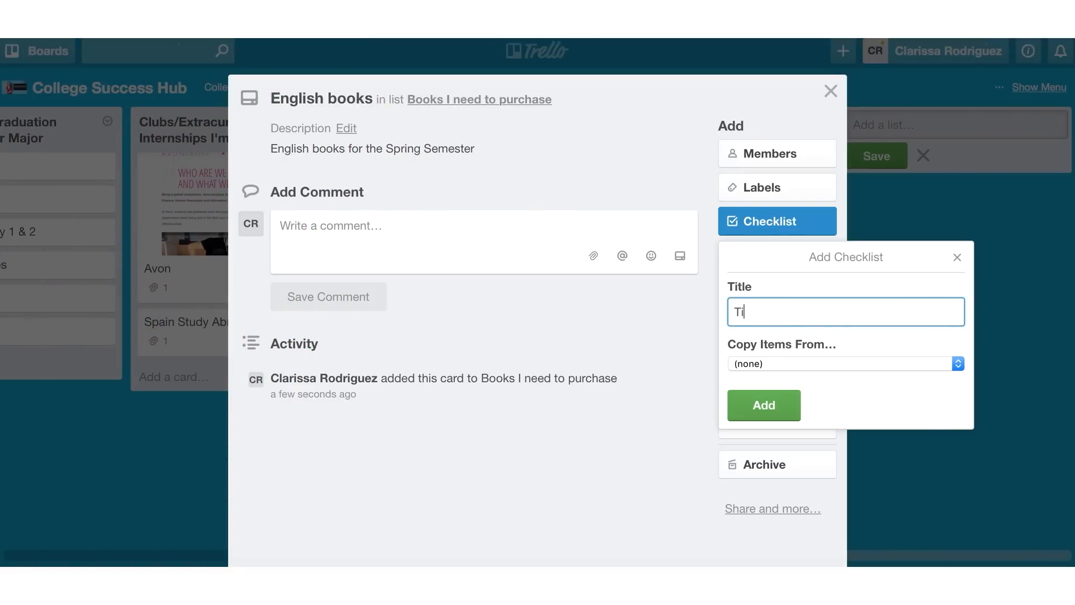
{"action": "type", "text": "Title of books"}
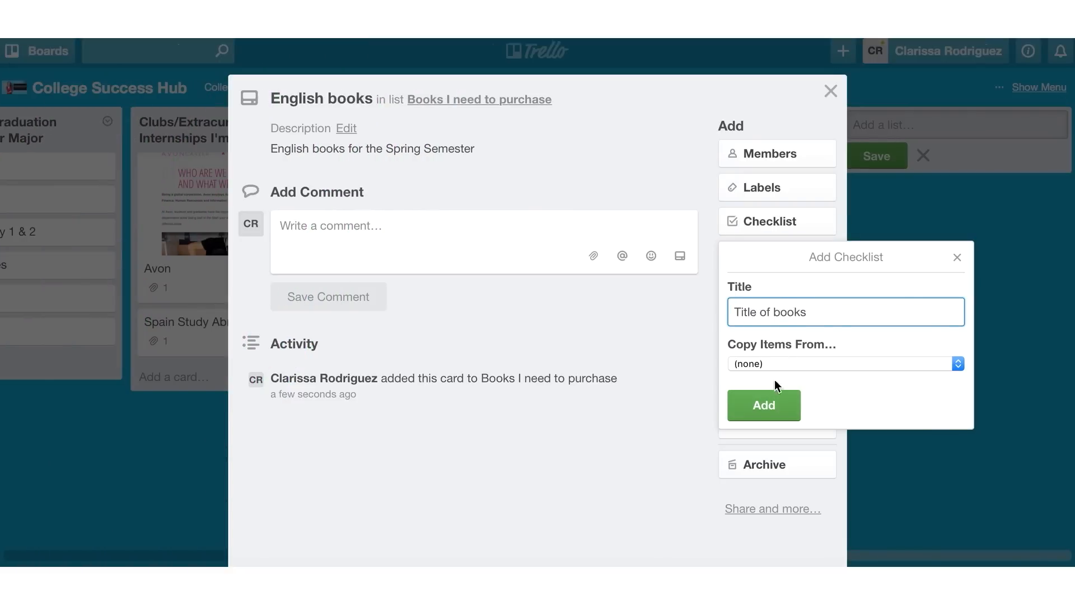
{"action": "left_click", "coordinate": [763, 405]}
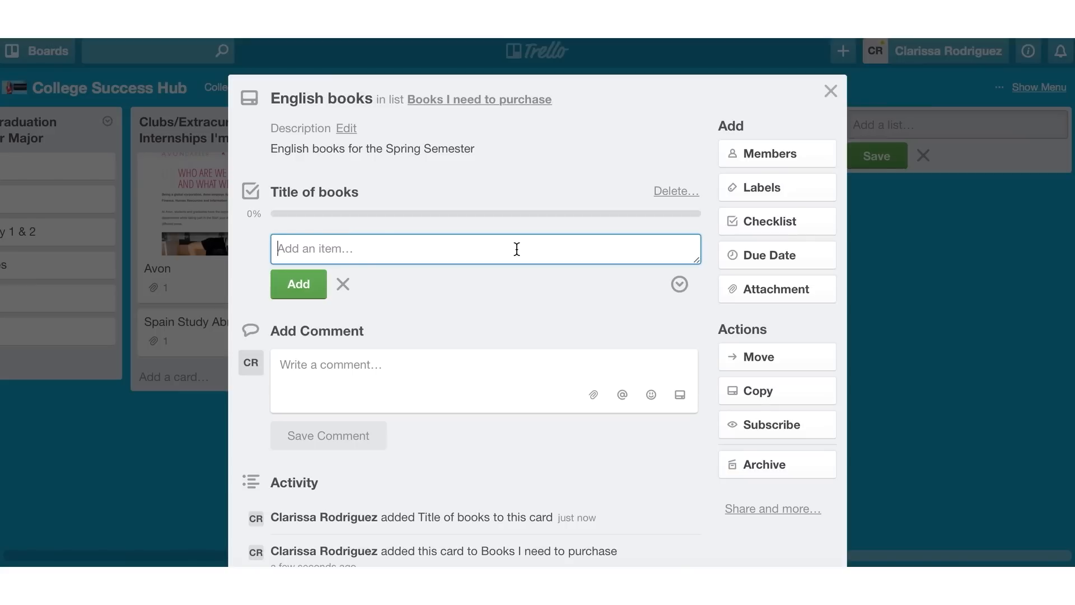
List 'To kill a mocking bird' and 'The odyssey' as checklist items
{"action": "type", "text": "To kill a"}
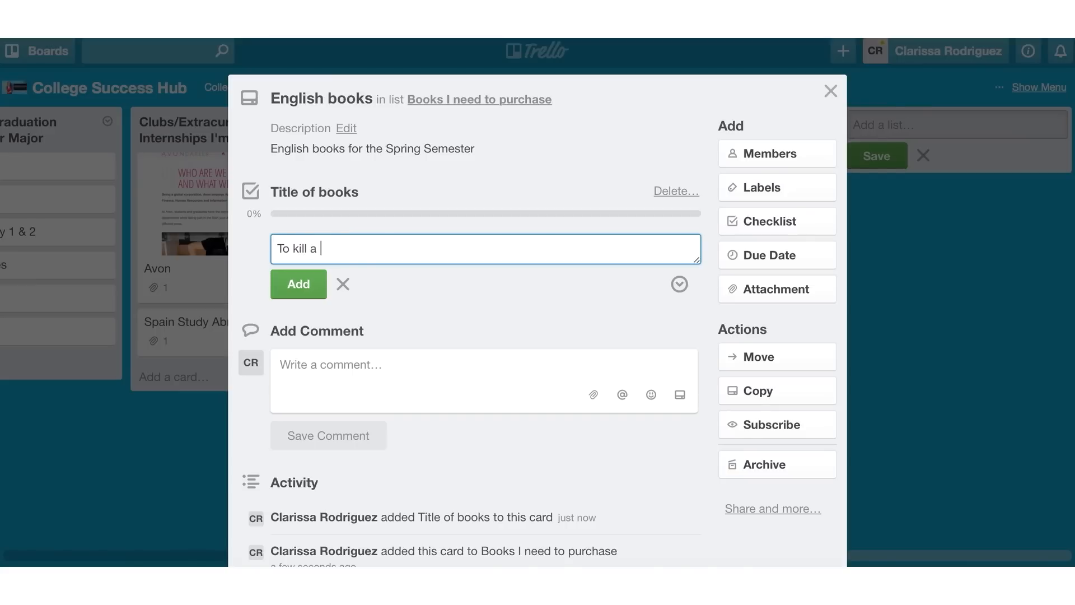
{"action": "type", "text": "mocking bird"}
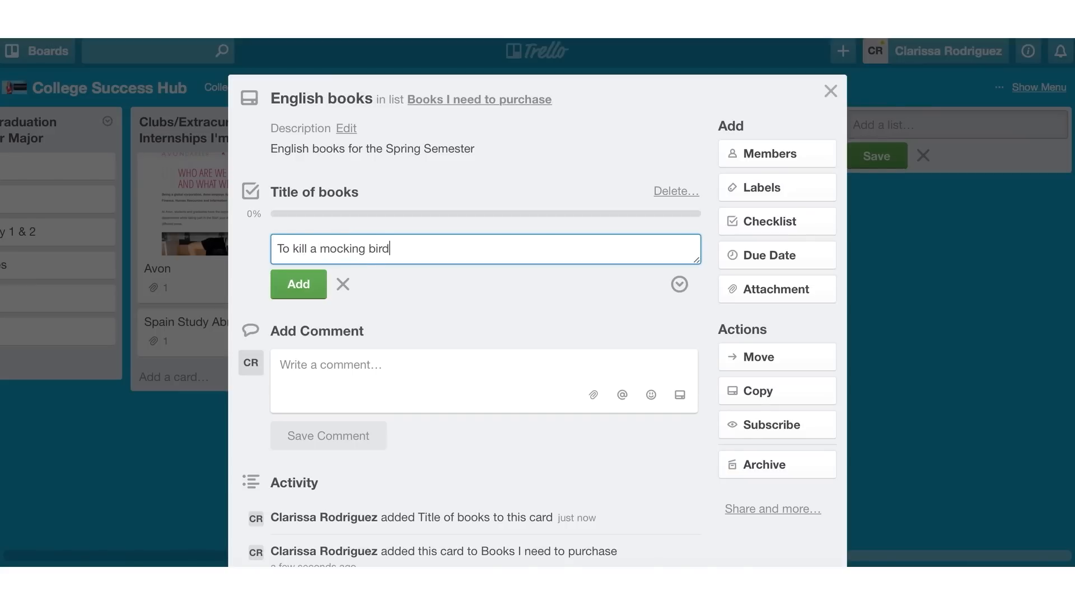
{"action": "left_click", "coordinate": [298, 284]}
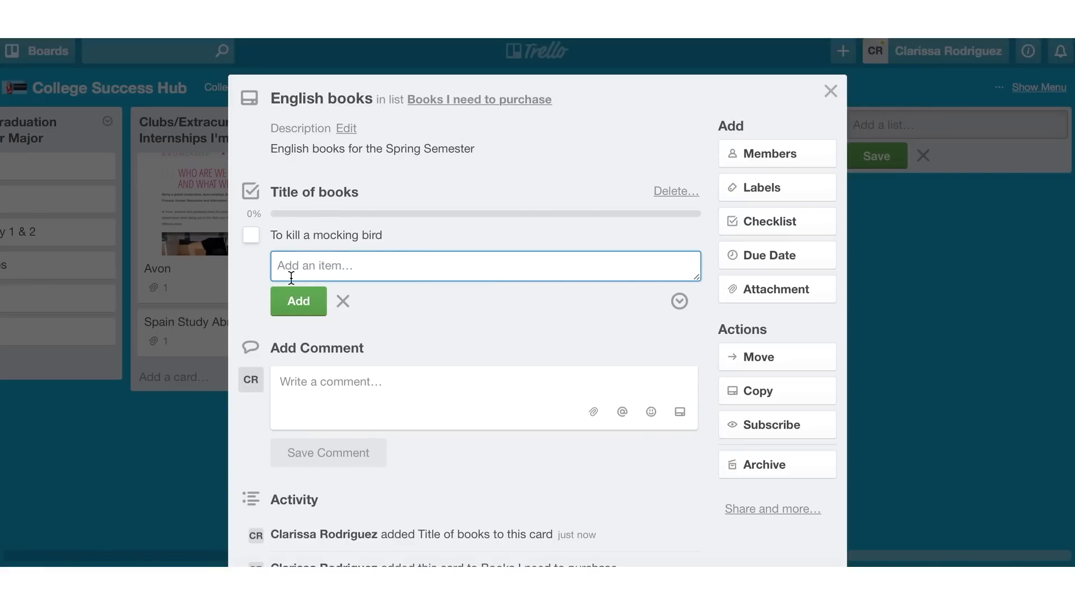
{"action": "type", "text": "The od"}
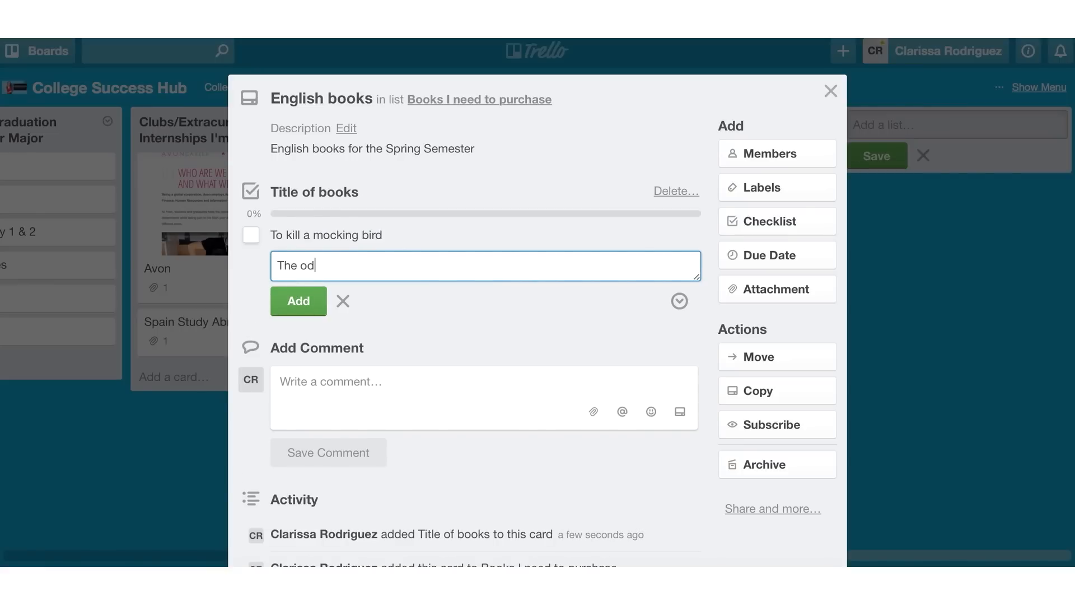
{"action": "left_click", "coordinate": [298, 300]}
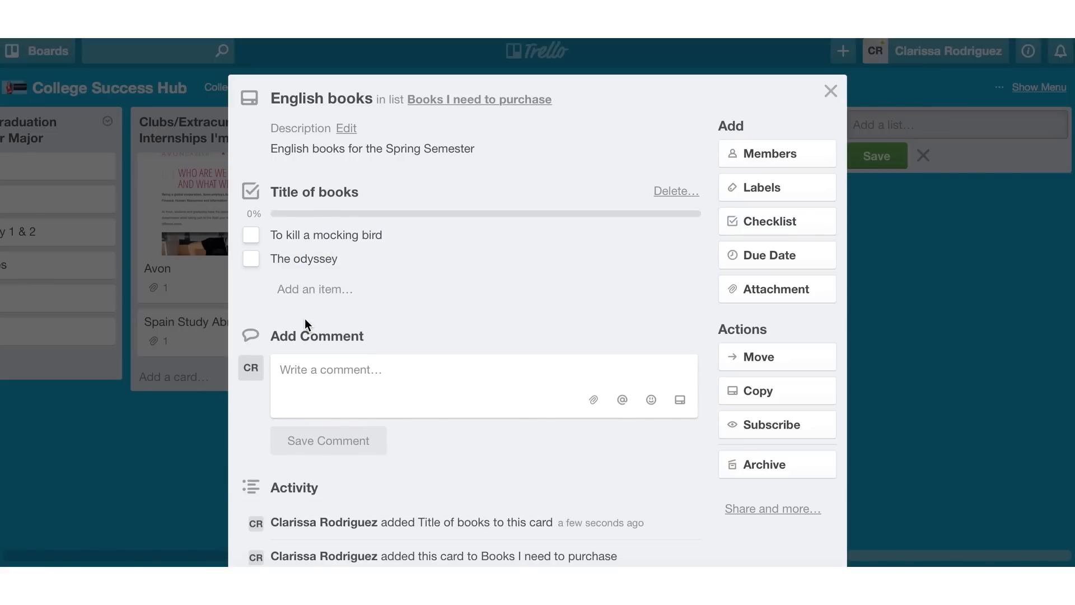
{"action": "left_click", "coordinate": [314, 289]}
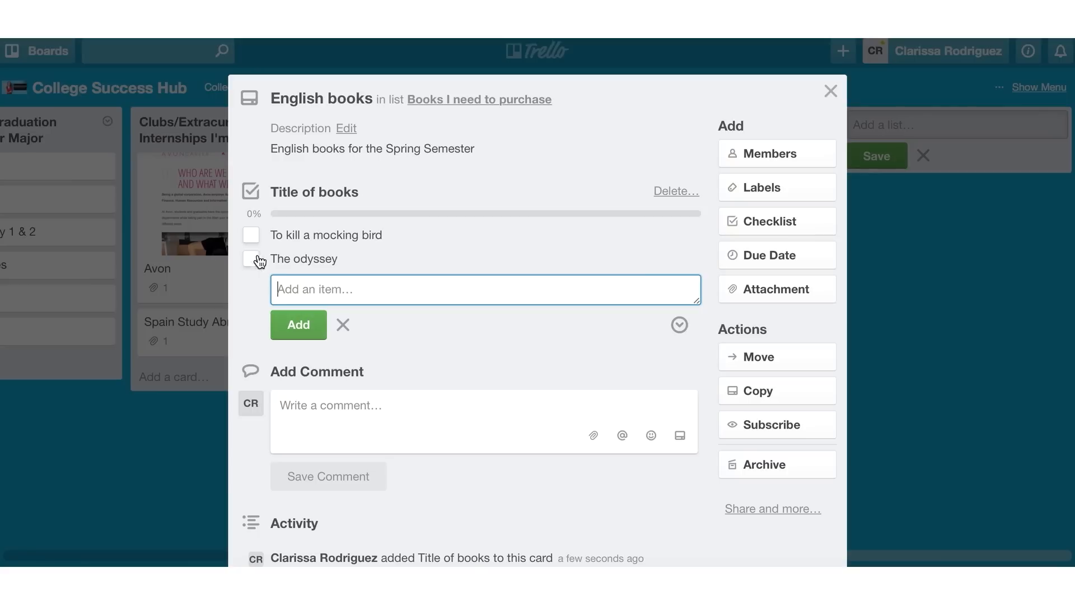
Mark 'To kill a mocking bird' as completed in the checklist
{"action": "left_click", "coordinate": [251, 235]}
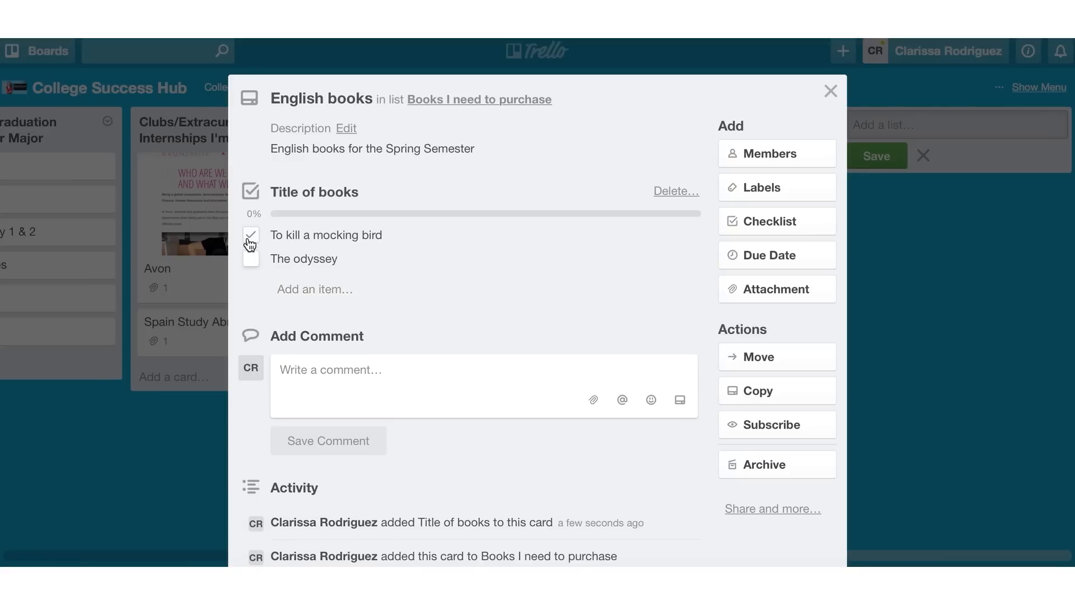
{"action": "left_click", "coordinate": [251, 235]}
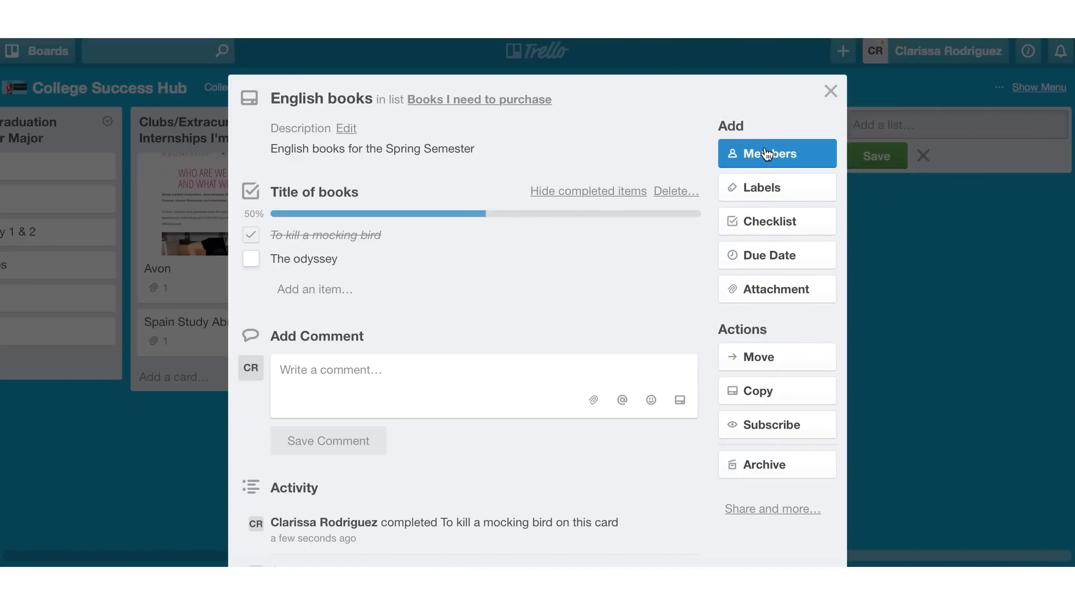
{"action": "left_click", "coordinate": [777, 153]}
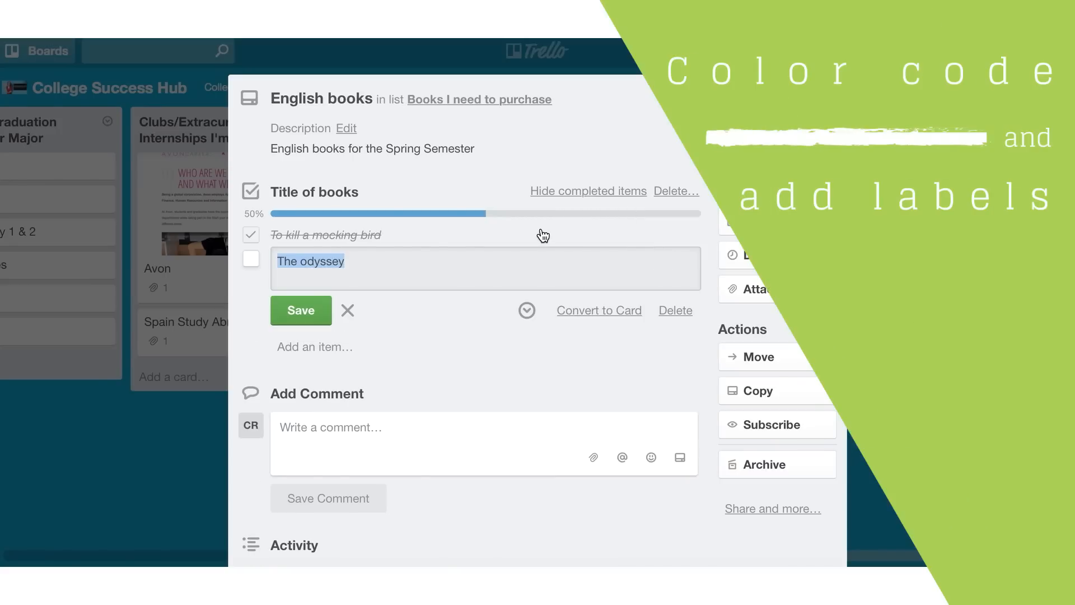
Tag the English books card with the purple label and the English label
{"action": "left_click", "coordinate": [763, 187]}
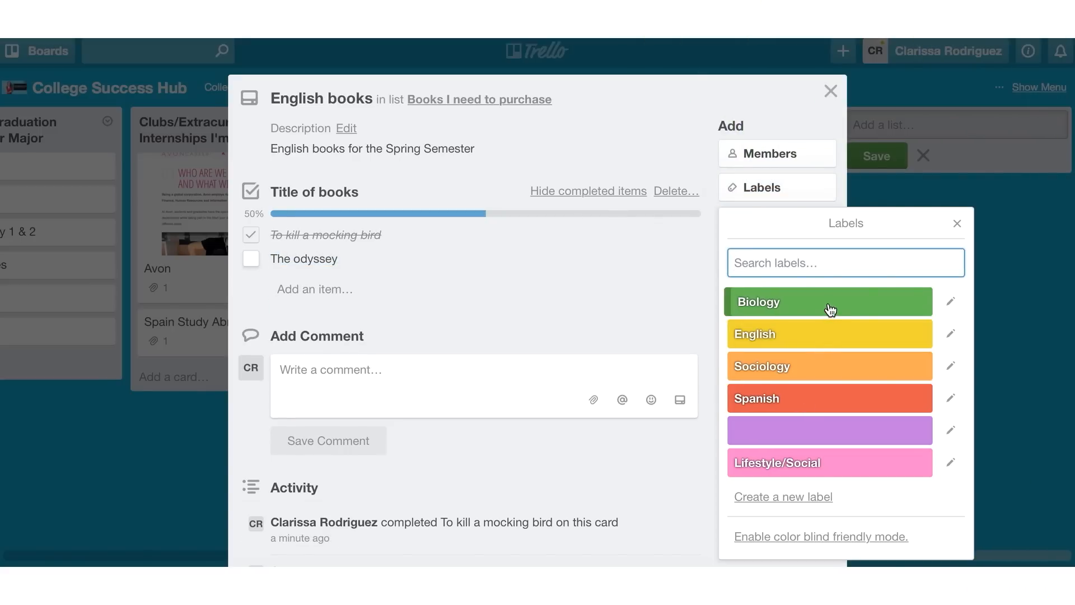
{"action": "mouse_move", "coordinate": [813, 412]}
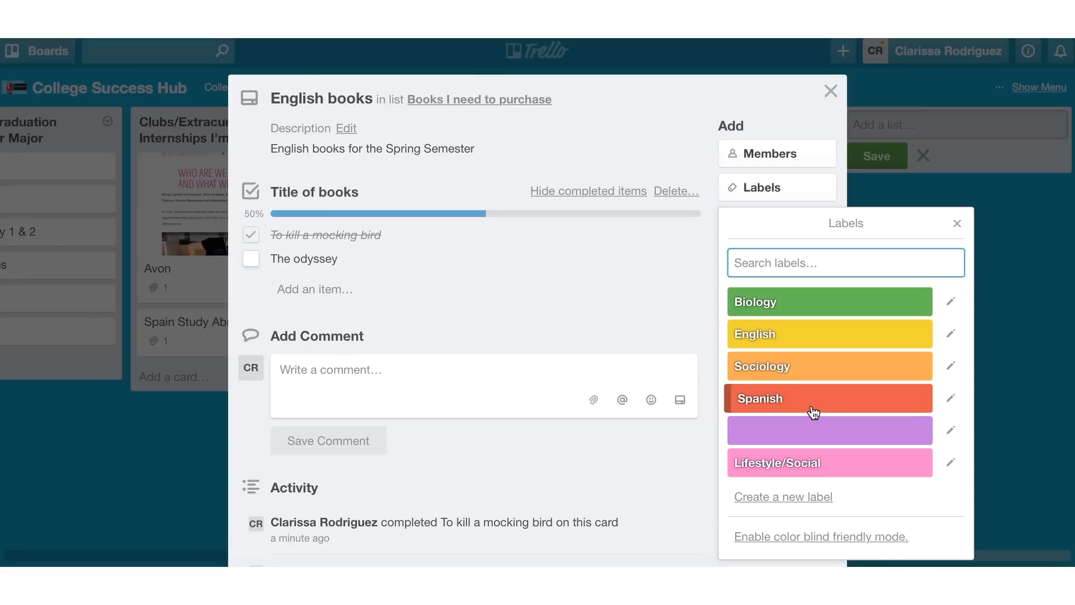
{"action": "mouse_move", "coordinate": [816, 439]}
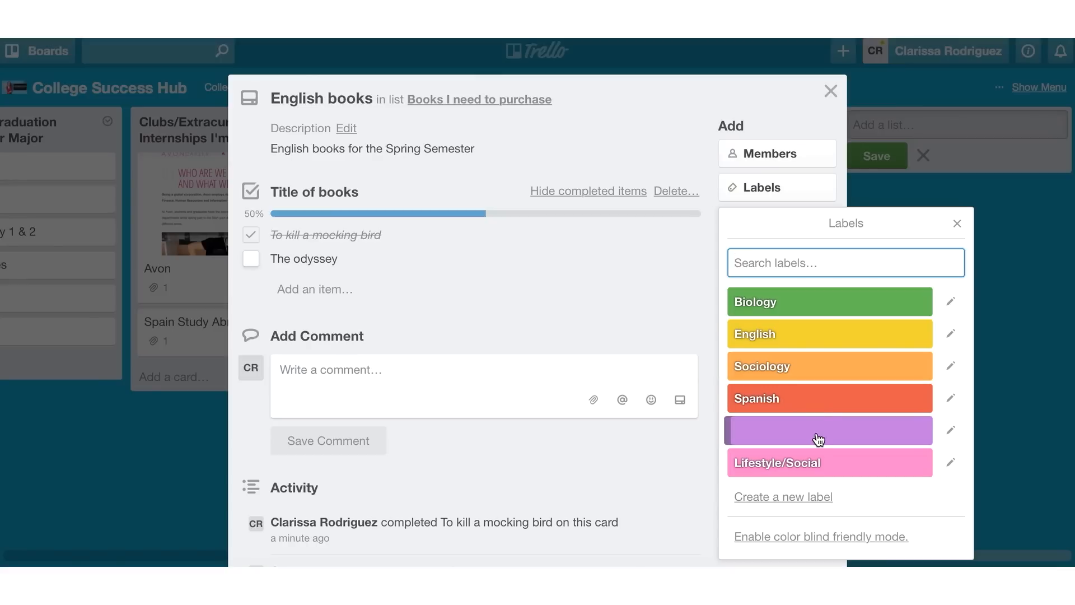
{"action": "left_click", "coordinate": [830, 430]}
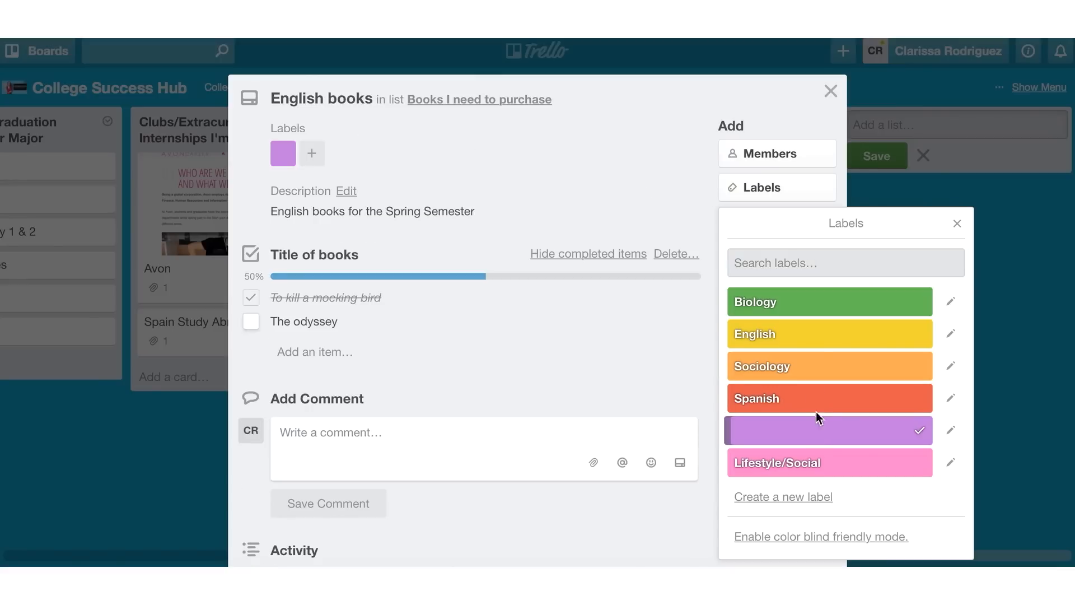
{"action": "left_click", "coordinate": [829, 334]}
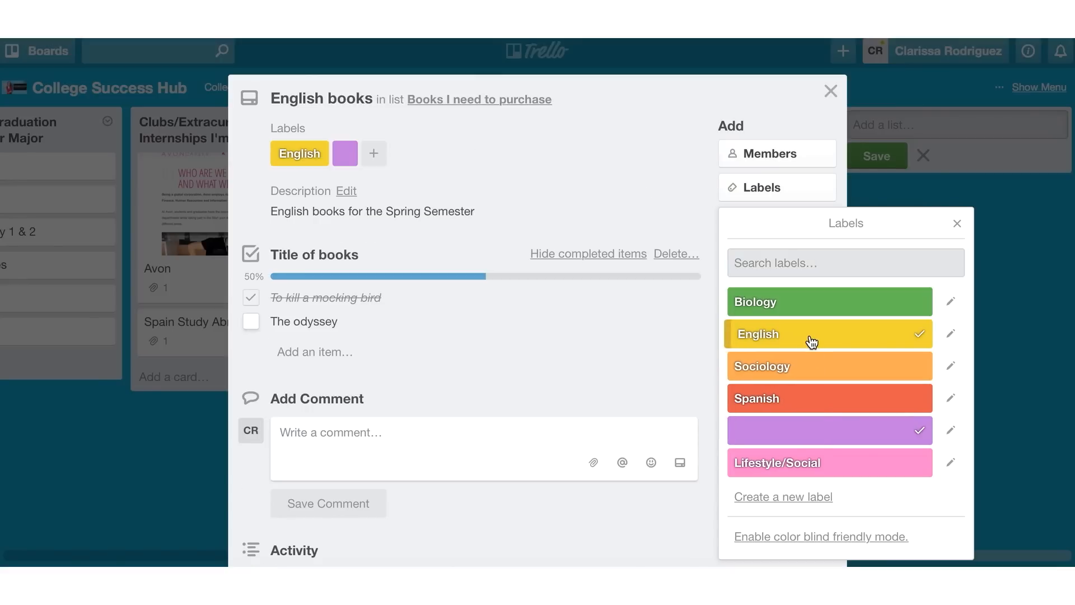
{"action": "mouse_move", "coordinate": [466, 302]}
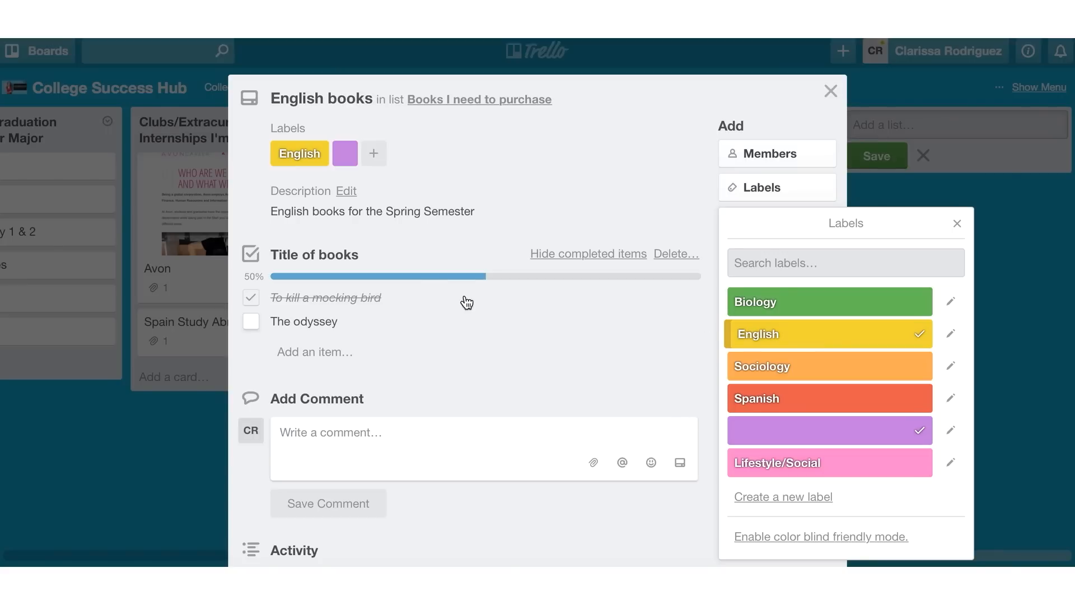
{"action": "left_click", "coordinate": [957, 223]}
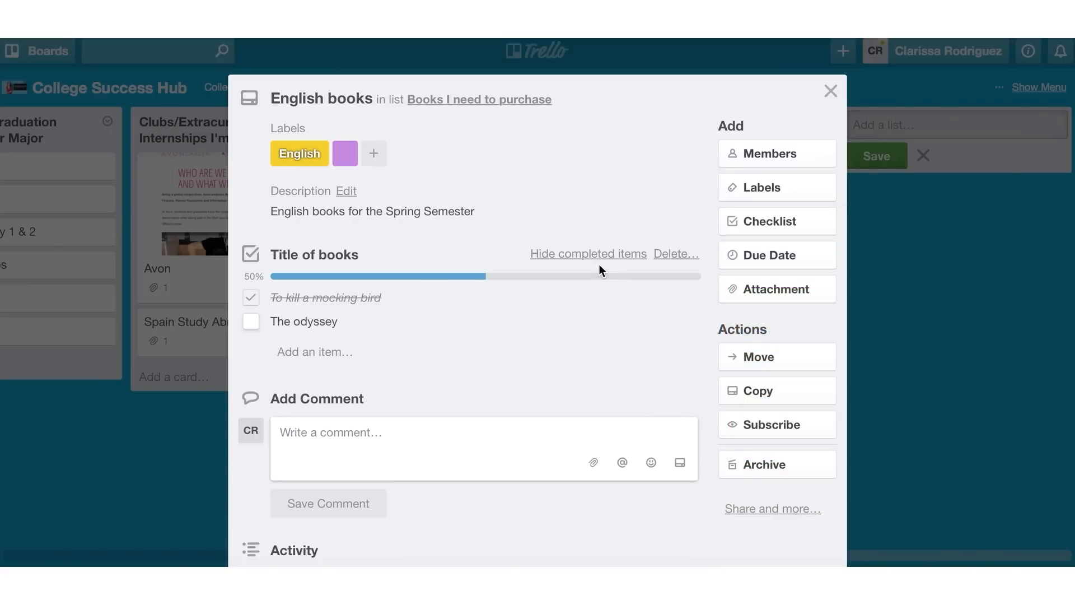
Set the English books card due on the 2nd at 12:00 PM
{"action": "left_click", "coordinate": [777, 255]}
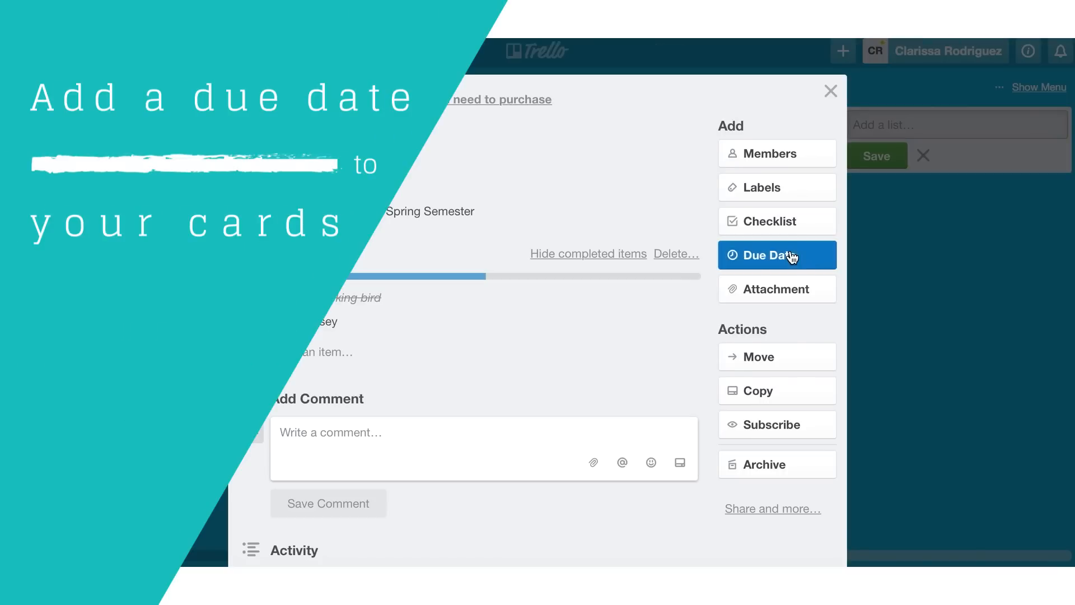
{"action": "left_click", "coordinate": [777, 255]}
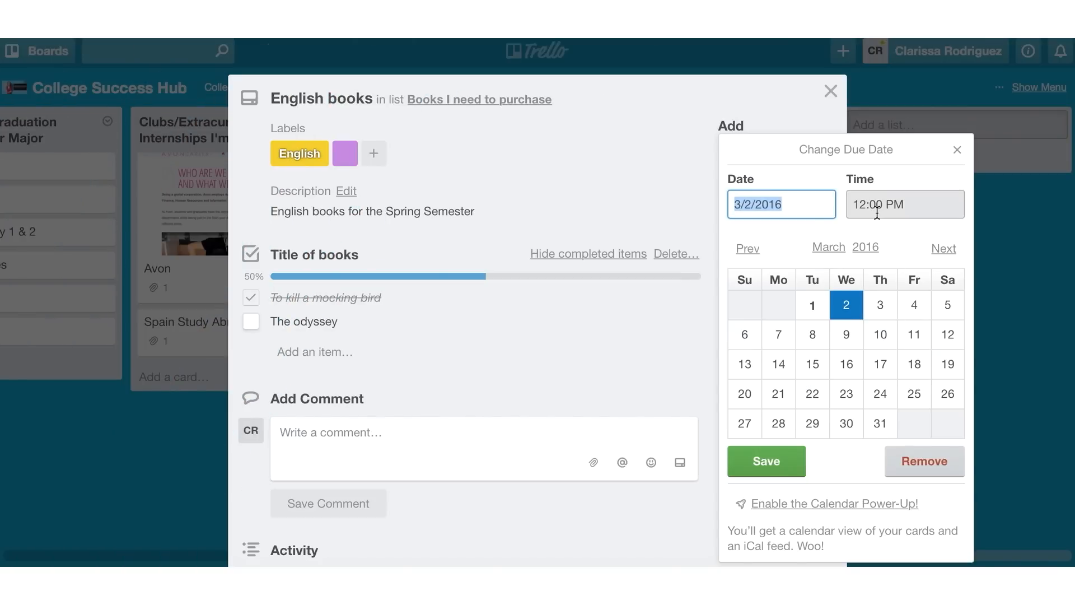
{"action": "mouse_move", "coordinate": [898, 220]}
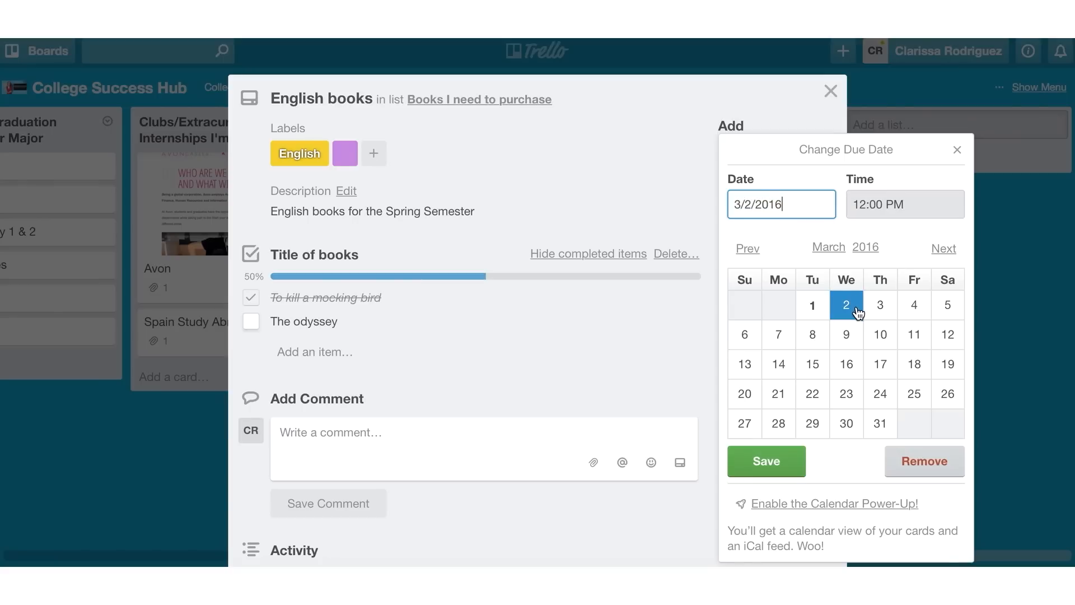
{"action": "left_click", "coordinate": [766, 461]}
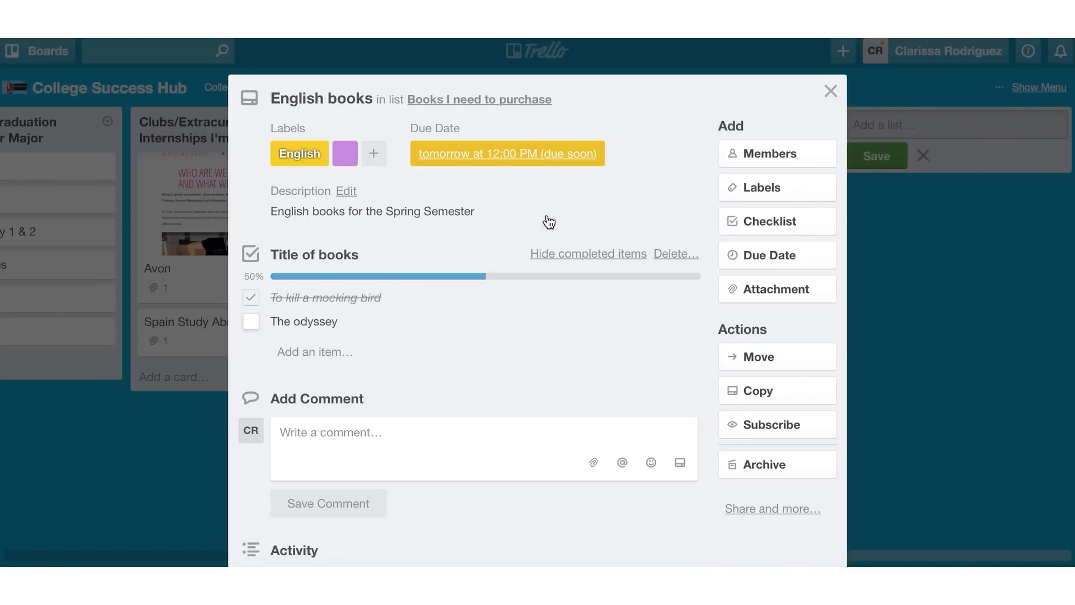
{"action": "mouse_move", "coordinate": [573, 168]}
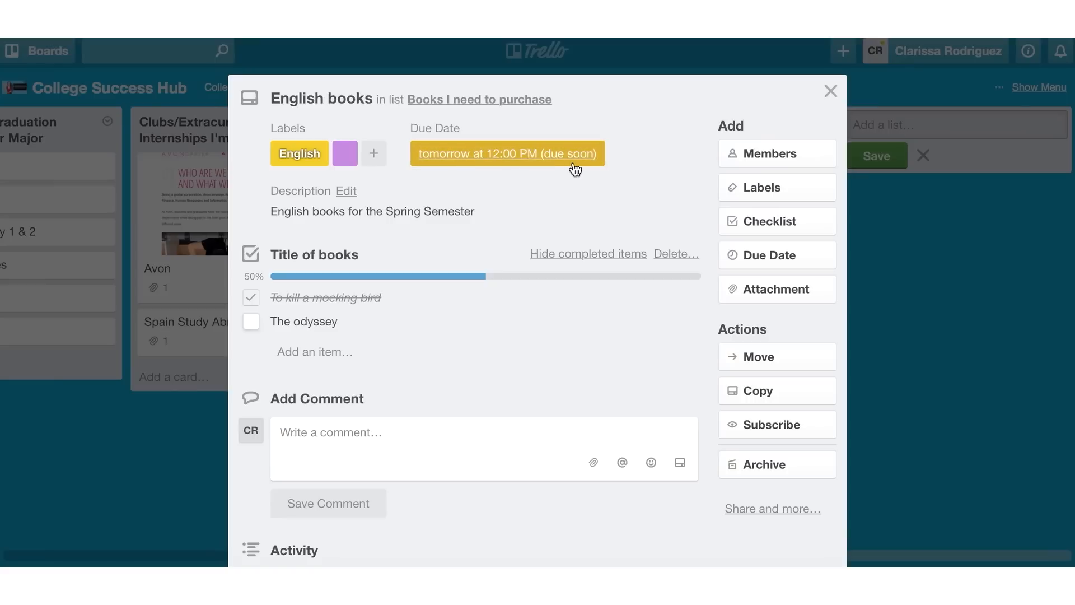
{"action": "mouse_move", "coordinate": [511, 168]}
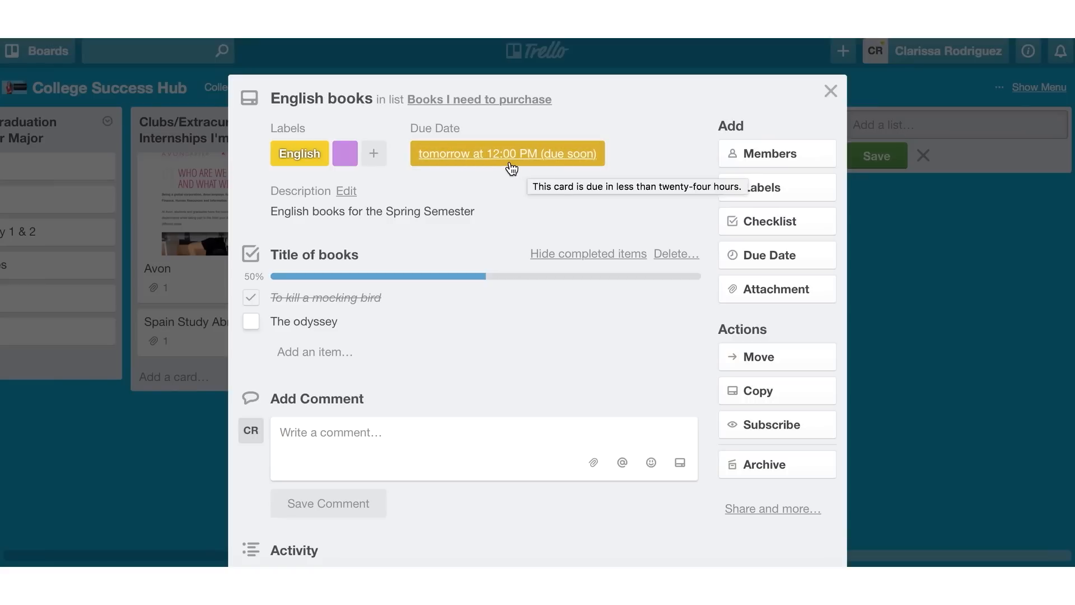
{"action": "mouse_move", "coordinate": [513, 201]}
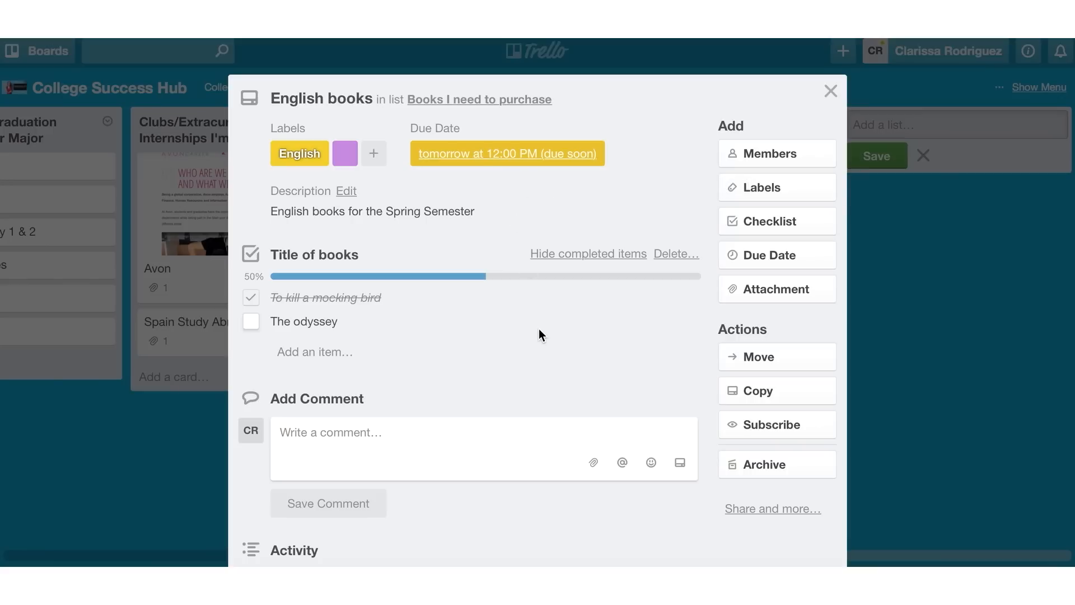
{"action": "scroll", "scroll_direction": "down", "scroll_amount": 3}
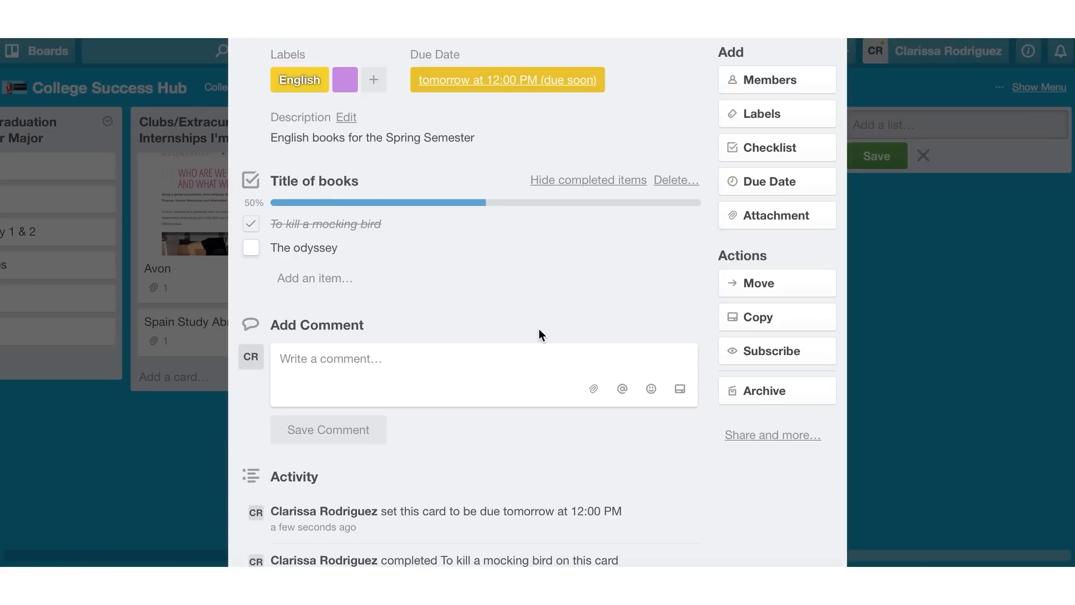
{"action": "mouse_move", "coordinate": [669, 303]}
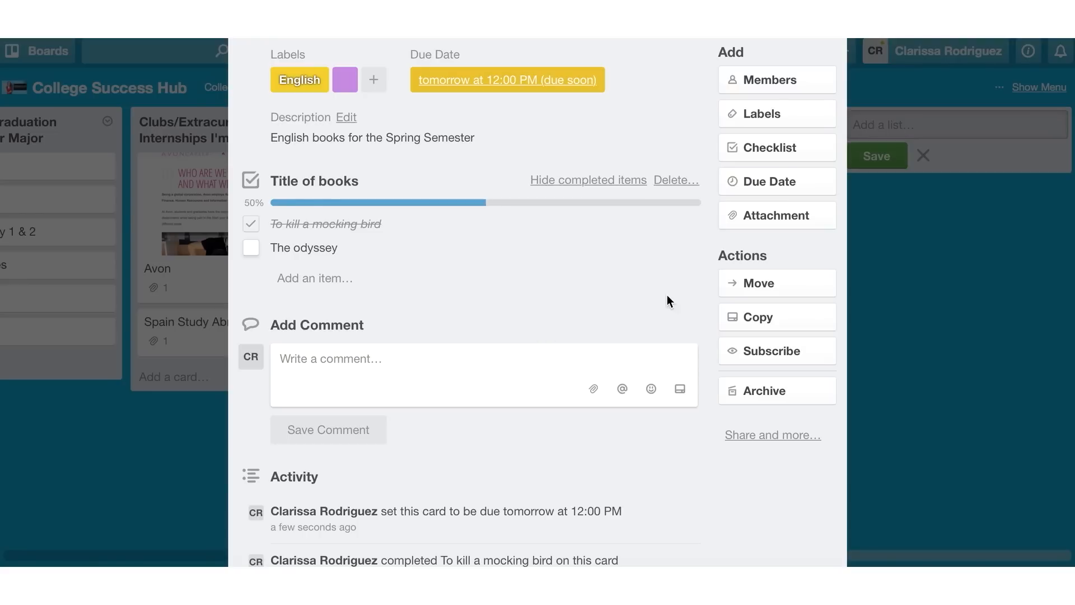
Look at the Attach From sources on the card, then dismiss them
{"action": "left_click", "coordinate": [777, 215]}
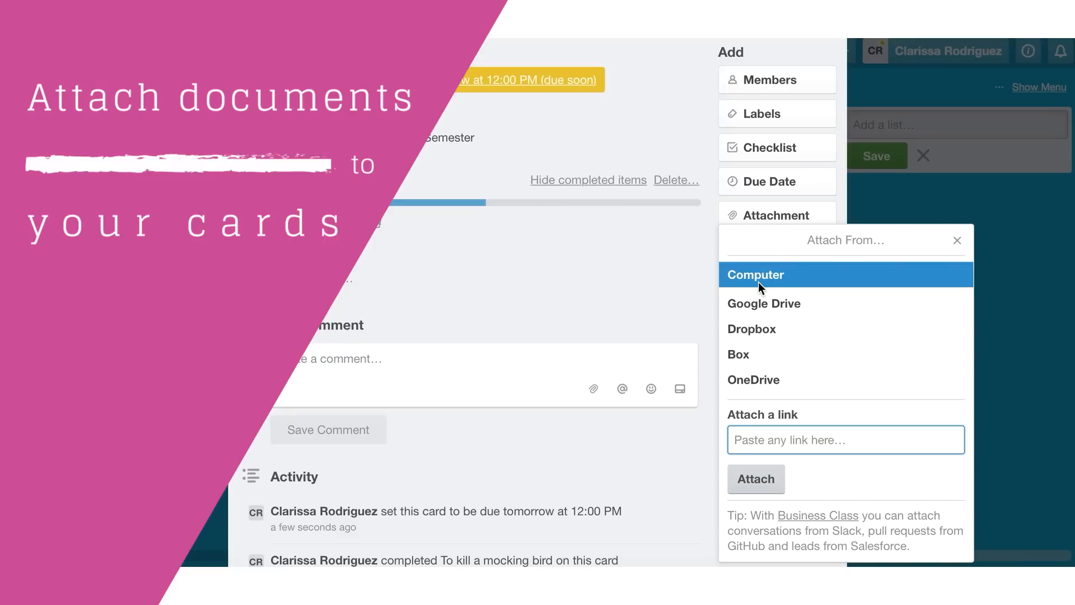
{"action": "mouse_move", "coordinate": [863, 318]}
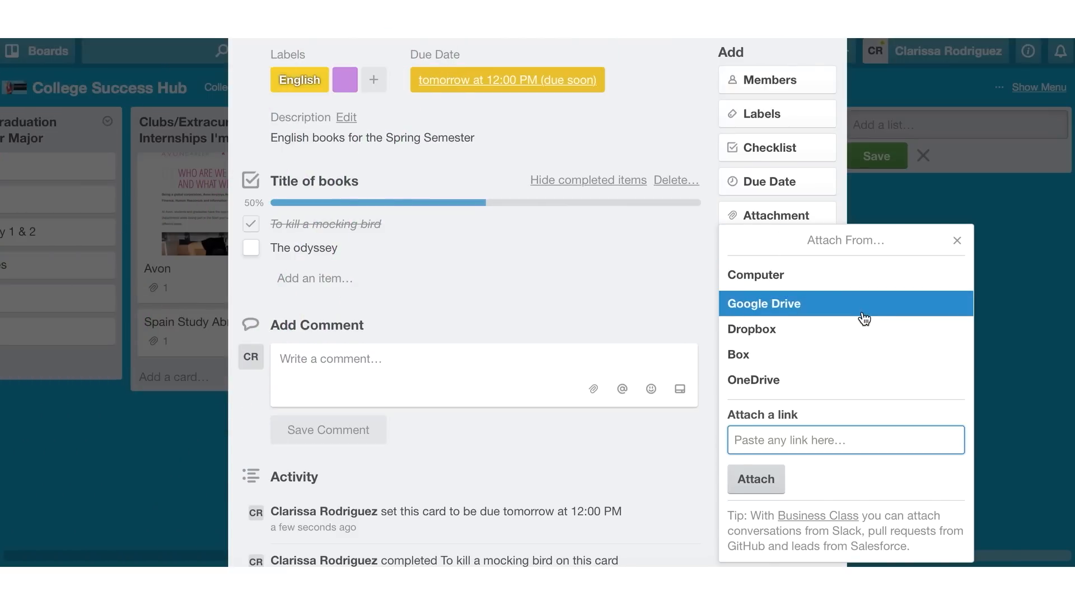
{"action": "mouse_move", "coordinate": [858, 345]}
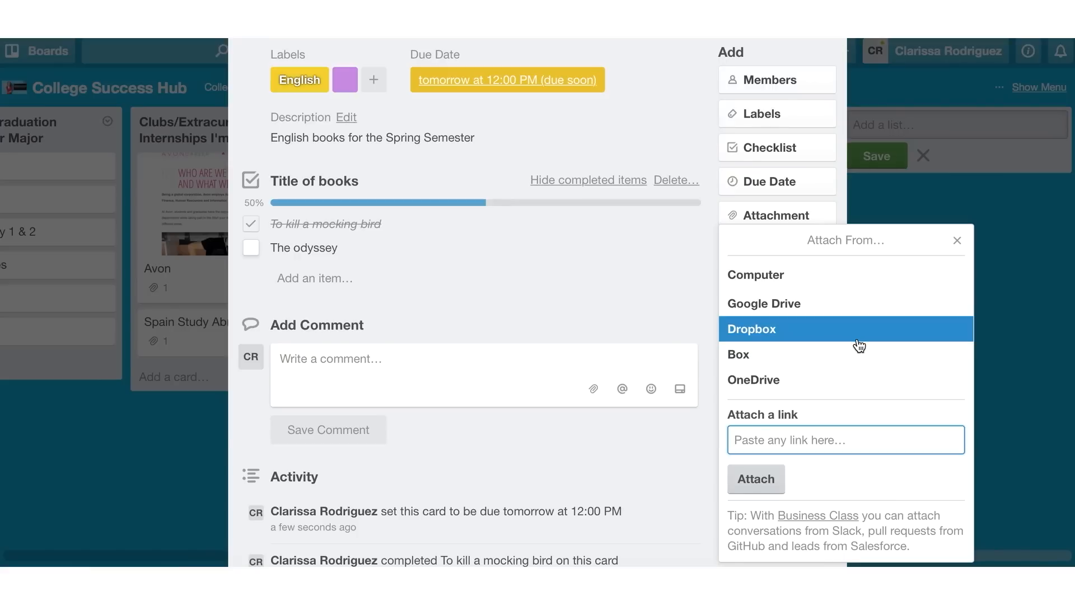
{"action": "mouse_move", "coordinate": [844, 387]}
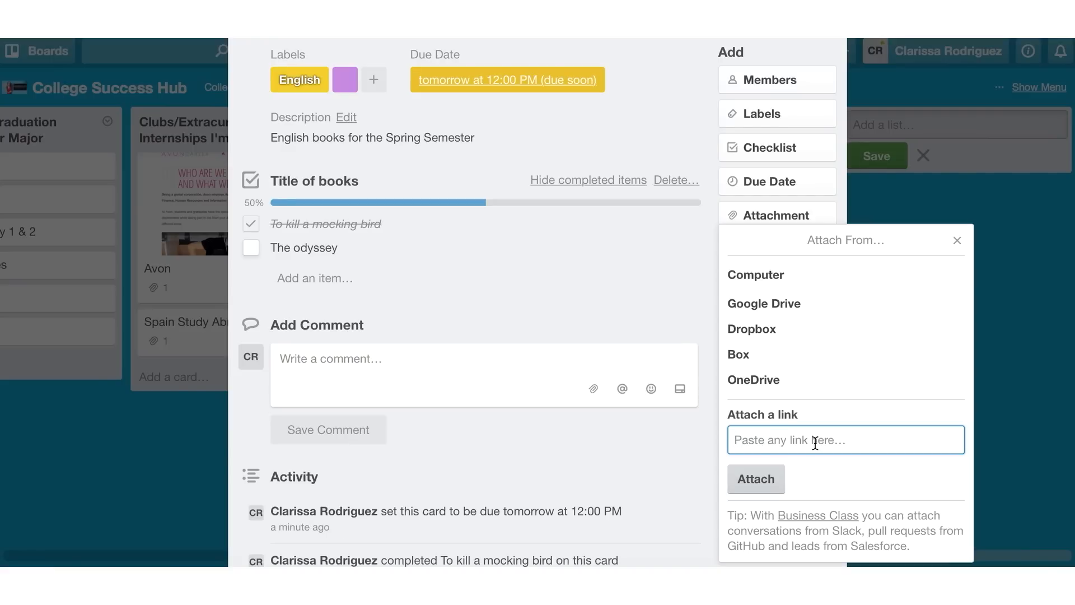
{"action": "left_click", "coordinate": [314, 278]}
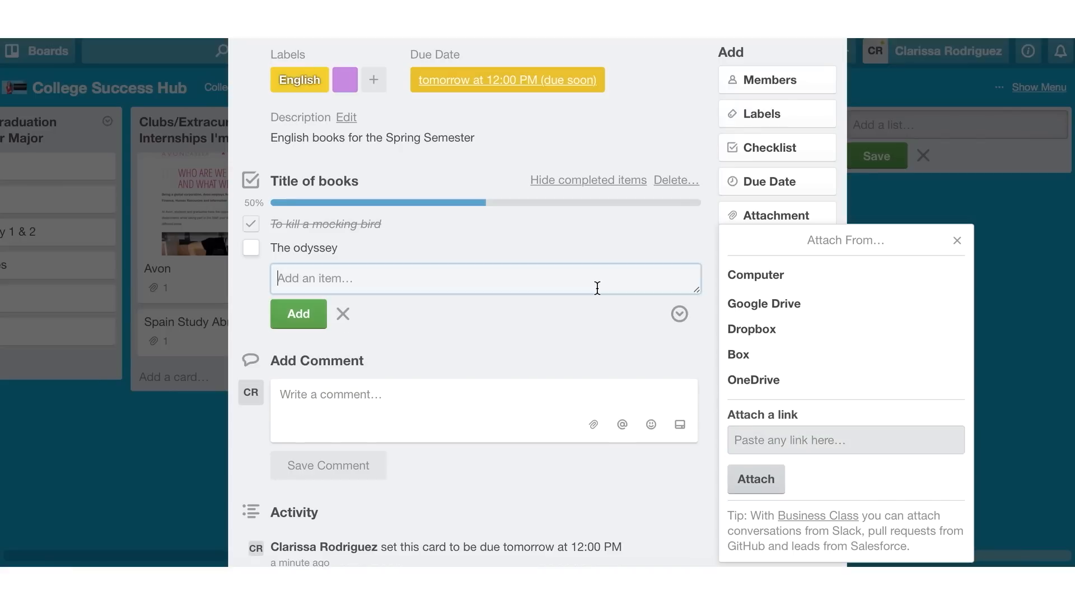
{"action": "left_click", "coordinate": [957, 239]}
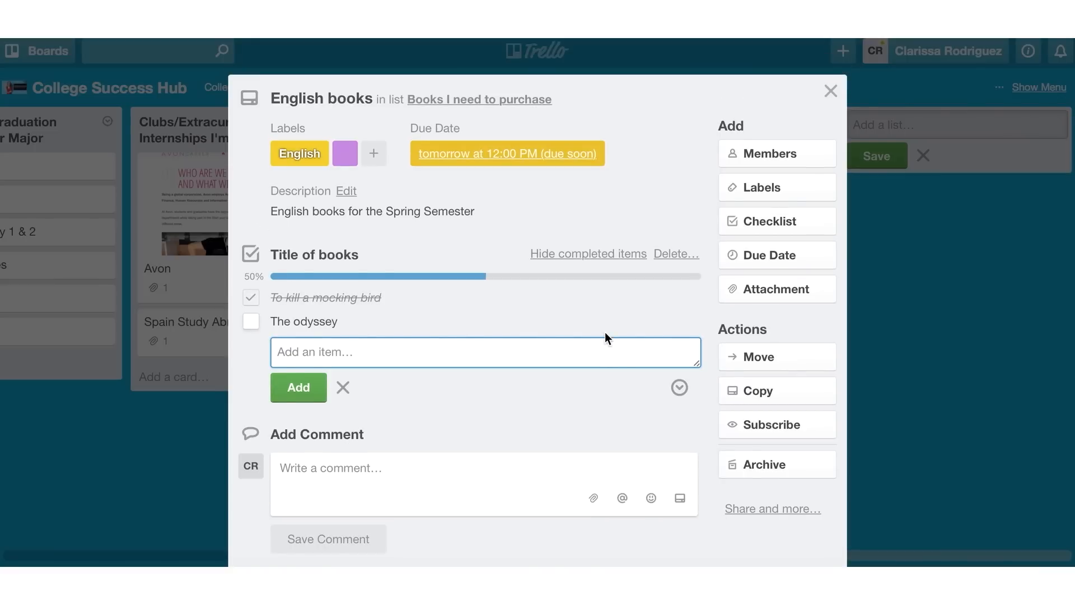
{"action": "mouse_move", "coordinate": [623, 381]}
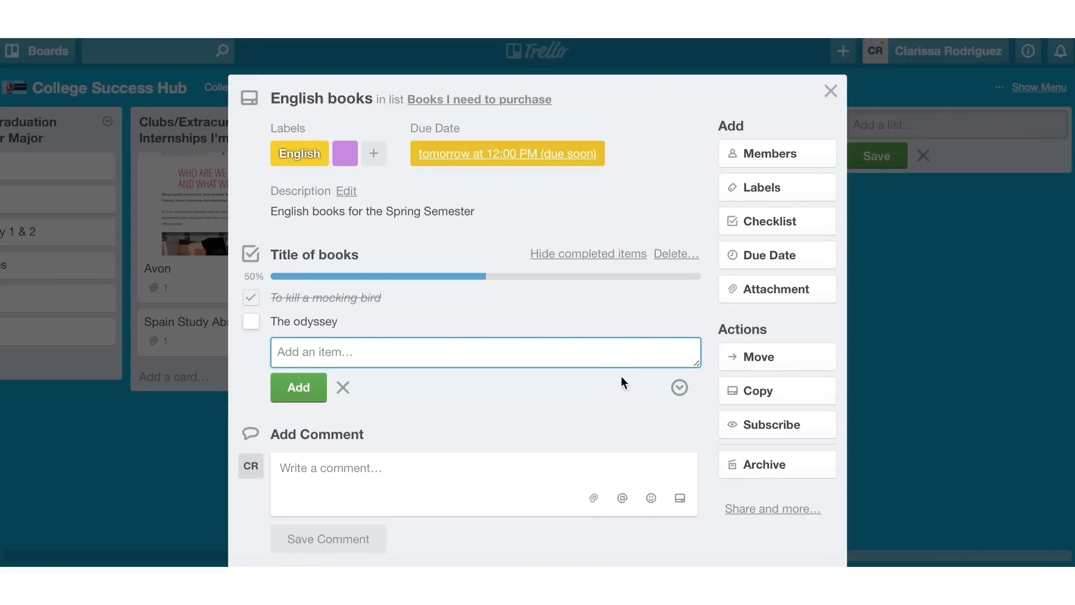
Bring up the Copy Card form for the English books card
{"action": "scroll", "scroll_direction": "down", "scroll_amount": 3}
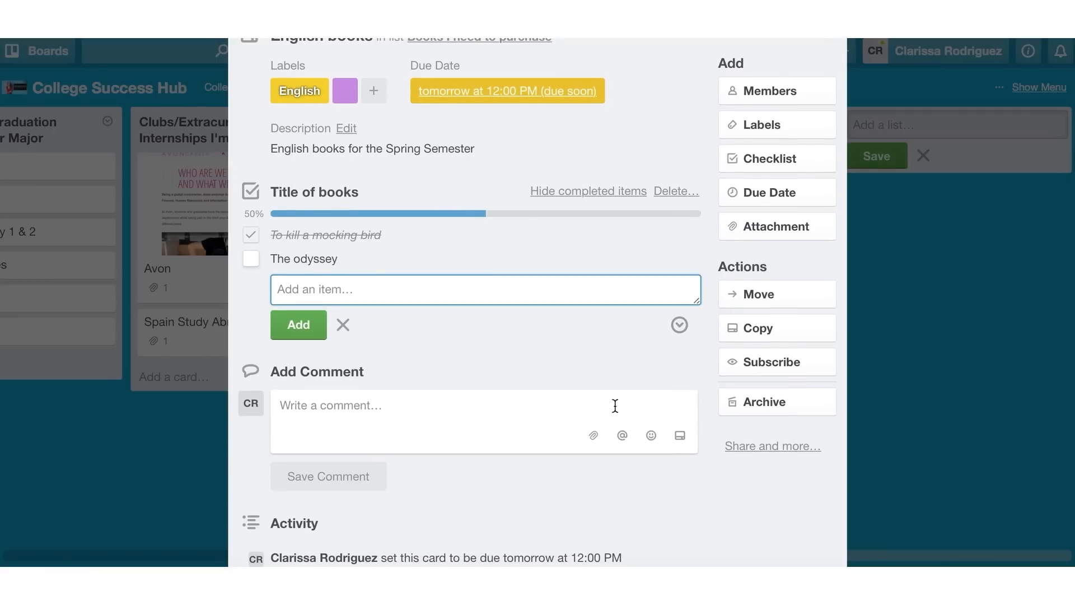
{"action": "left_click", "coordinate": [756, 327]}
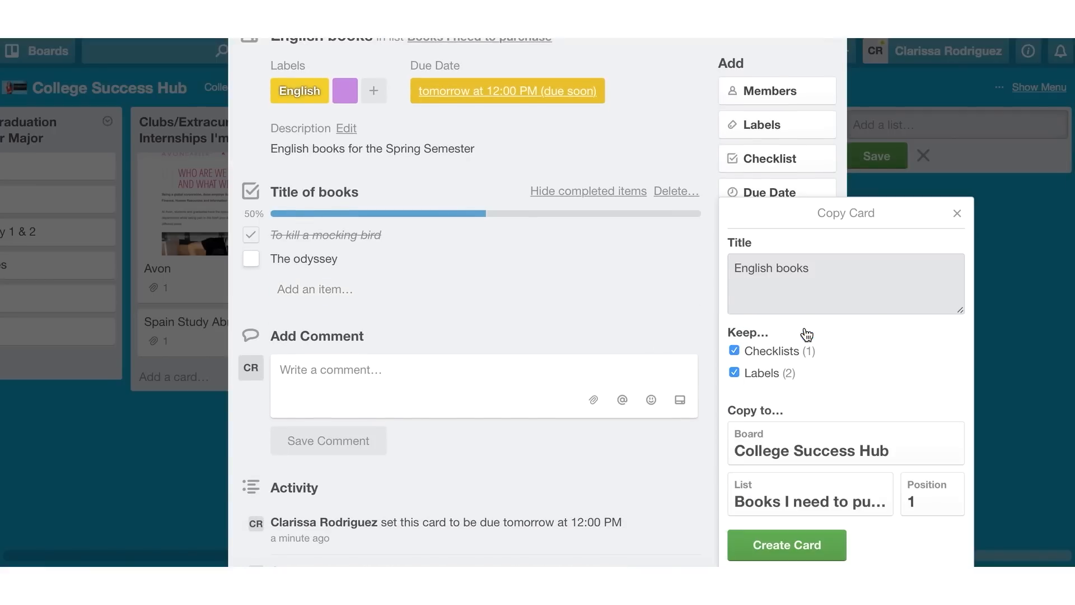
{"action": "mouse_move", "coordinate": [802, 356]}
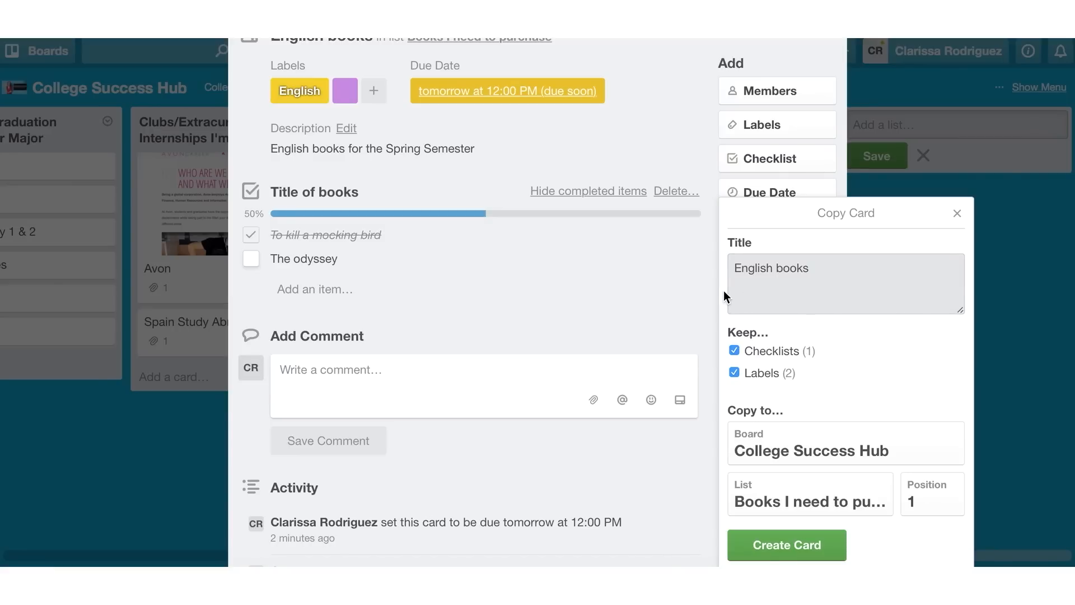
{"action": "mouse_move", "coordinate": [957, 213]}
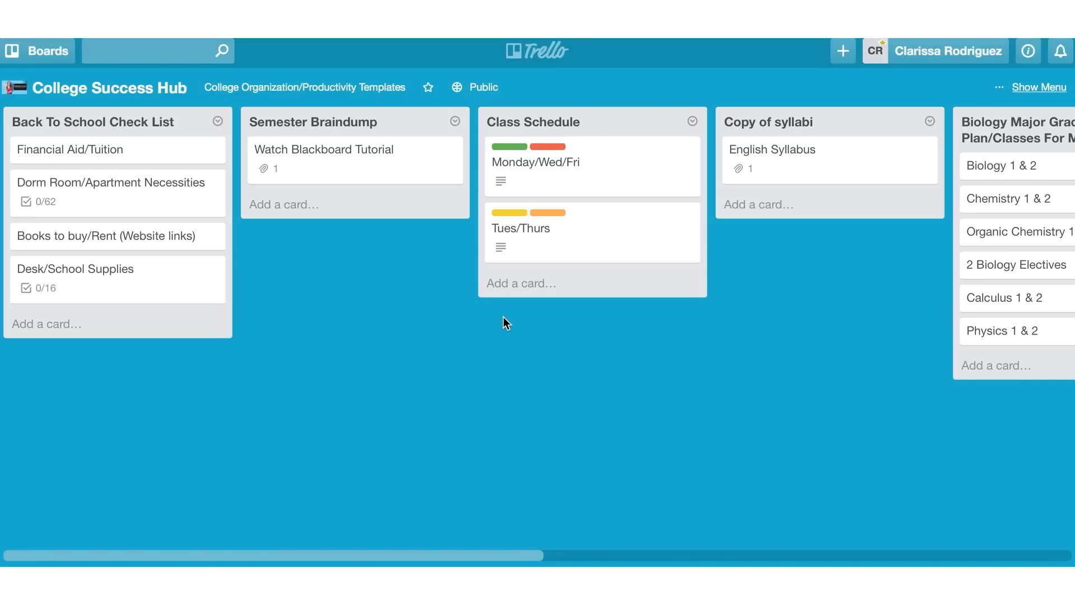
{"action": "mouse_move", "coordinate": [86, 157]}
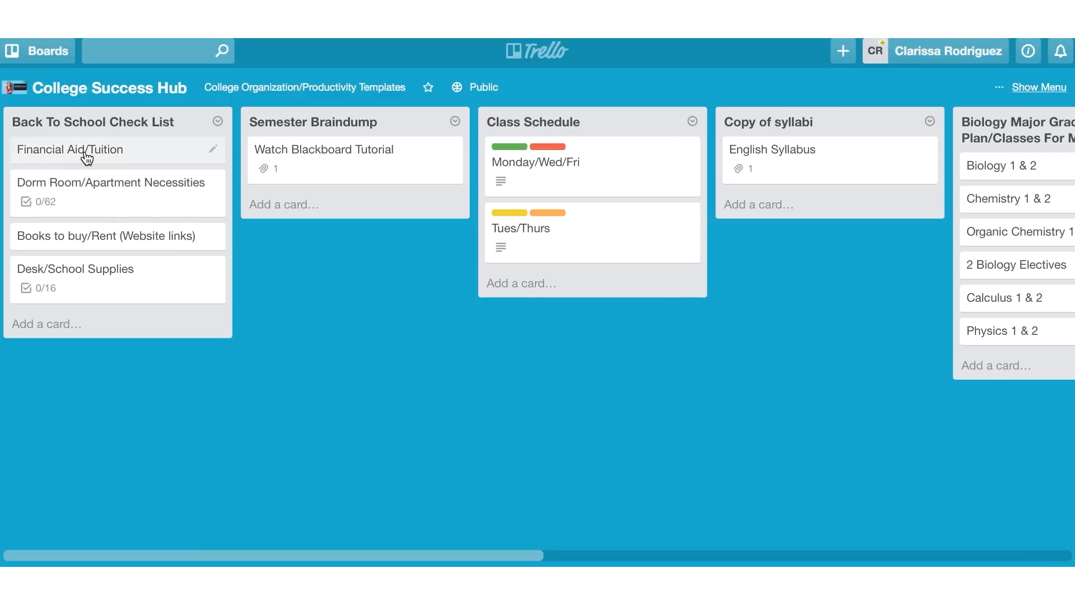
{"action": "mouse_move", "coordinate": [84, 199]}
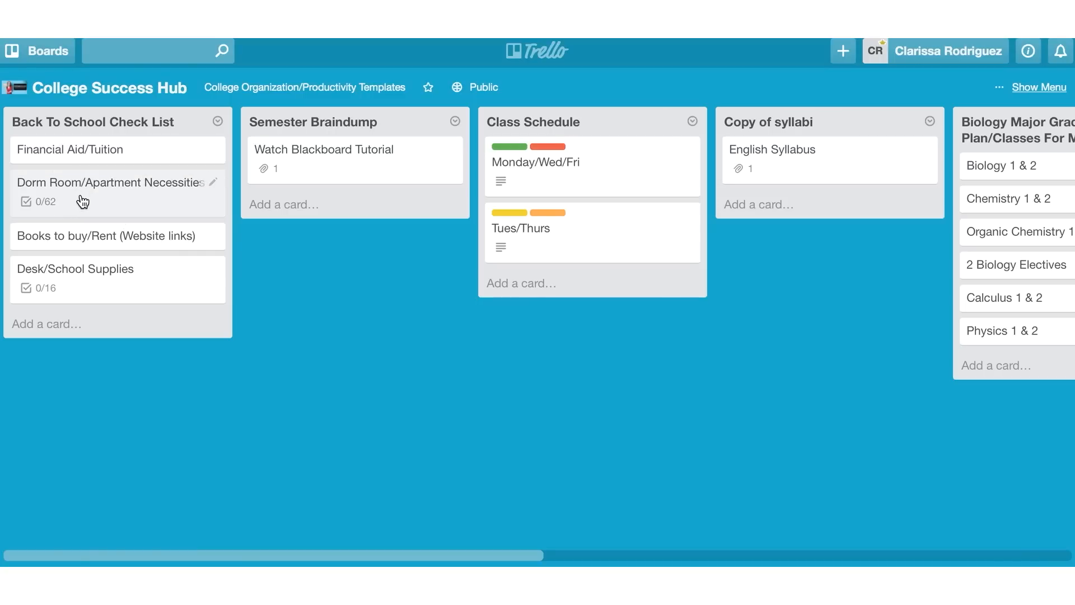
Review the Dorm Room/Apartment Necessities card's checklists and scroll across the board
{"action": "left_click", "coordinate": [112, 182]}
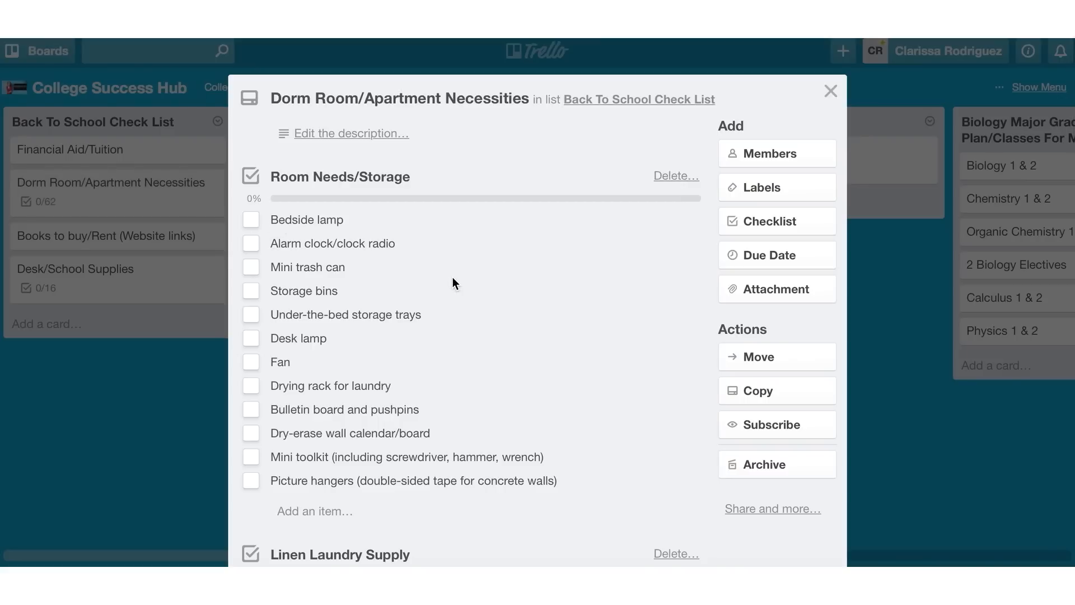
{"action": "mouse_move", "coordinate": [367, 185]}
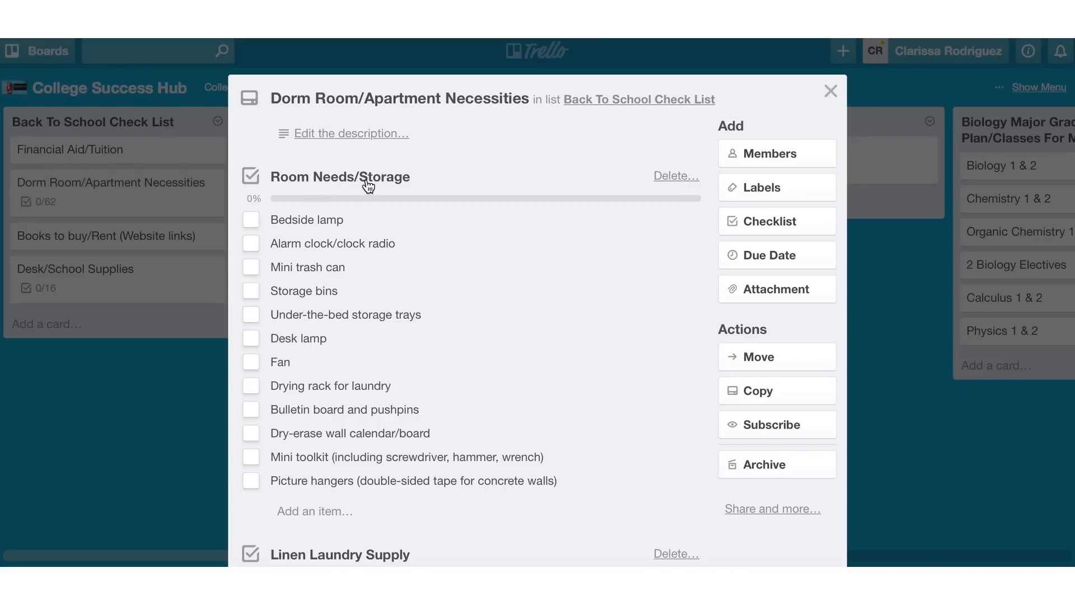
{"action": "scroll", "scroll_direction": "down", "scroll_amount": 3}
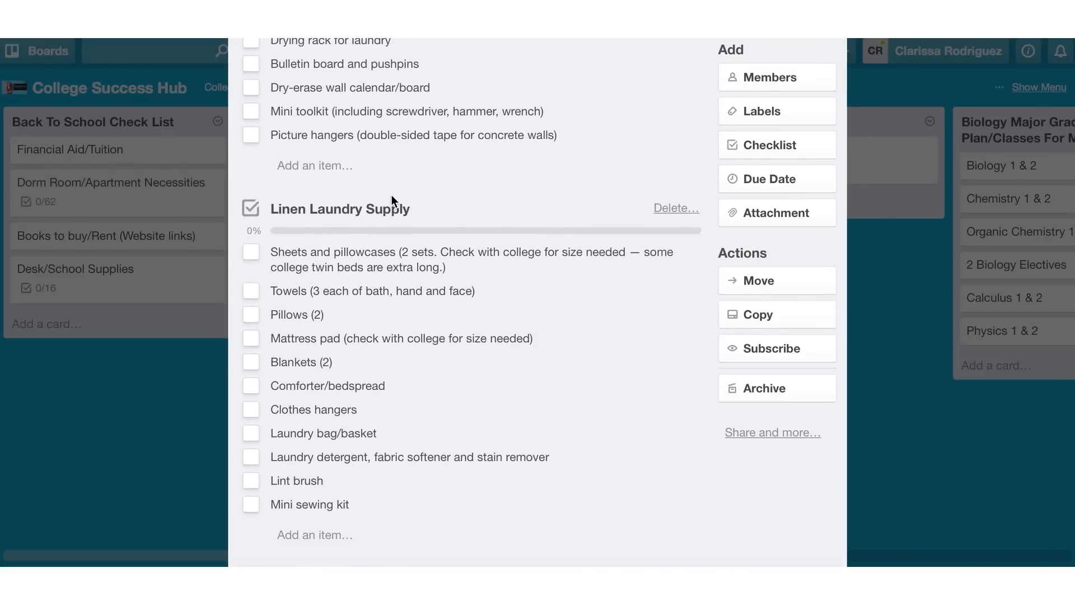
{"action": "scroll", "scroll_direction": "down", "scroll_amount": 3}
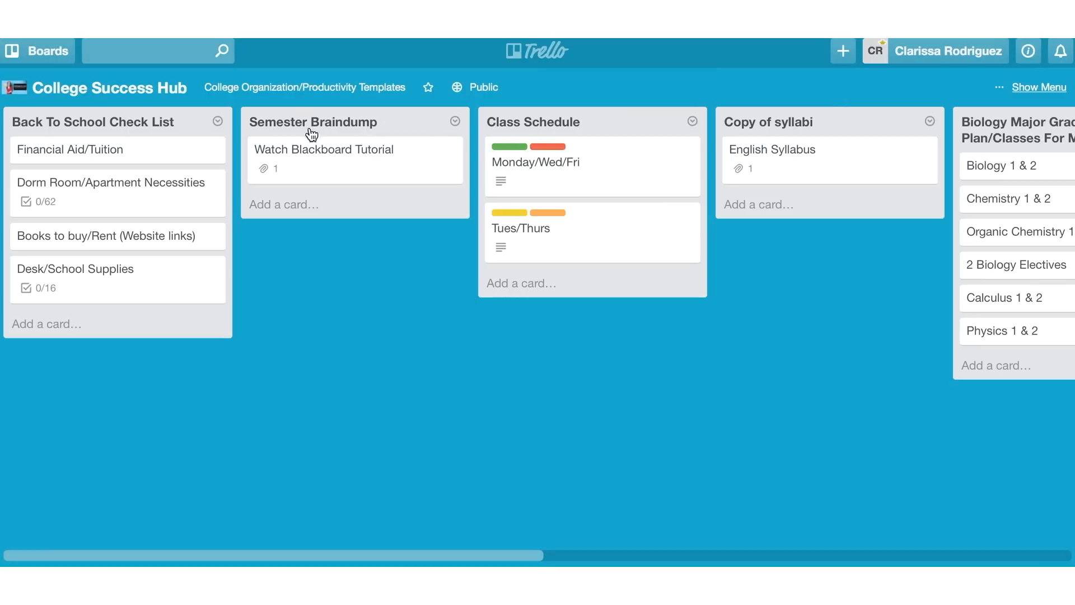
{"action": "mouse_move", "coordinate": [341, 236]}
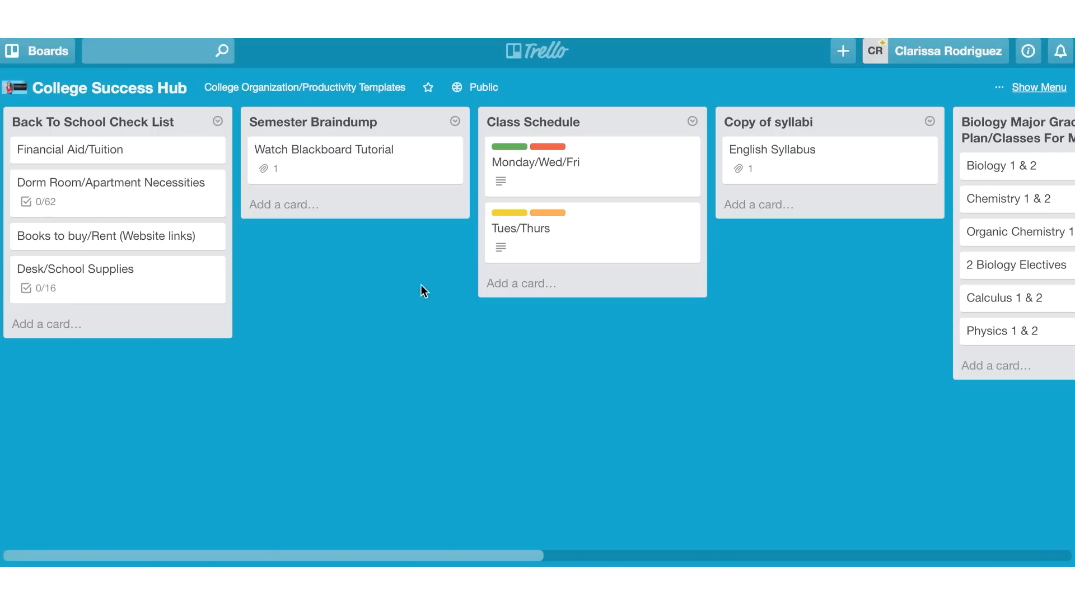
{"action": "scroll", "scroll_direction": "right", "scroll_amount": 3}
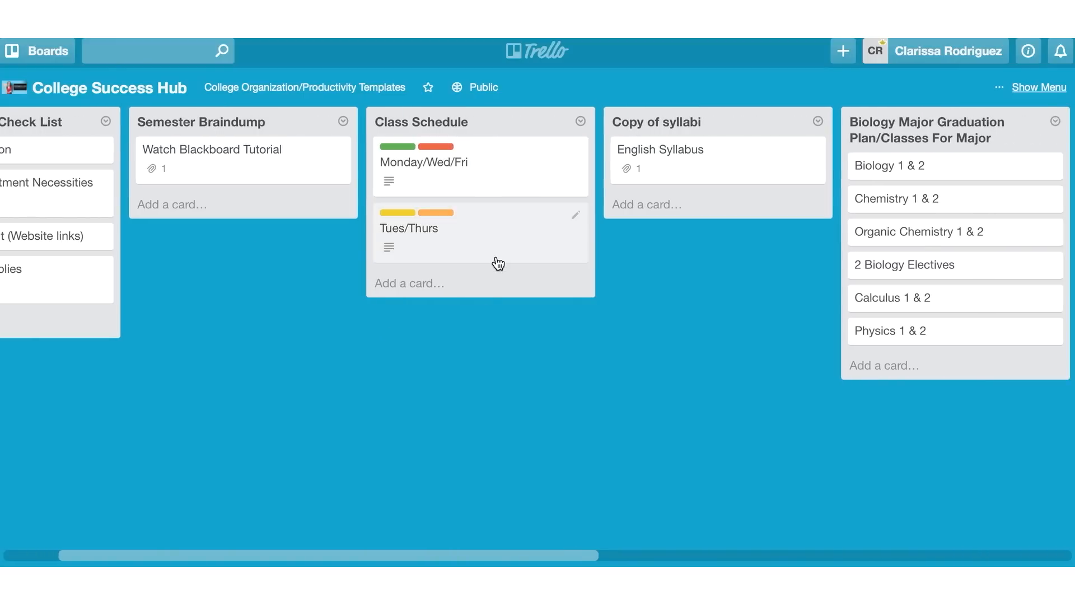
{"action": "mouse_move", "coordinate": [446, 233]}
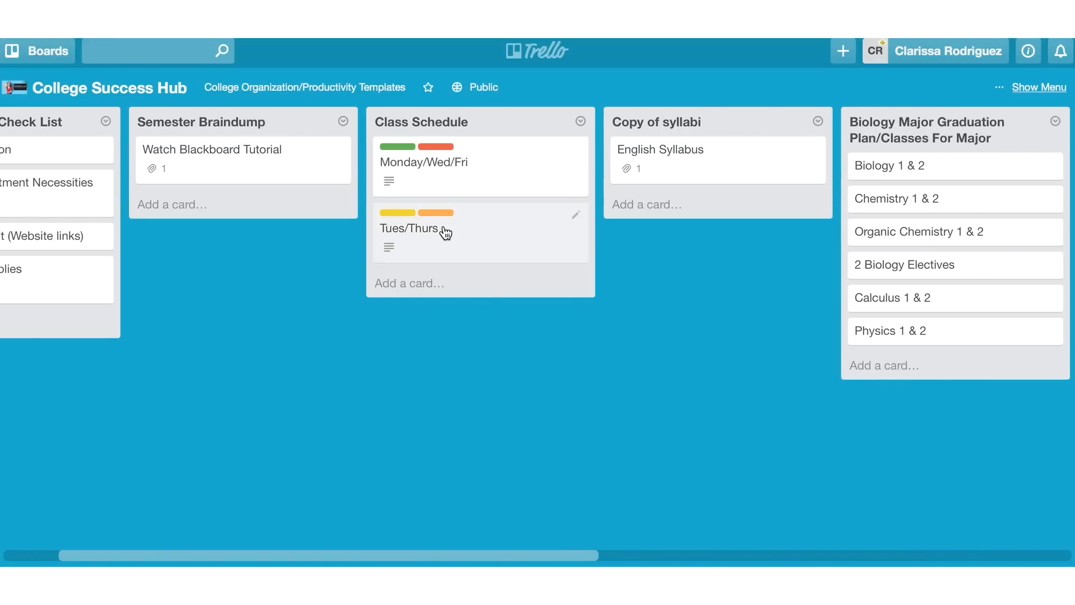
Review the Monday/Wed/Fri class schedule card and return to the board
{"action": "left_click", "coordinate": [423, 162]}
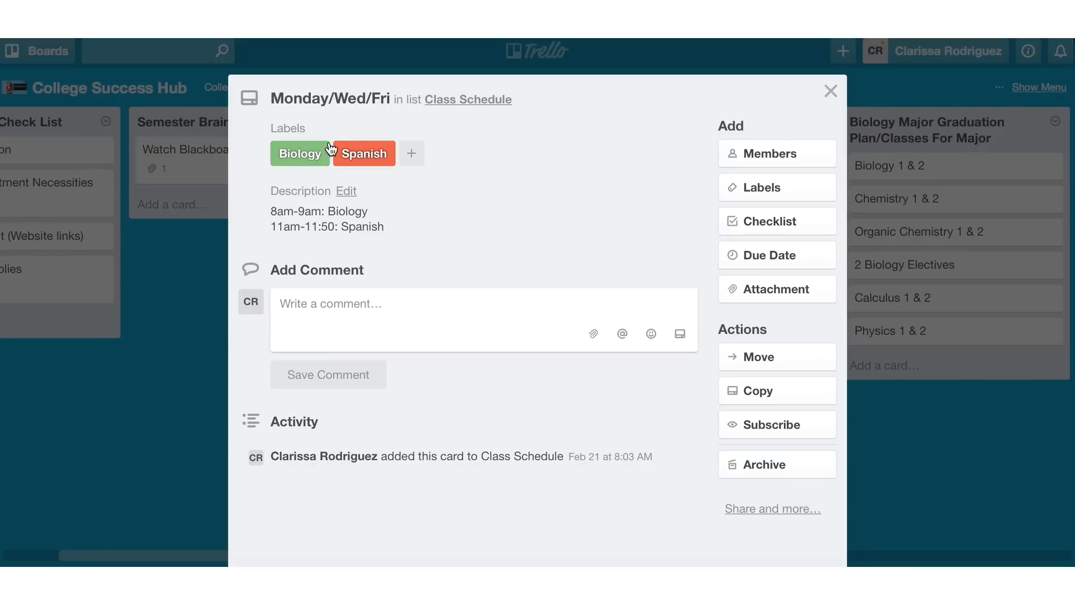
{"action": "mouse_move", "coordinate": [352, 245]}
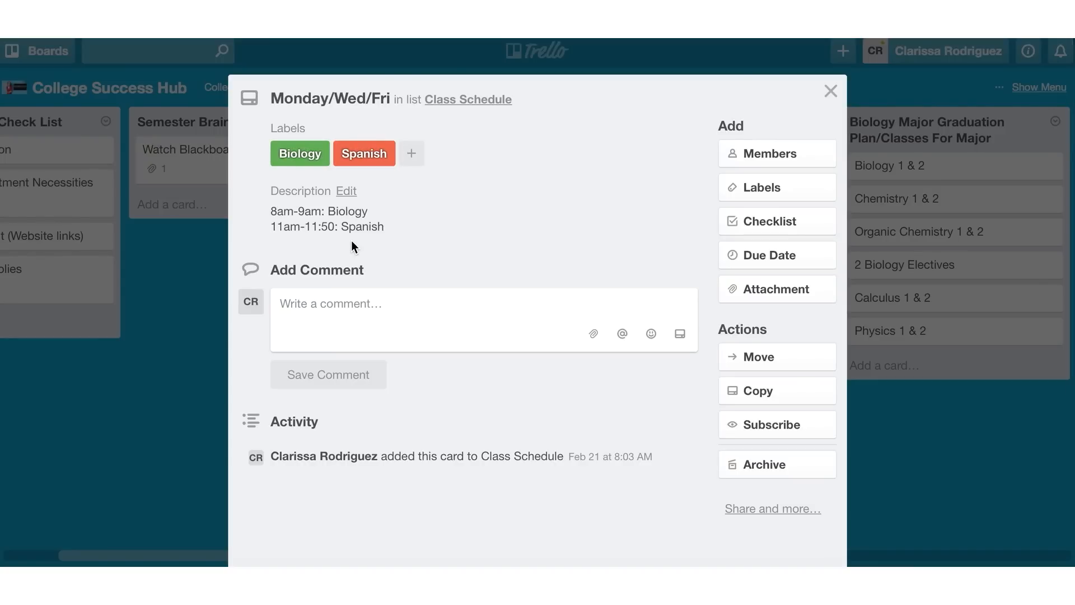
{"action": "left_click", "coordinate": [830, 90]}
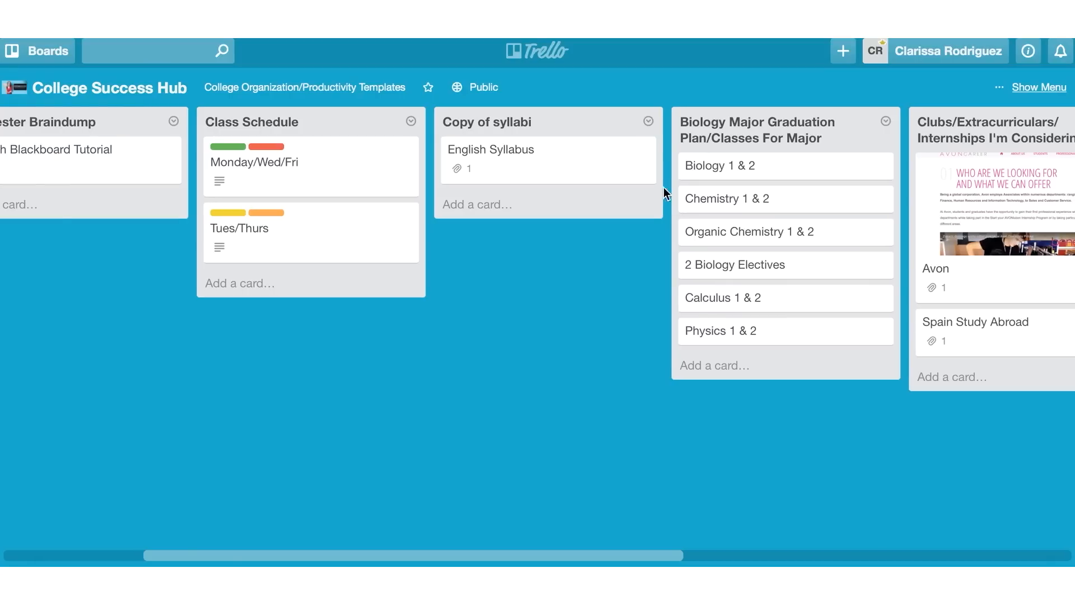
{"action": "mouse_move", "coordinate": [537, 311]}
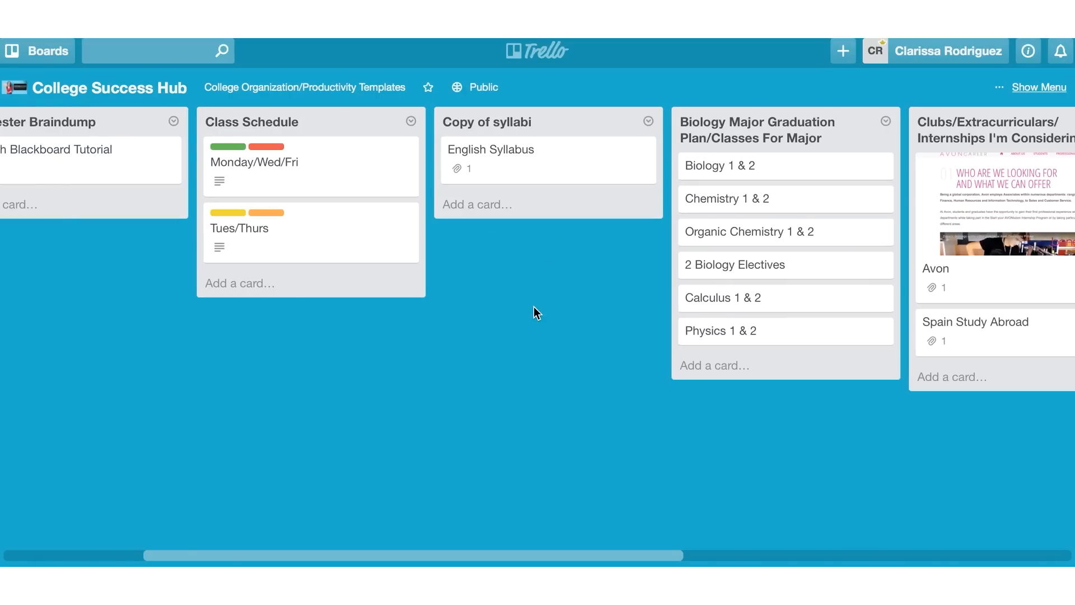
{"action": "mouse_move", "coordinate": [562, 150]}
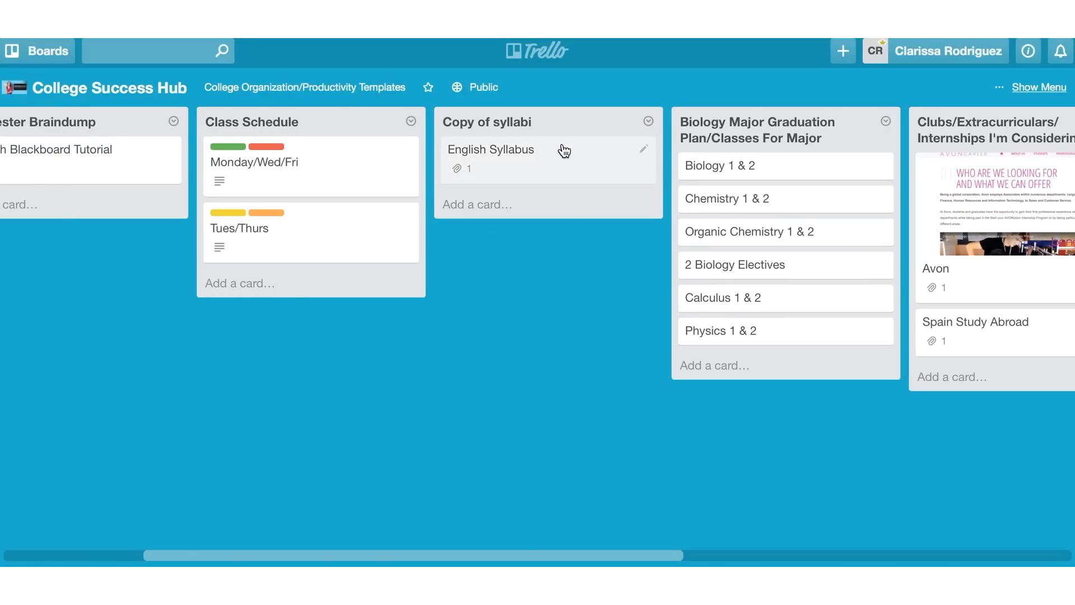
{"action": "left_click", "coordinate": [491, 150]}
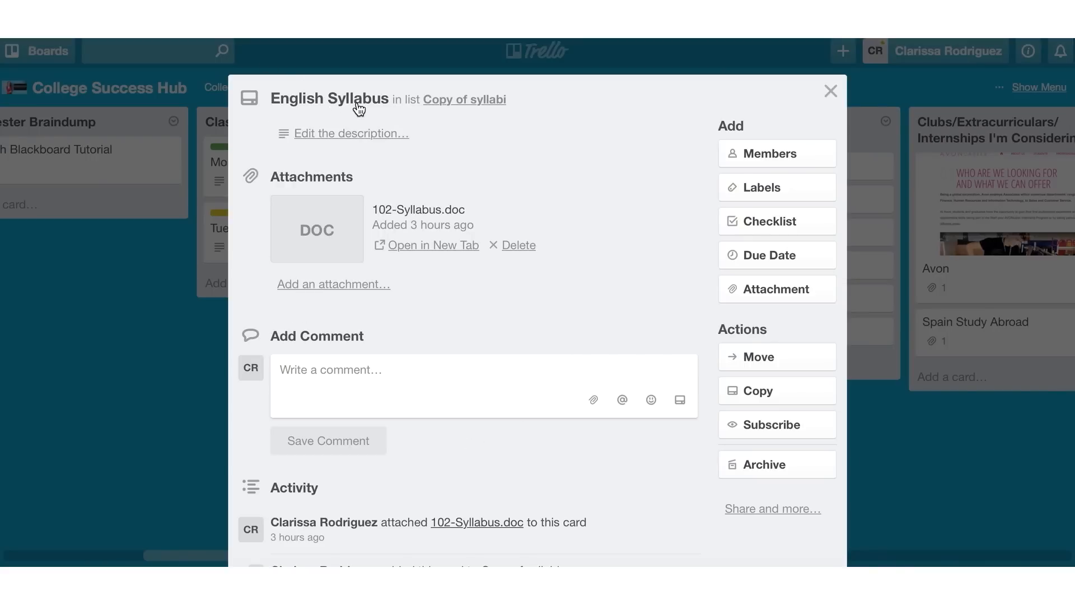
{"action": "mouse_move", "coordinate": [345, 139]}
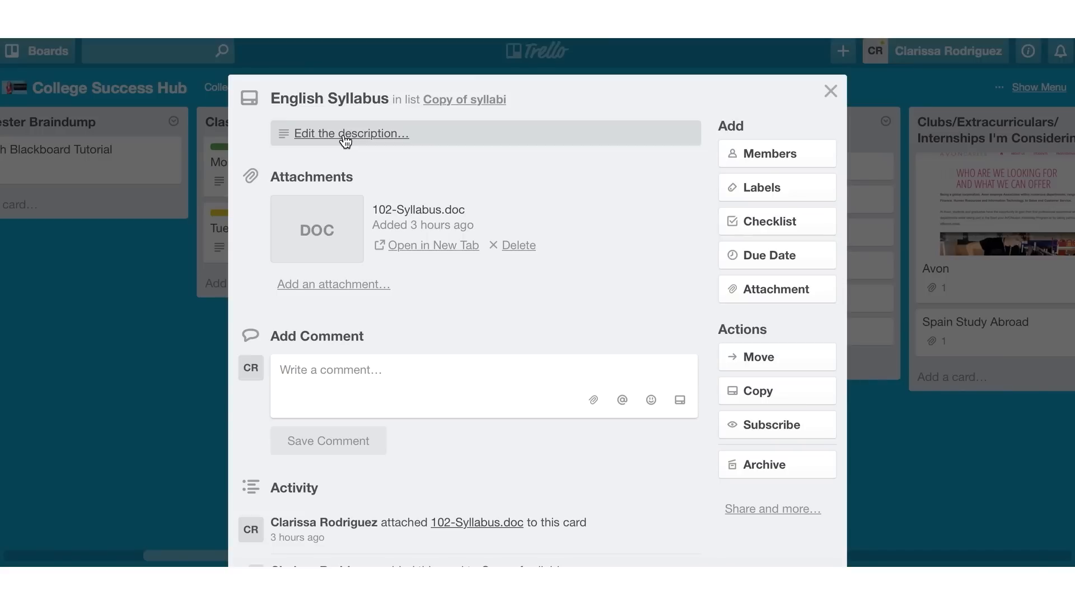
{"action": "left_click", "coordinate": [831, 91]}
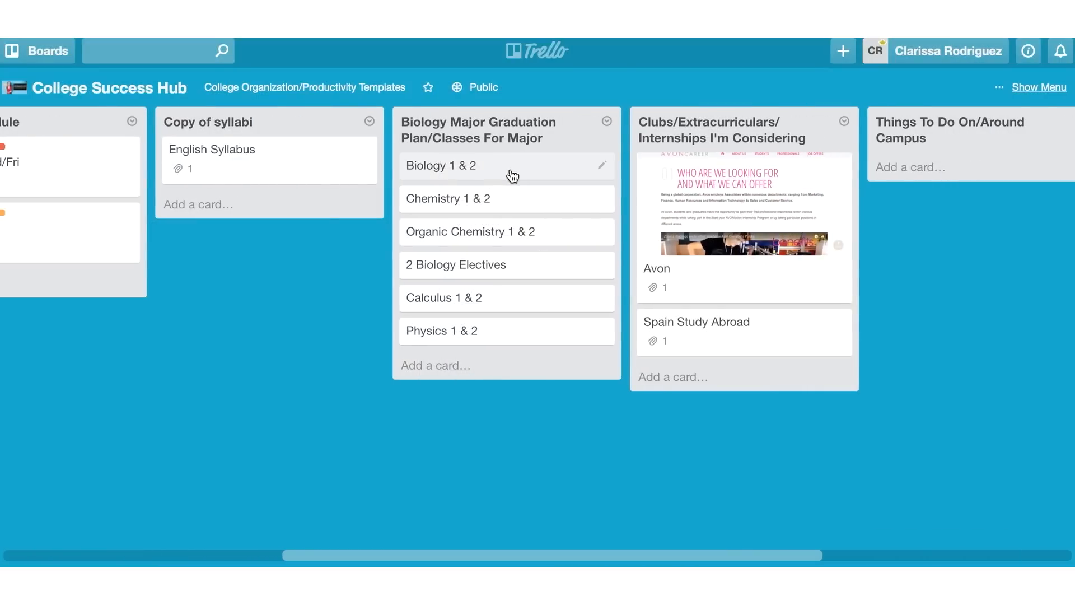
{"action": "mouse_move", "coordinate": [356, 298]}
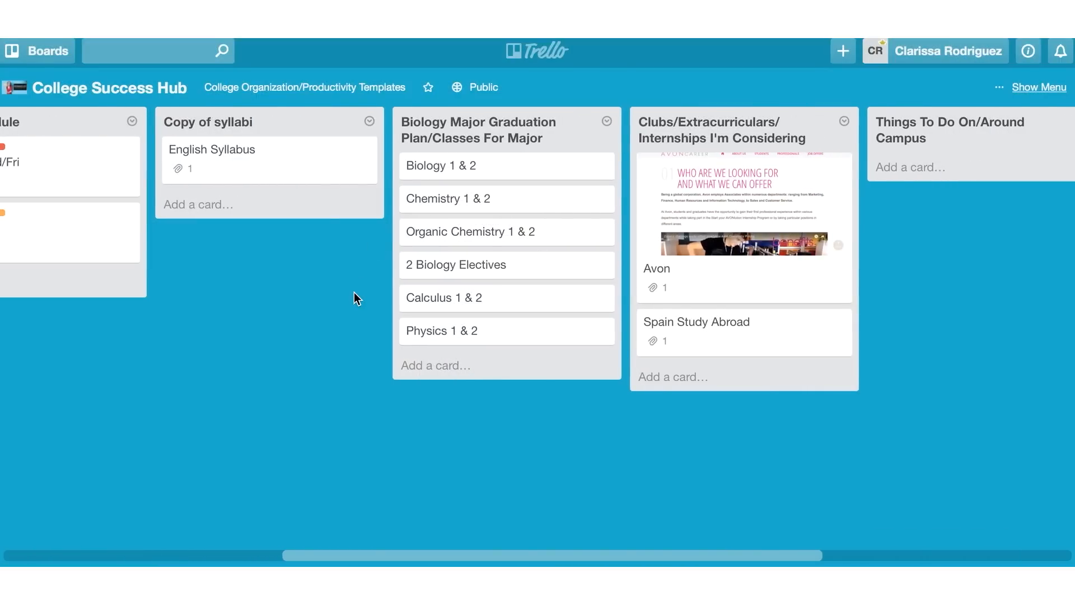
{"action": "mouse_move", "coordinate": [495, 387]}
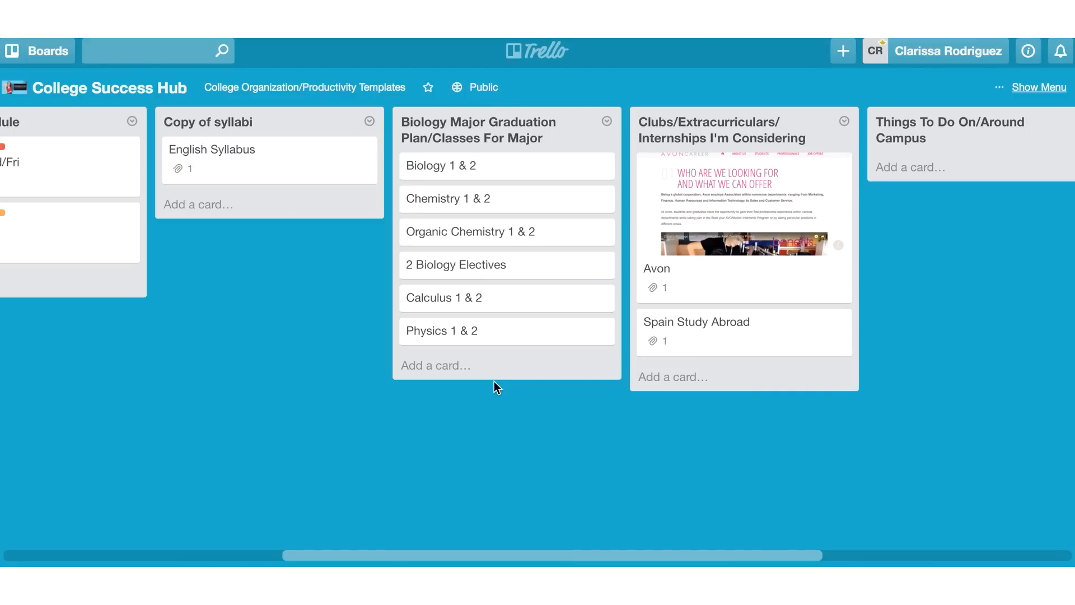
{"action": "mouse_move", "coordinate": [717, 438]}
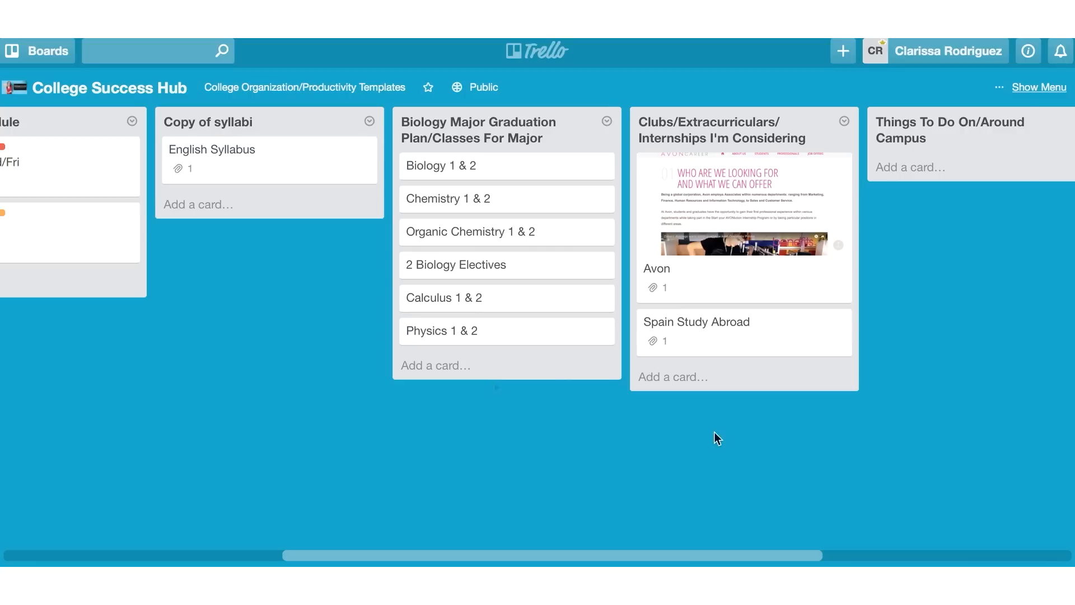
{"action": "scroll", "scroll_direction": "right", "scroll_amount": 3}
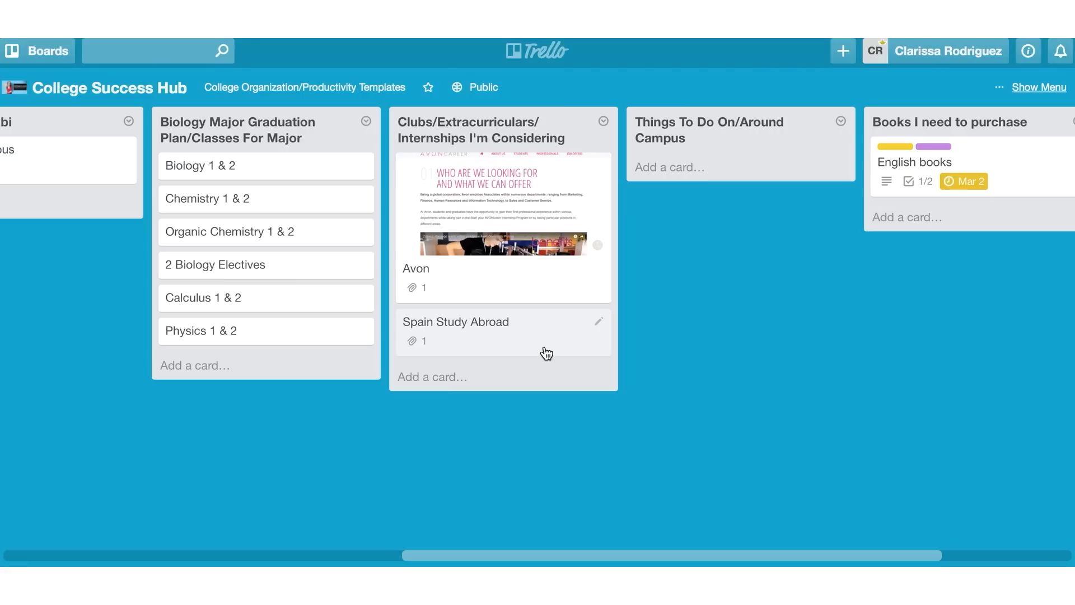
{"action": "mouse_move", "coordinate": [743, 166]}
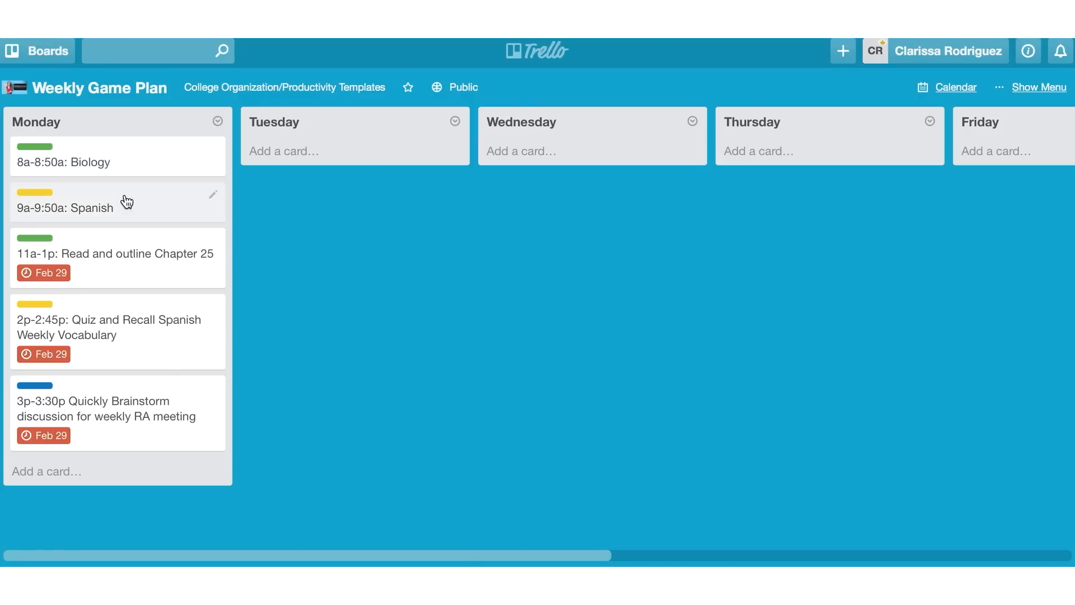
{"action": "mouse_move", "coordinate": [123, 206]}
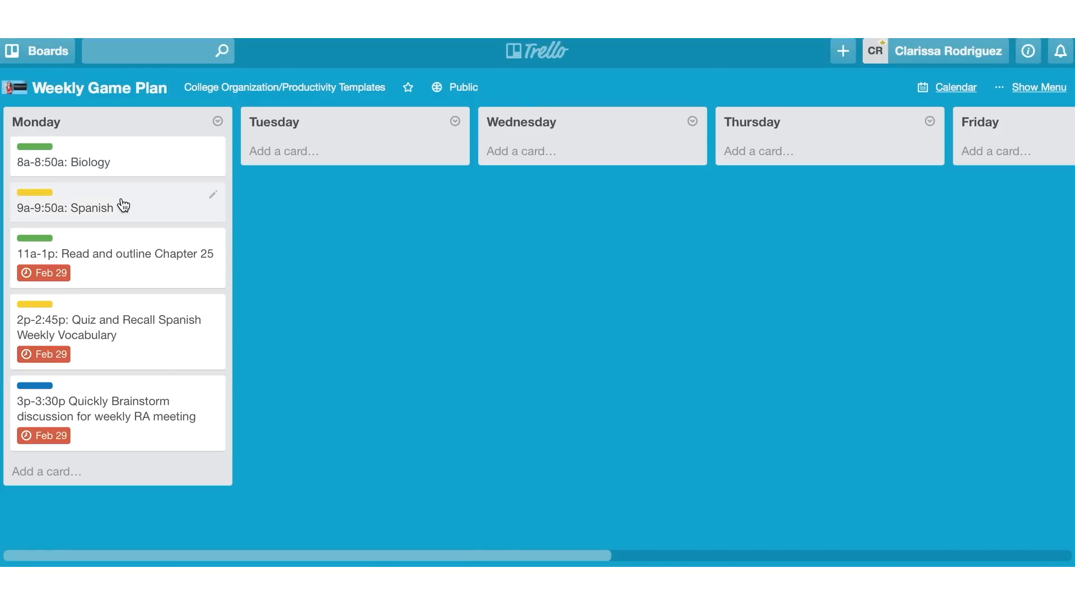
{"action": "mouse_move", "coordinate": [66, 264]}
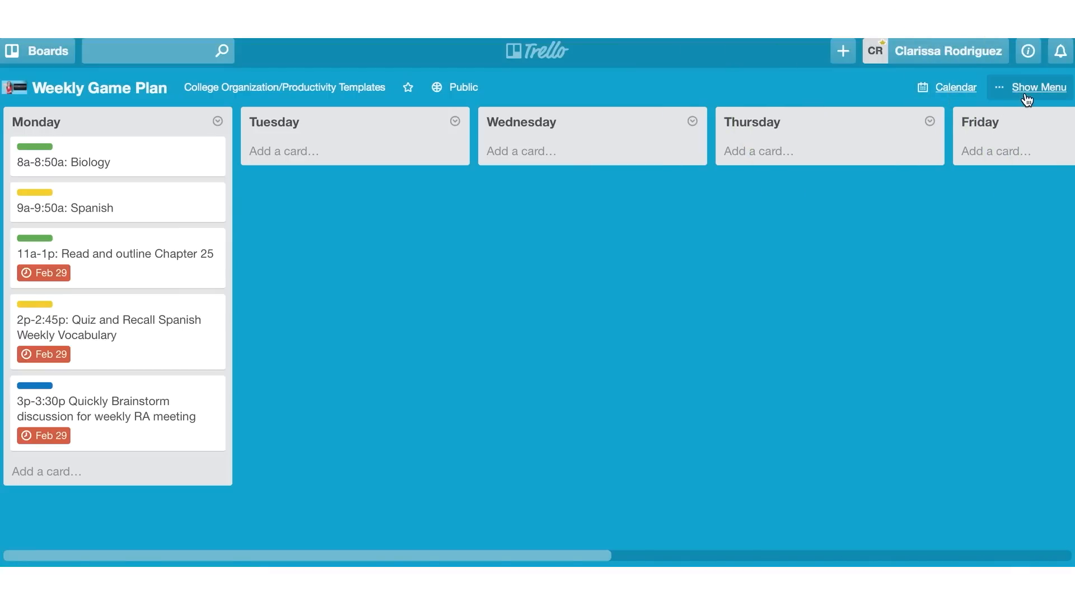
{"action": "left_click", "coordinate": [1039, 87]}
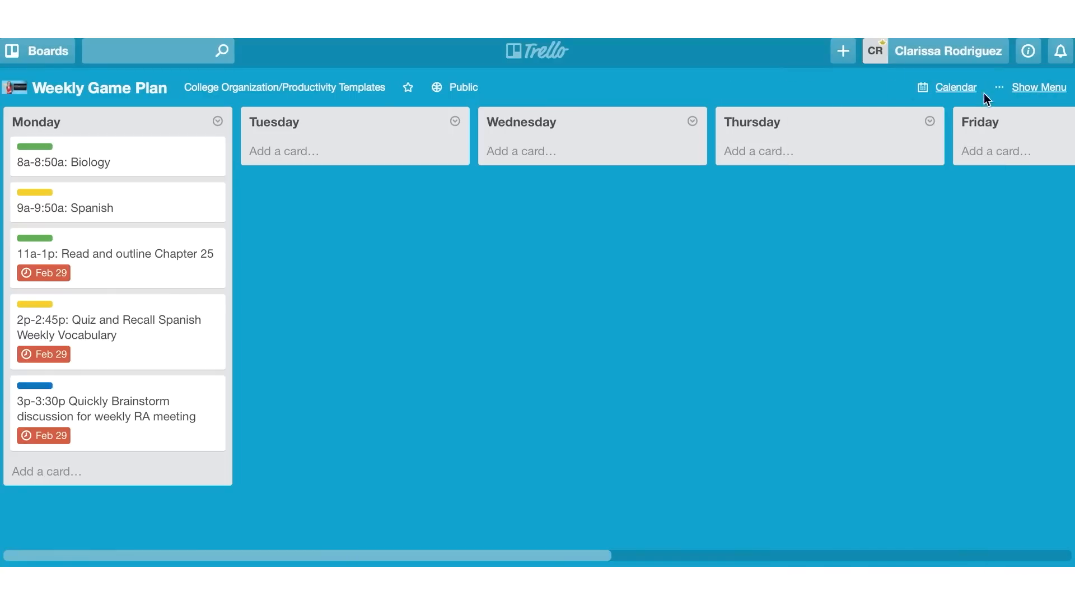
In the week calendar view, move 'Read and outline Chapter 25' from Feb 29 to Wed Mar 2
{"action": "left_click", "coordinate": [956, 87]}
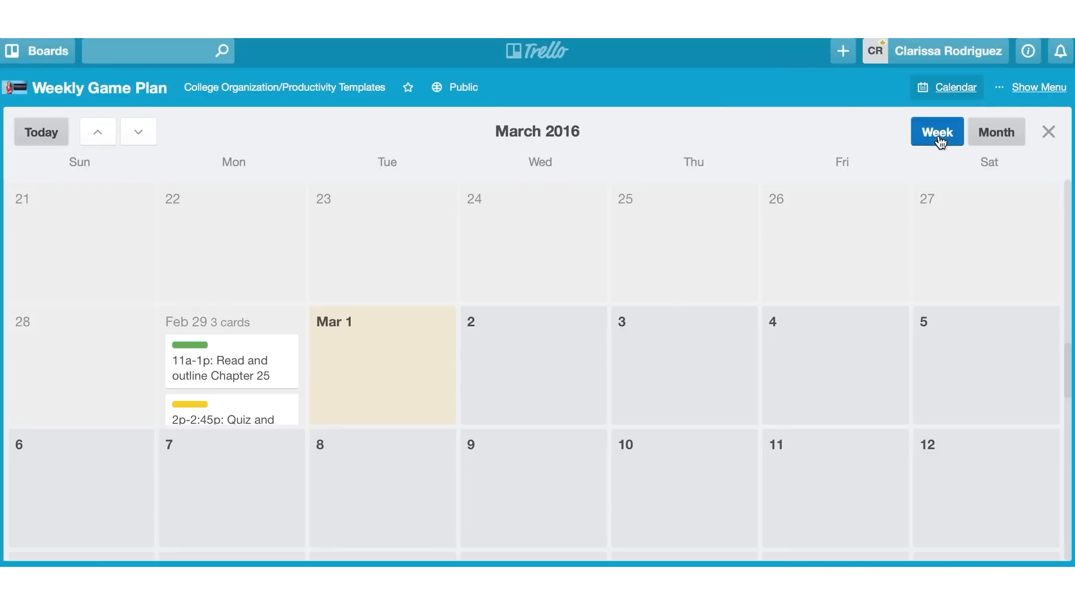
{"action": "left_click", "coordinate": [936, 132]}
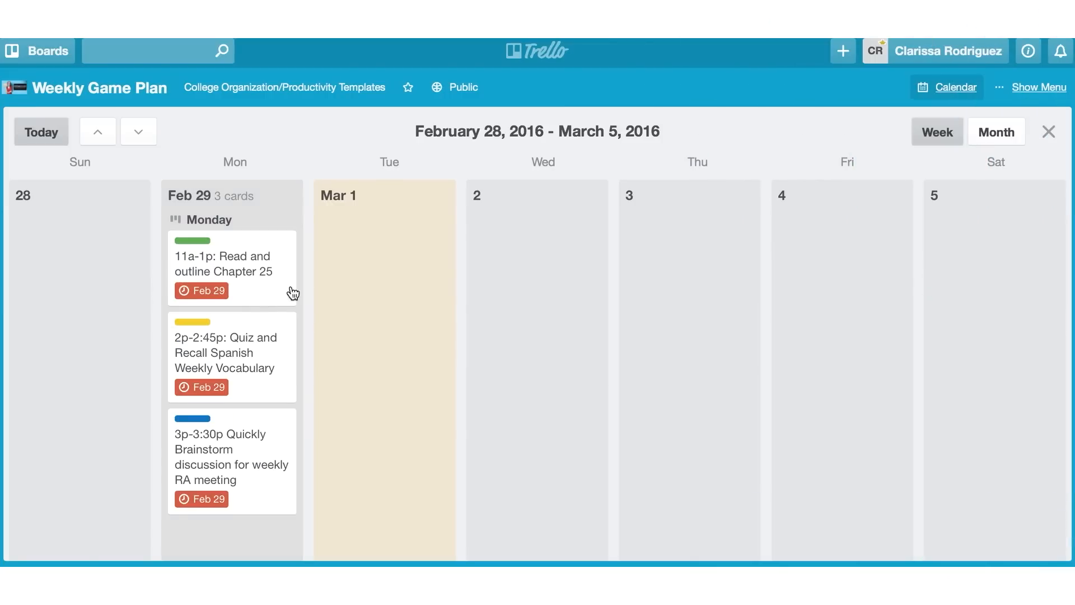
{"action": "left_click_drag", "start_coordinate": [231, 264], "coordinate": [536, 273]}
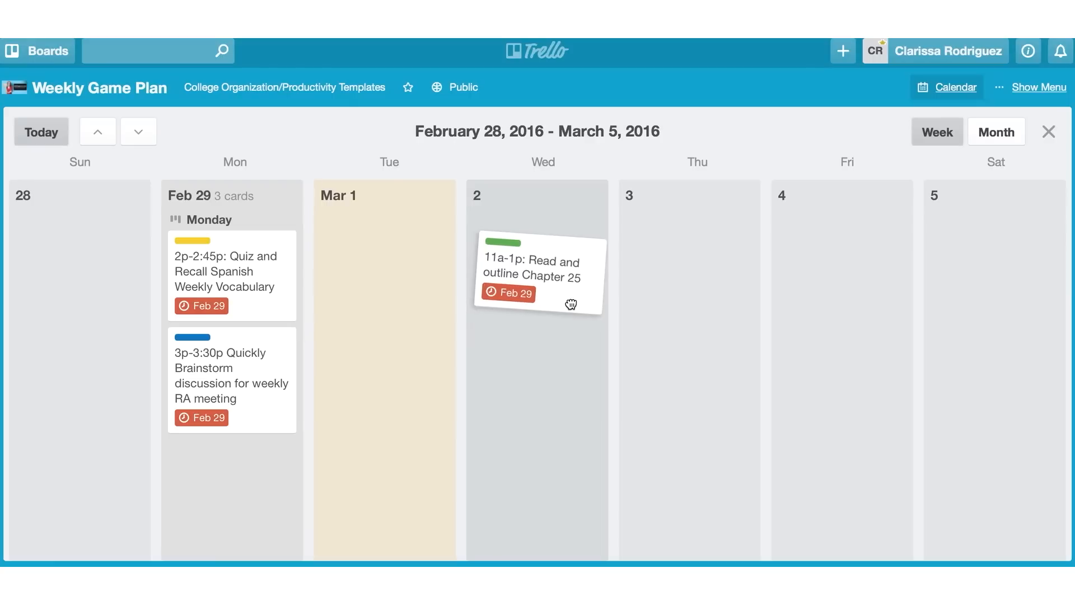
{"action": "left_click_drag", "start_coordinate": [535, 275], "coordinate": [536, 268]}
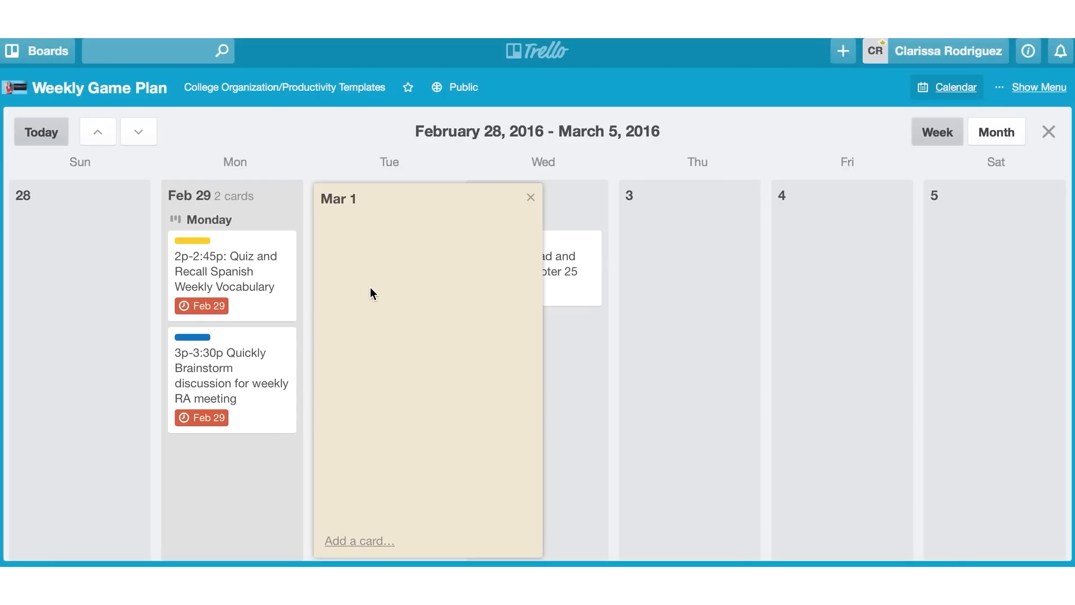
{"action": "mouse_move", "coordinate": [395, 278]}
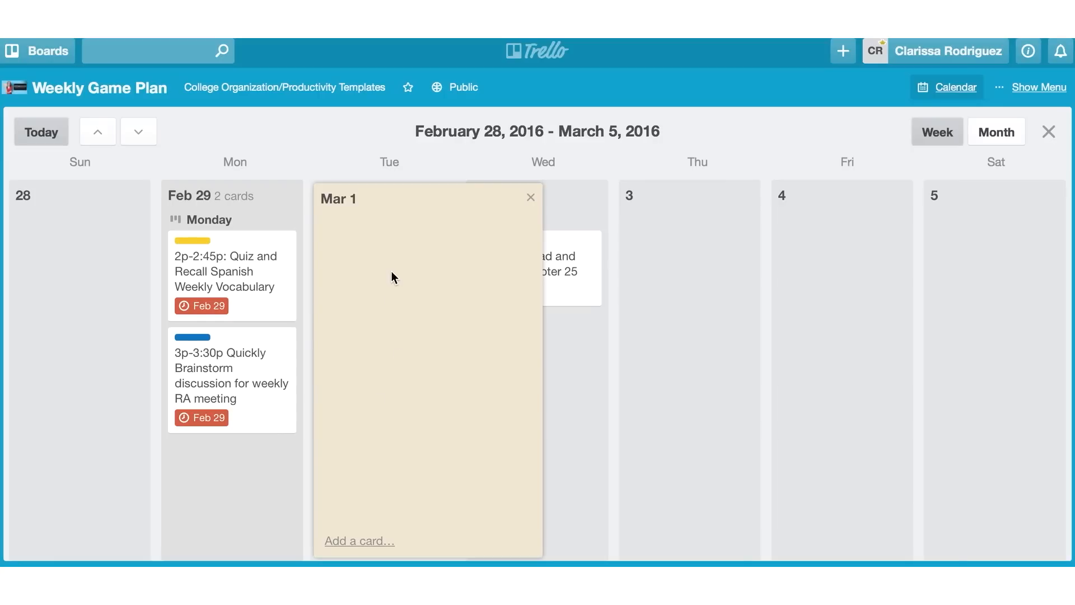
{"action": "mouse_move", "coordinate": [366, 549]}
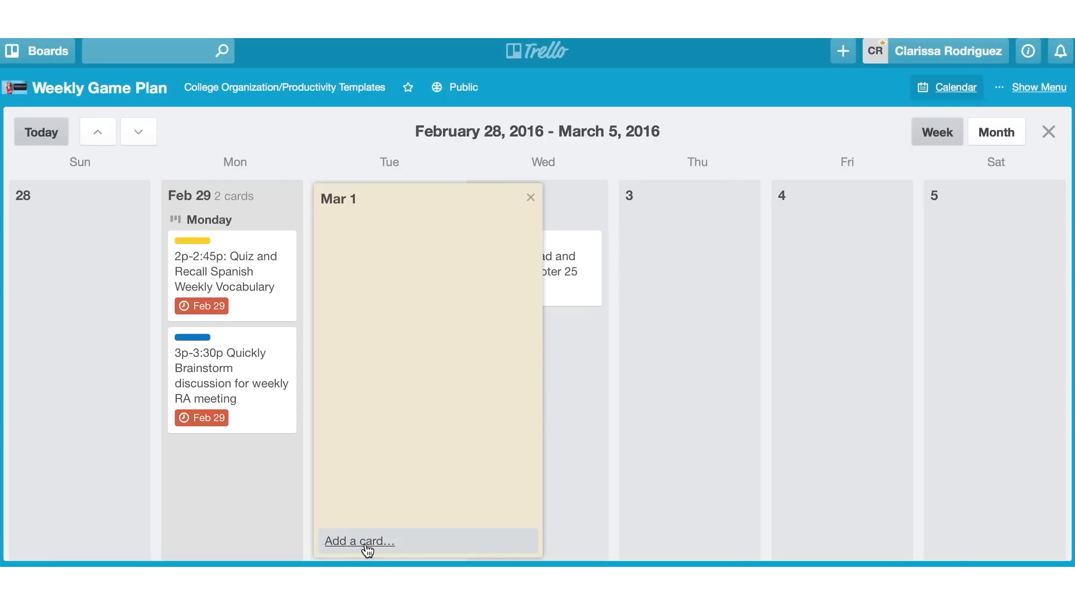
{"action": "left_click", "coordinate": [360, 540]}
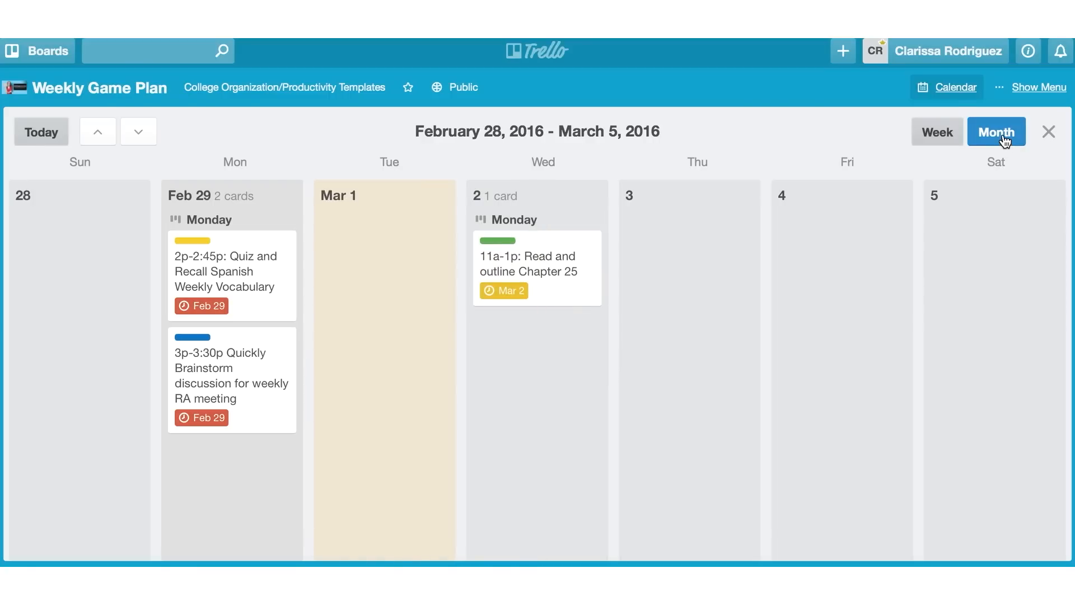
Switch the calendar to Month view and add a 'Biology Exam 11Am' card on March 3
{"action": "left_click", "coordinate": [997, 132]}
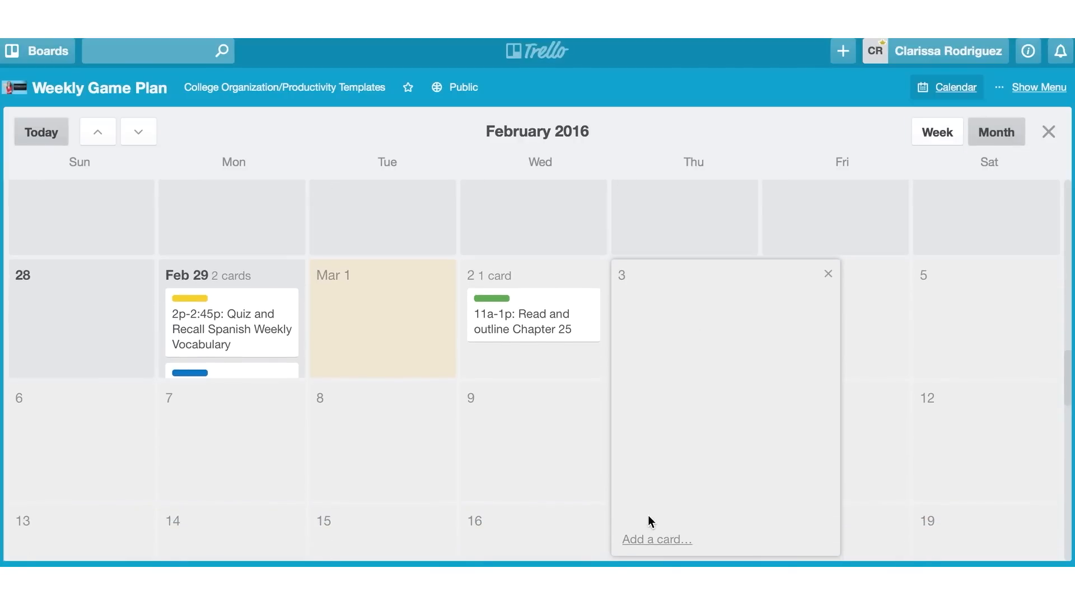
{"action": "left_click", "coordinate": [656, 539]}
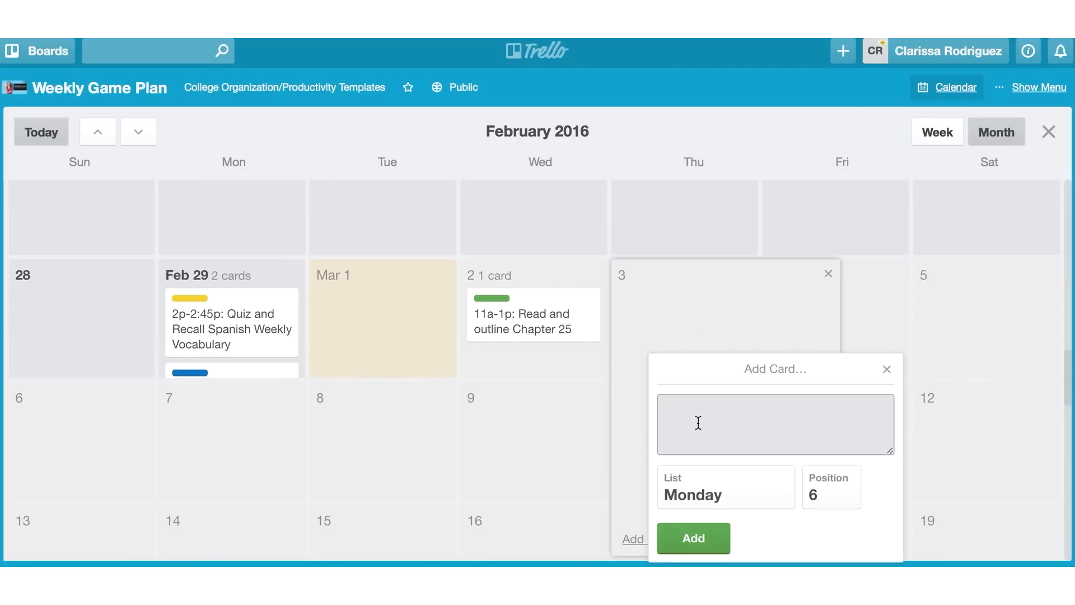
{"action": "type", "text": "Biology Exam 11Am"}
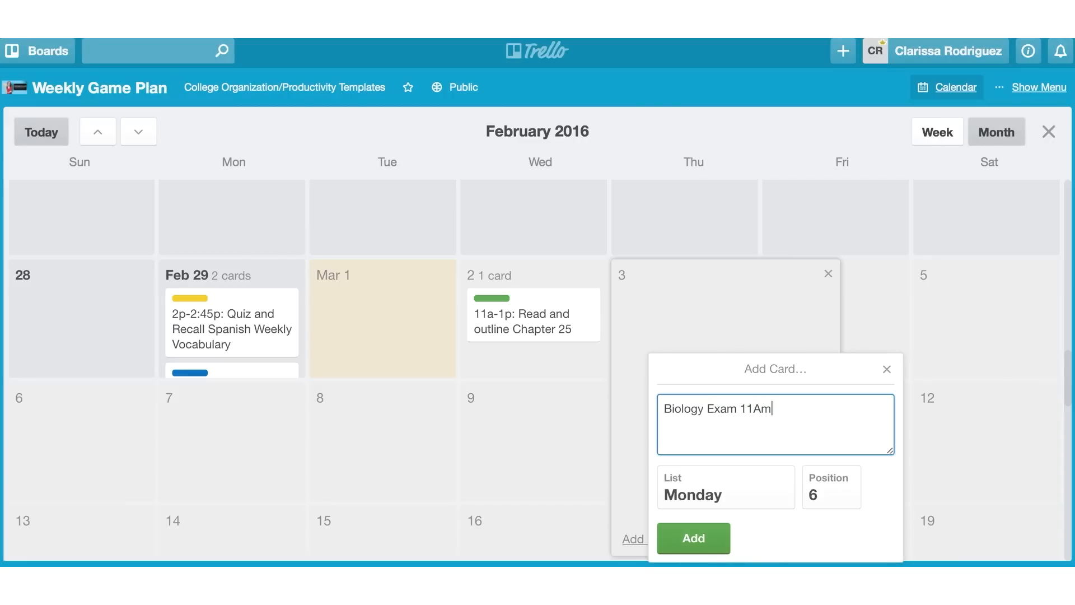
{"action": "left_click", "coordinate": [692, 538]}
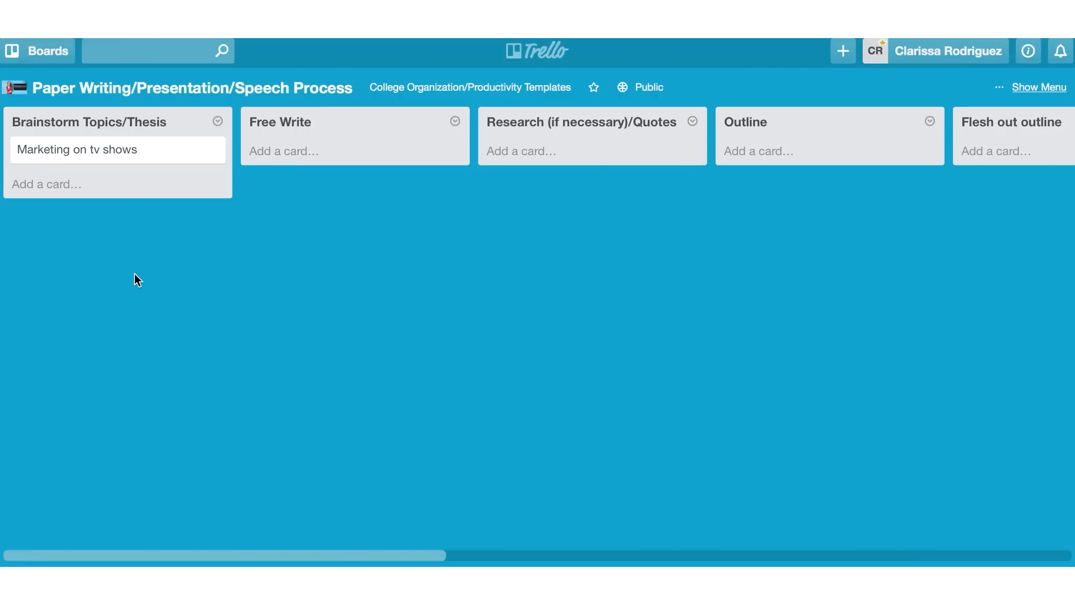
Drag 'Marketing on tv shows' from Brainstorm Topics/Thesis into Free Write and start a card in Research
{"action": "left_click", "coordinate": [62, 184]}
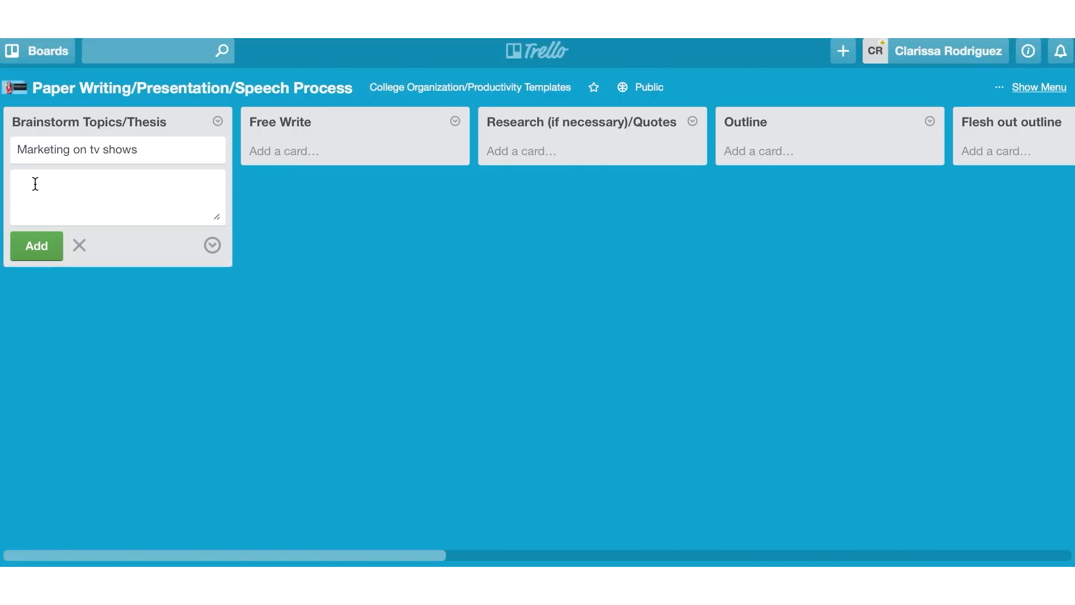
{"action": "left_click", "coordinate": [117, 195]}
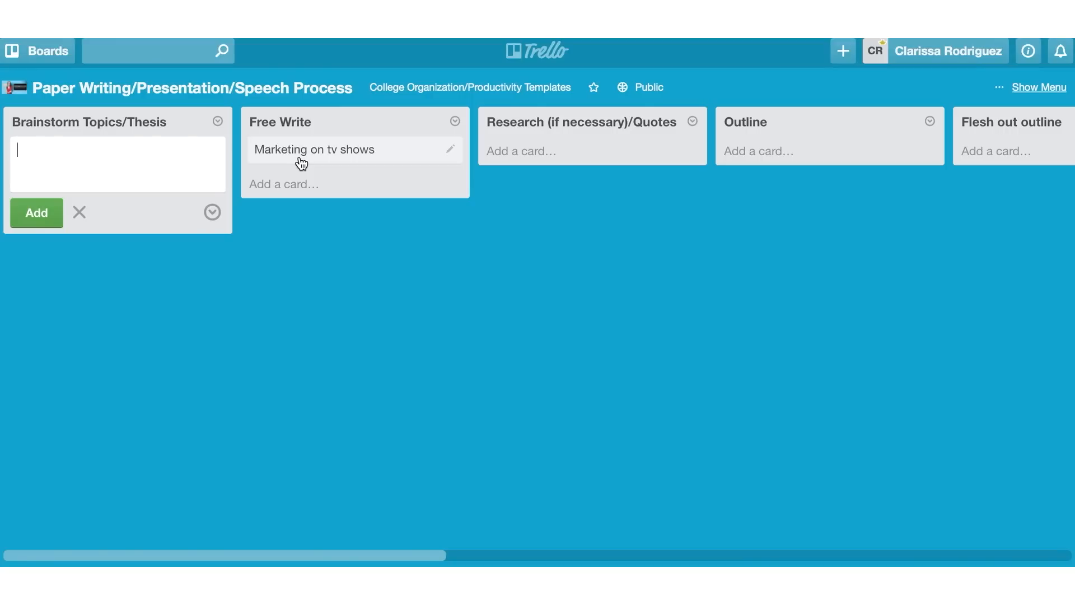
{"action": "left_click", "coordinate": [531, 151]}
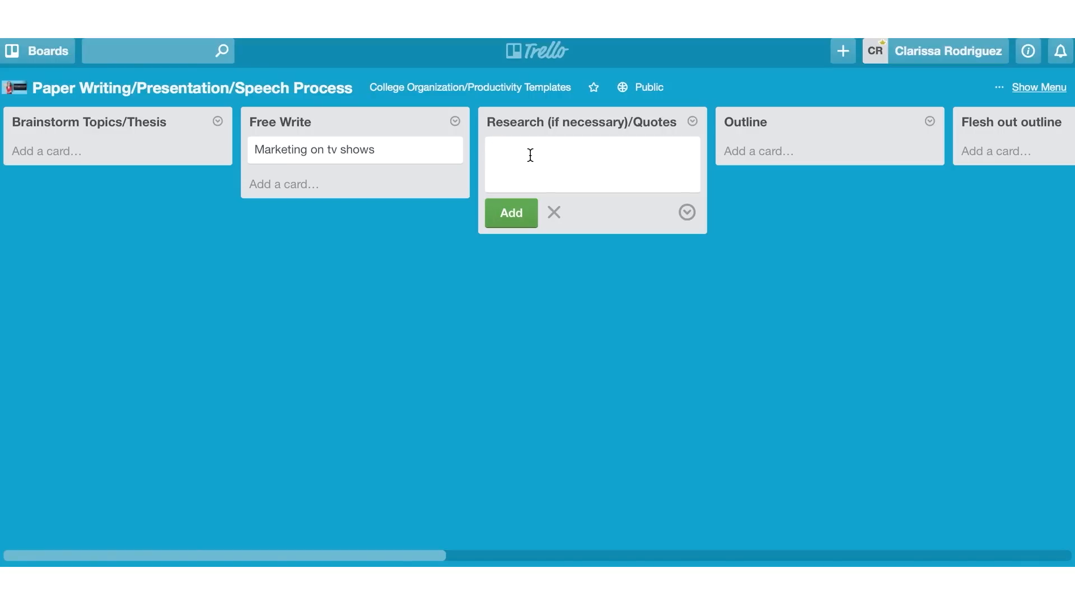
Add Intro, Topic sentence 1 and Quote to support cards and move them into the Outline list
{"action": "type", "text": "Intro"}
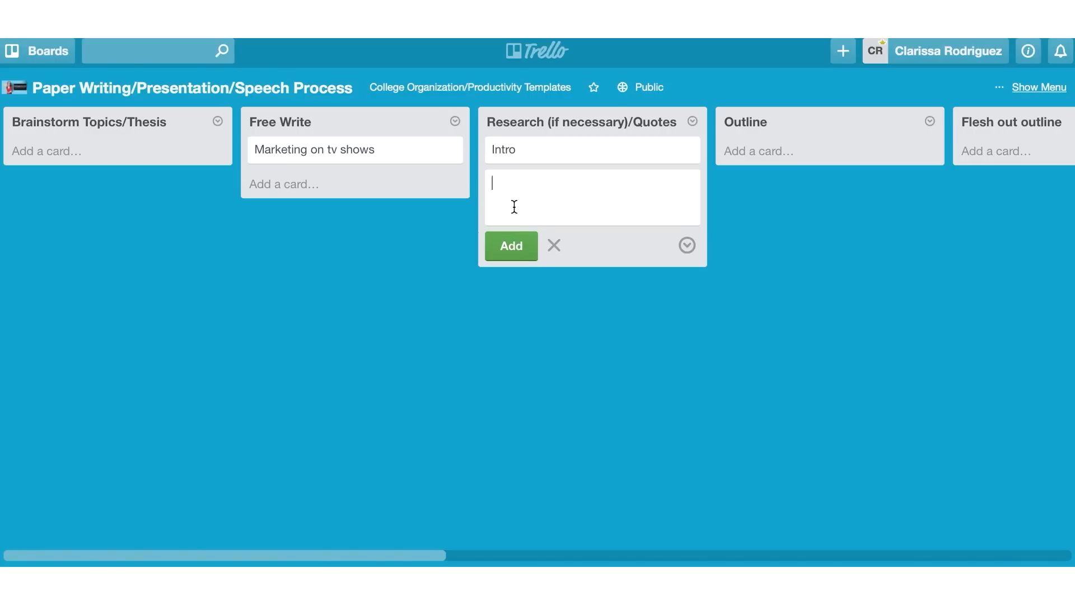
{"action": "type", "text": "Topic senet"}
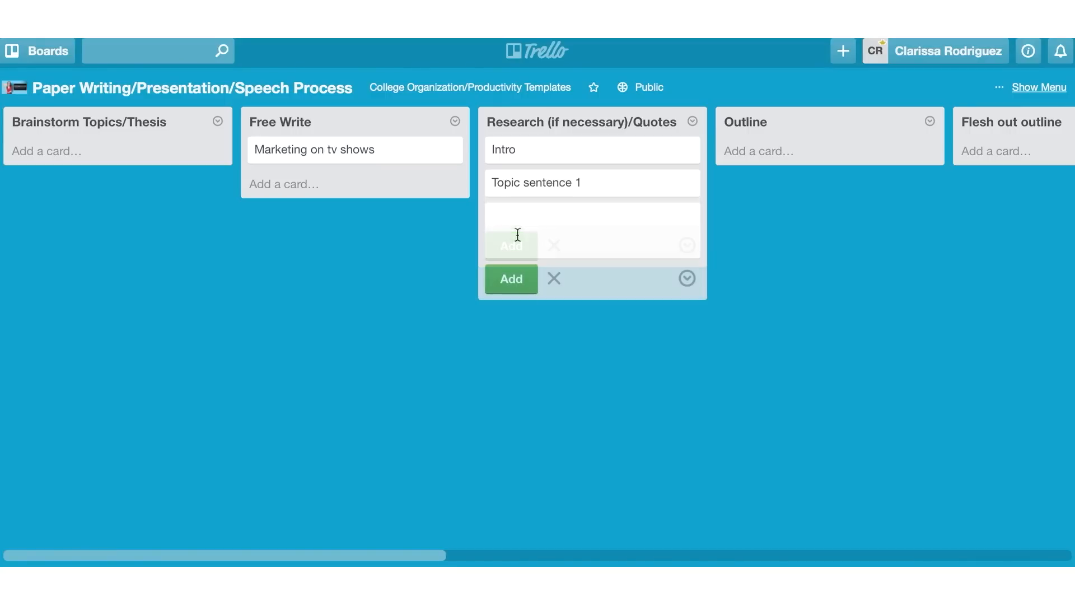
{"action": "type", "text": "Quote to su"}
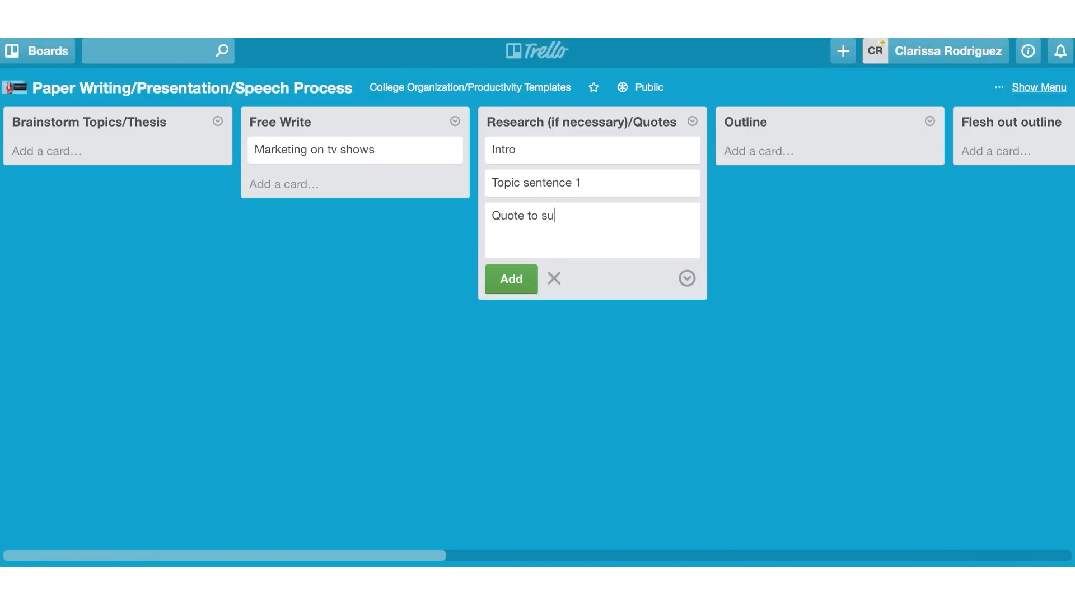
{"action": "type", "text": "pport"}
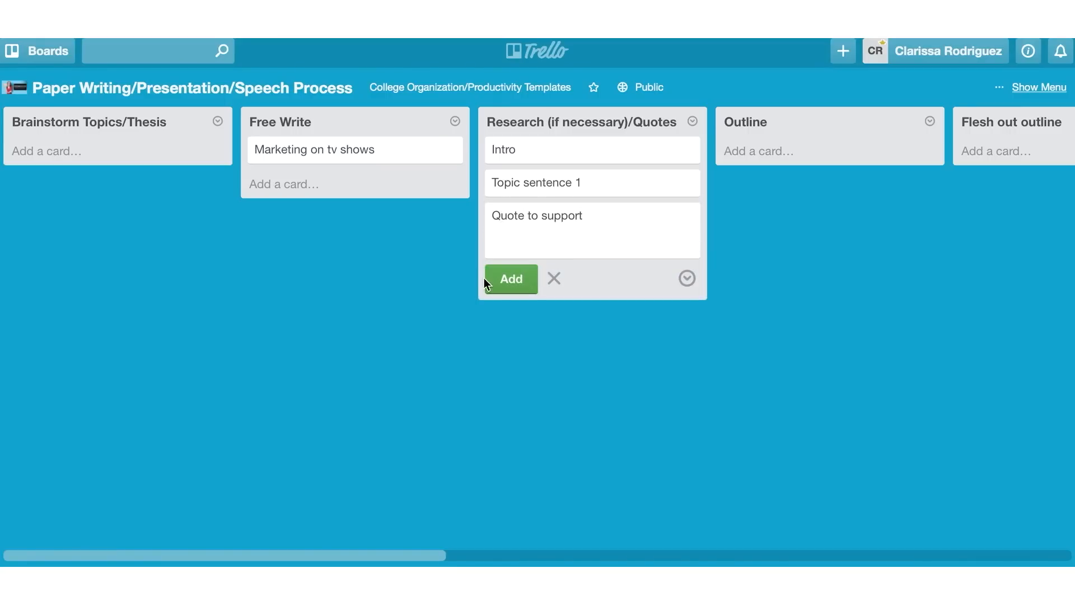
{"action": "left_click", "coordinate": [510, 279]}
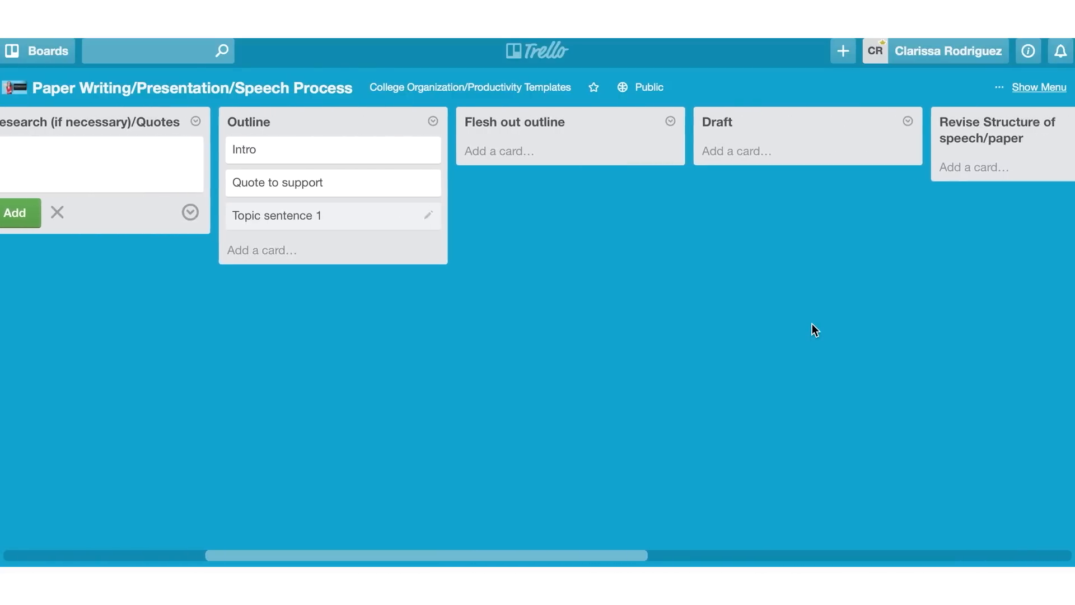
{"action": "scroll", "scroll_direction": "right", "scroll_amount": 3}
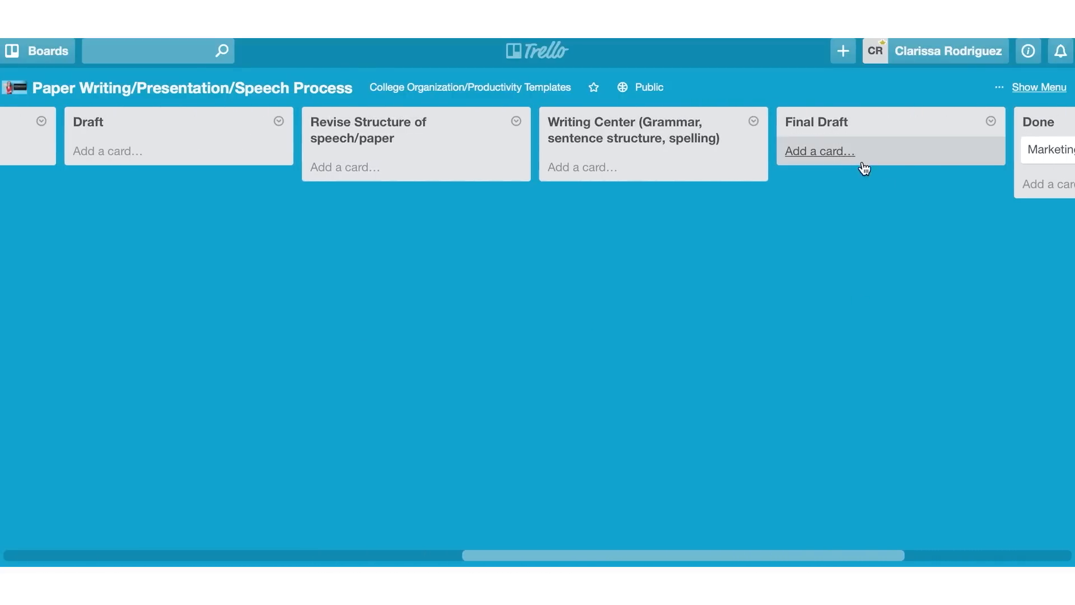
{"action": "mouse_move", "coordinate": [615, 167]}
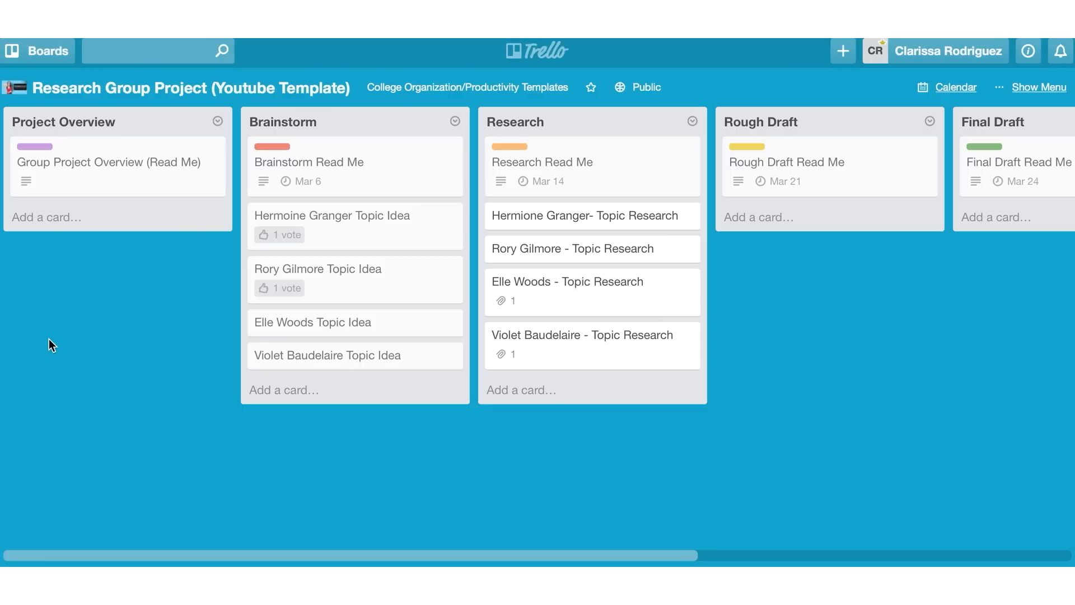
{"action": "mouse_move", "coordinate": [89, 170]}
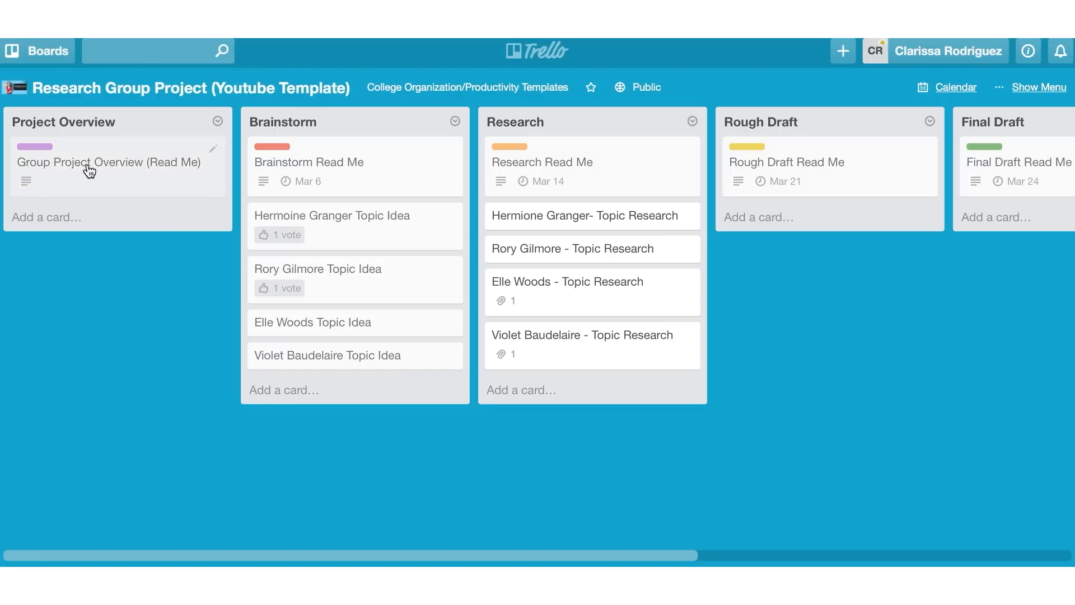
{"action": "mouse_move", "coordinate": [112, 157]}
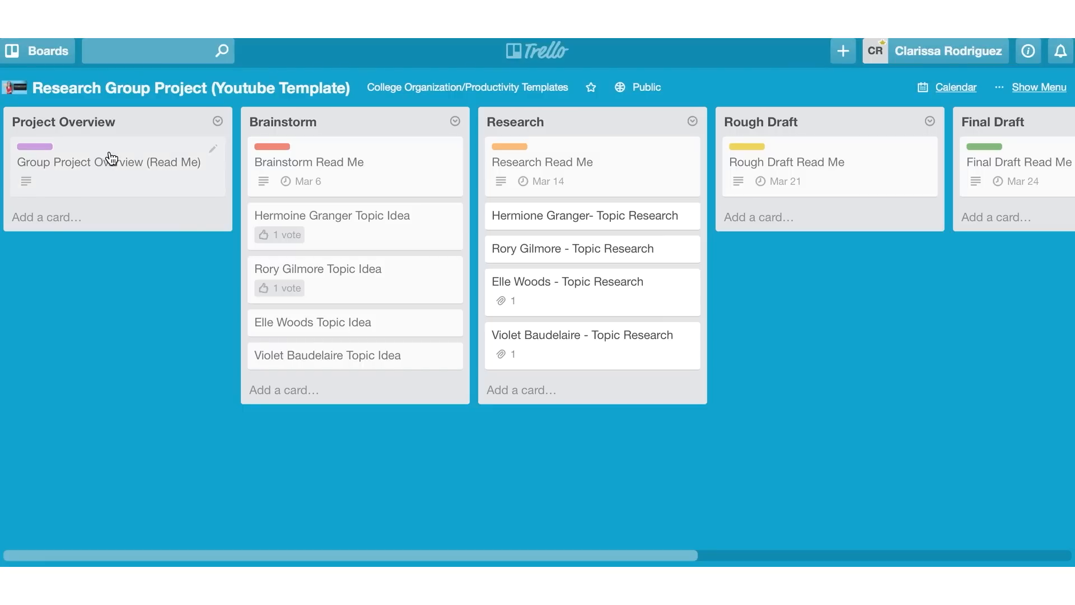
{"action": "mouse_move", "coordinate": [694, 147]}
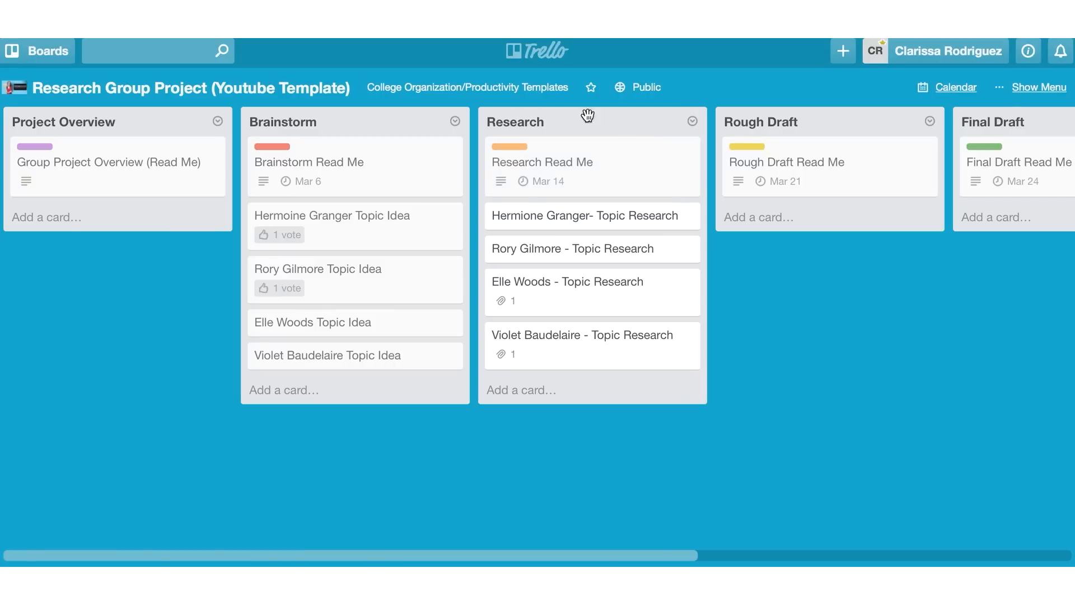
Read the Group Project Overview (Read Me) card's description and close it
{"action": "left_click", "coordinate": [110, 163]}
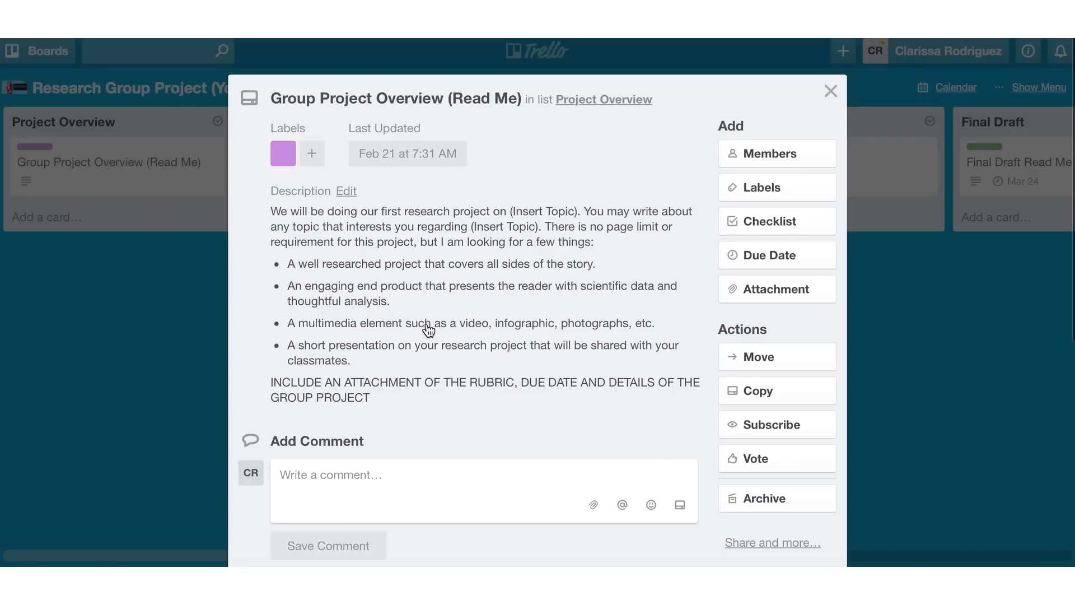
{"action": "mouse_move", "coordinate": [510, 430]}
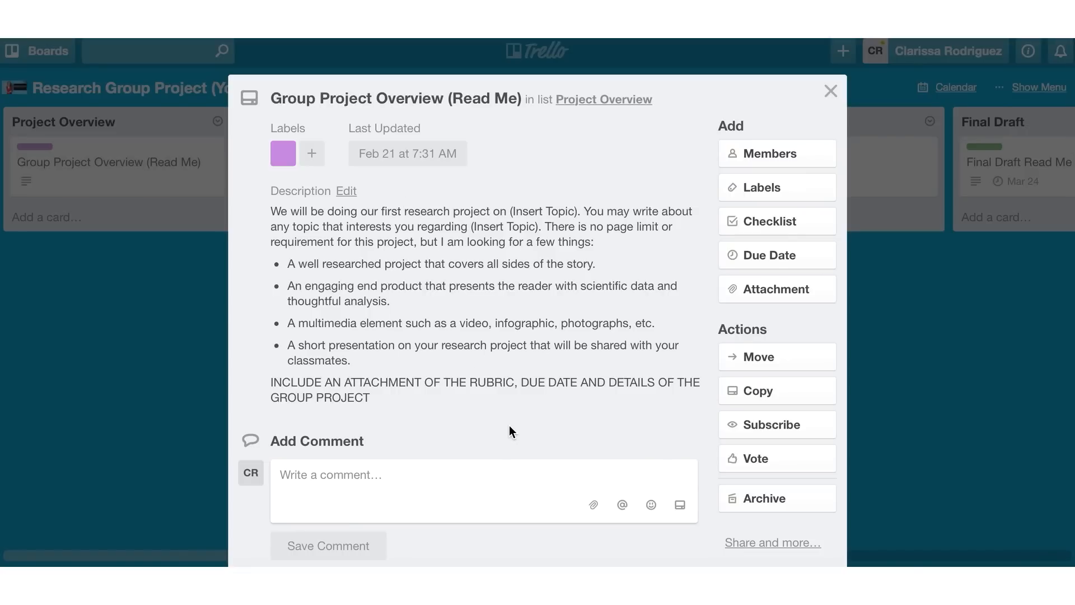
{"action": "mouse_move", "coordinate": [528, 442]}
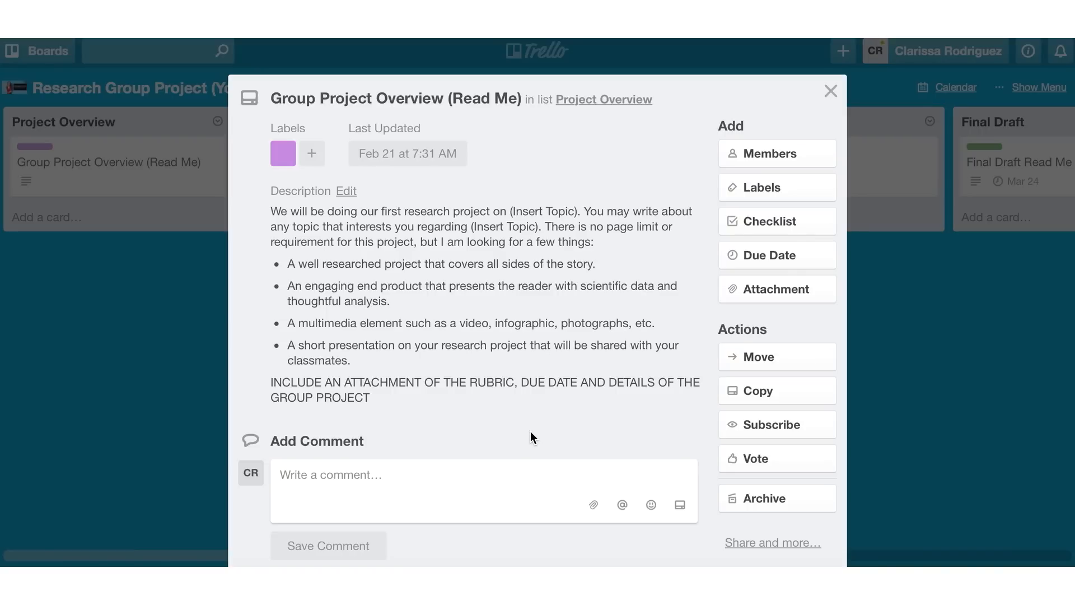
{"action": "mouse_move", "coordinate": [833, 127]}
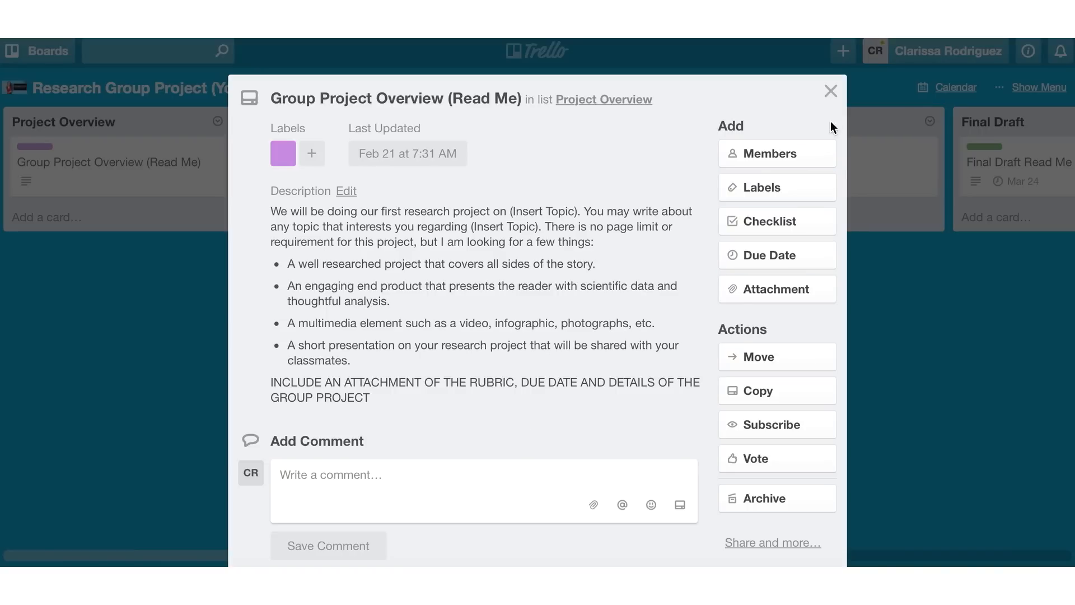
{"action": "left_click", "coordinate": [830, 91]}
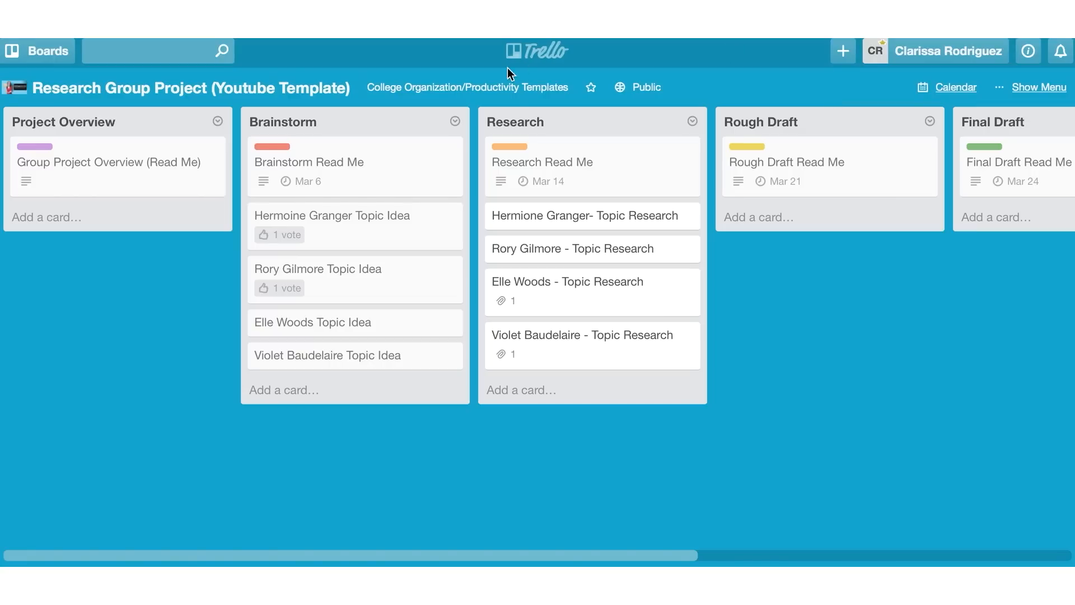
{"action": "mouse_move", "coordinate": [324, 251]}
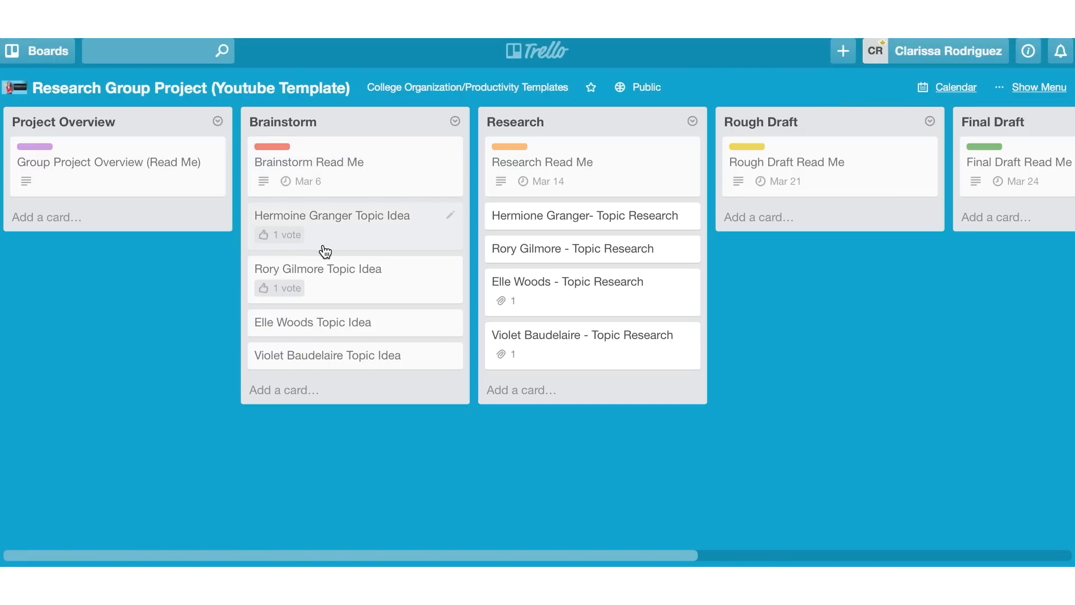
{"action": "left_click", "coordinate": [332, 215]}
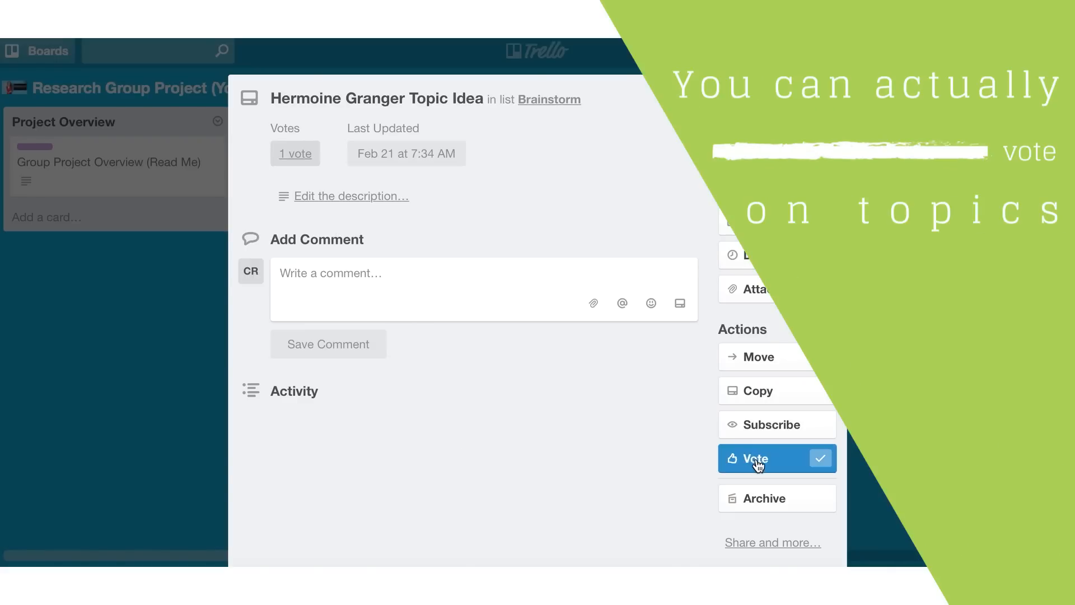
{"action": "mouse_move", "coordinate": [766, 472]}
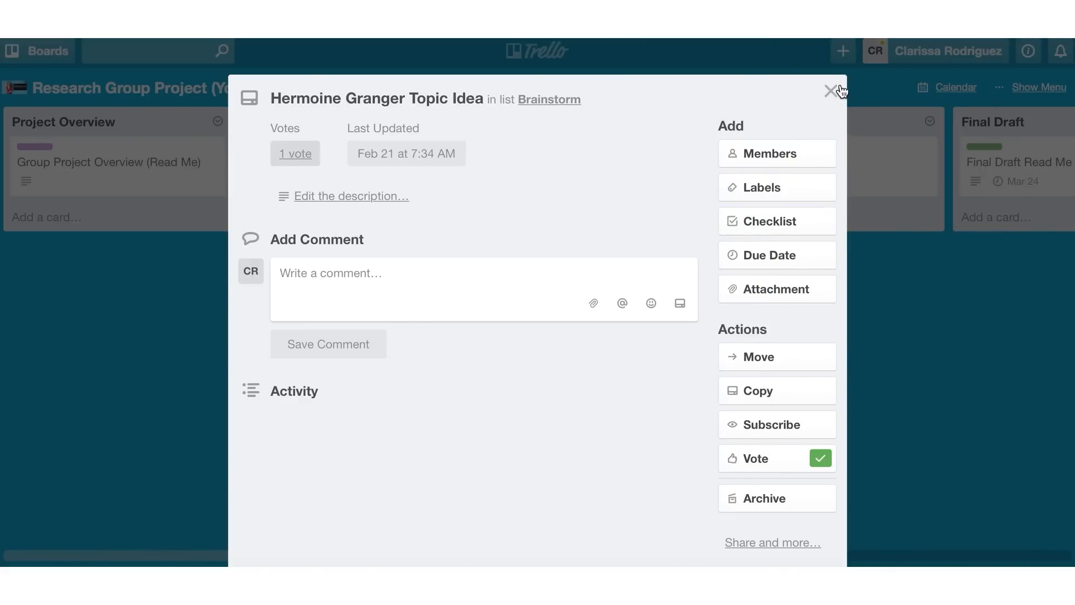
{"action": "left_click", "coordinate": [829, 92]}
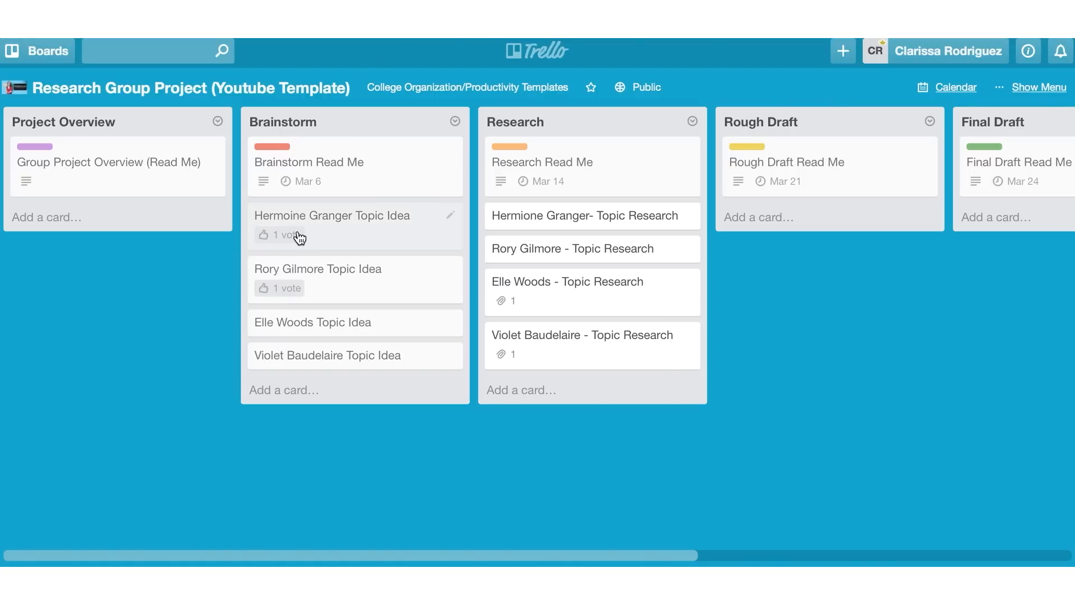
{"action": "mouse_move", "coordinate": [291, 304]}
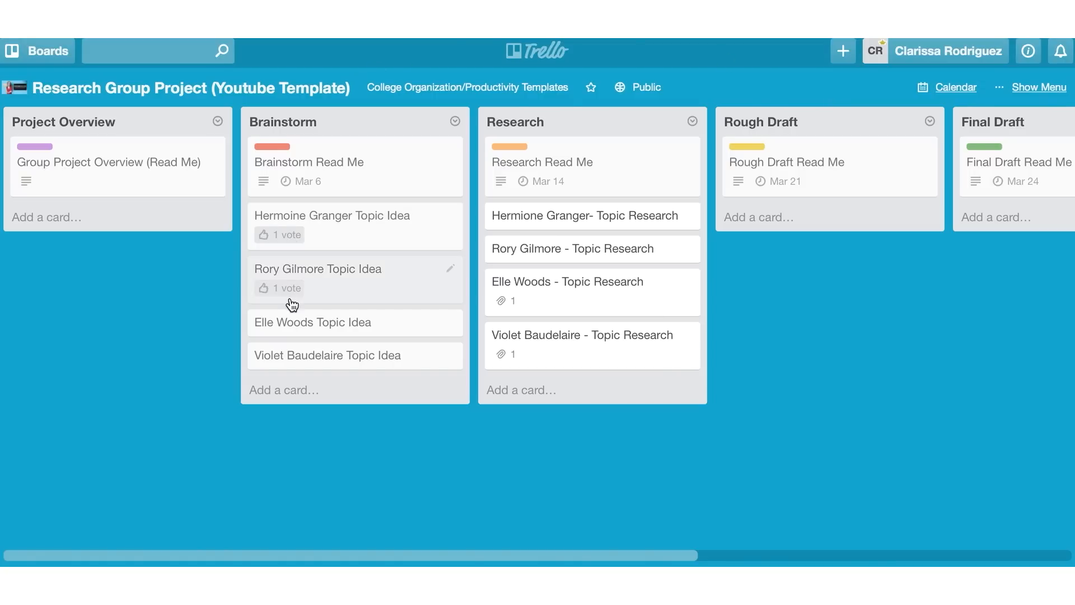
{"action": "mouse_move", "coordinate": [159, 417]}
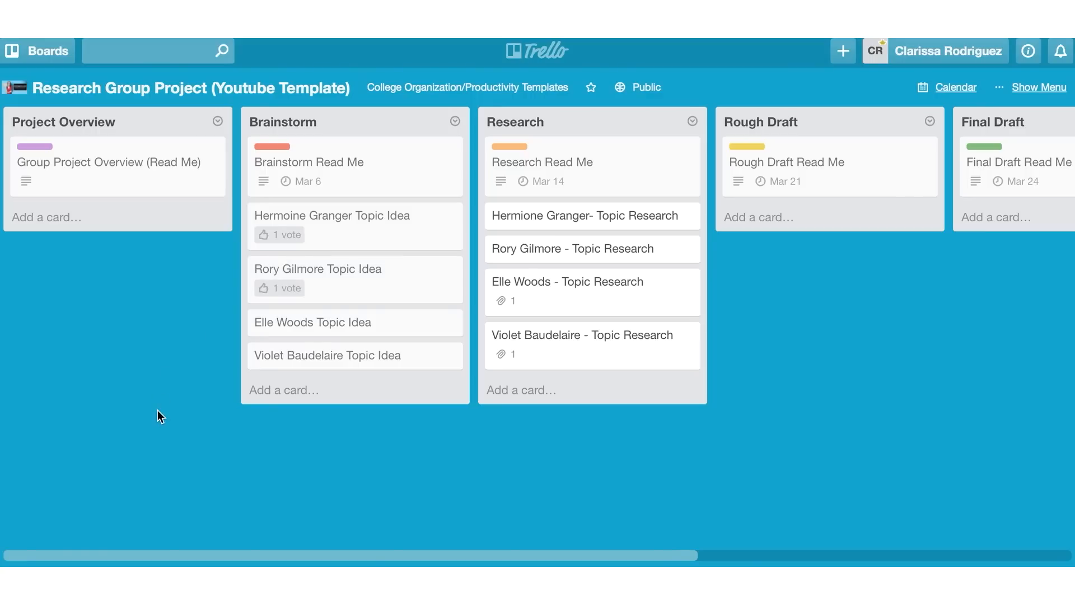
{"action": "mouse_move", "coordinate": [620, 341]}
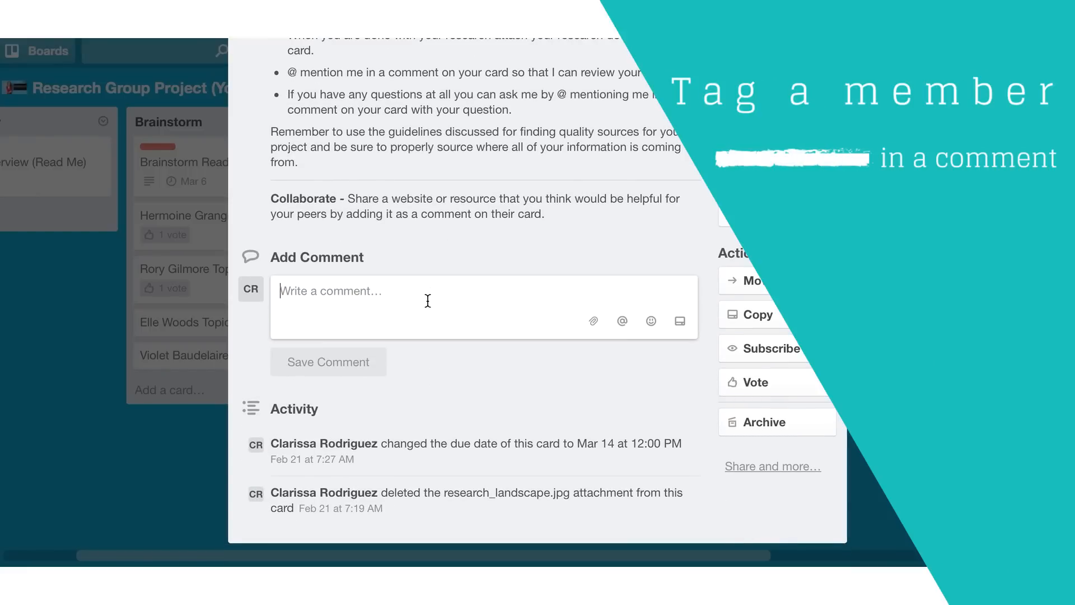
{"action": "type", "text": "@C"}
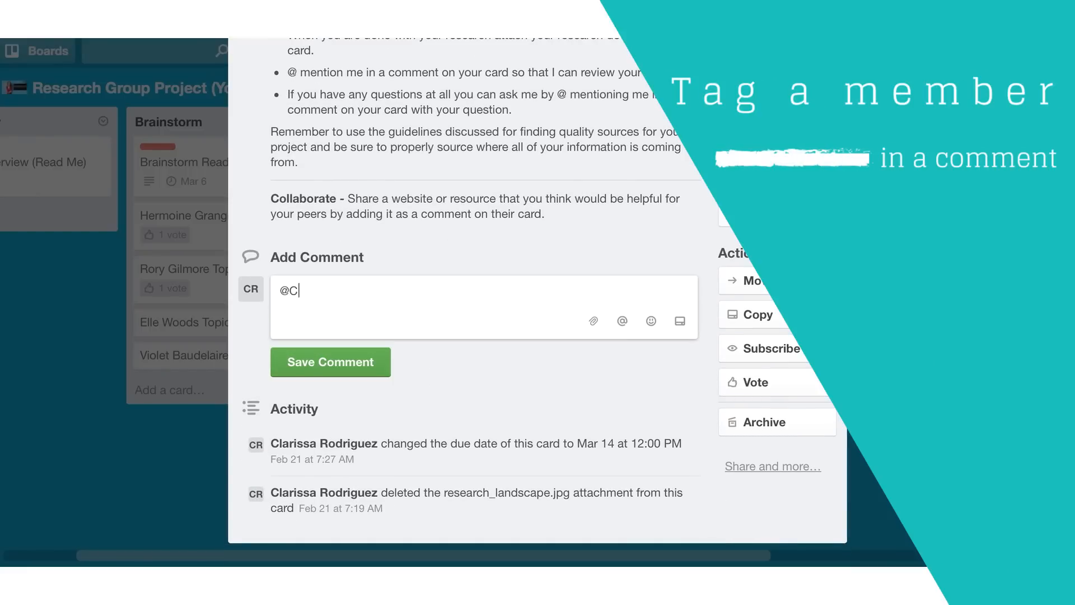
{"action": "type", "text": "larissa"}
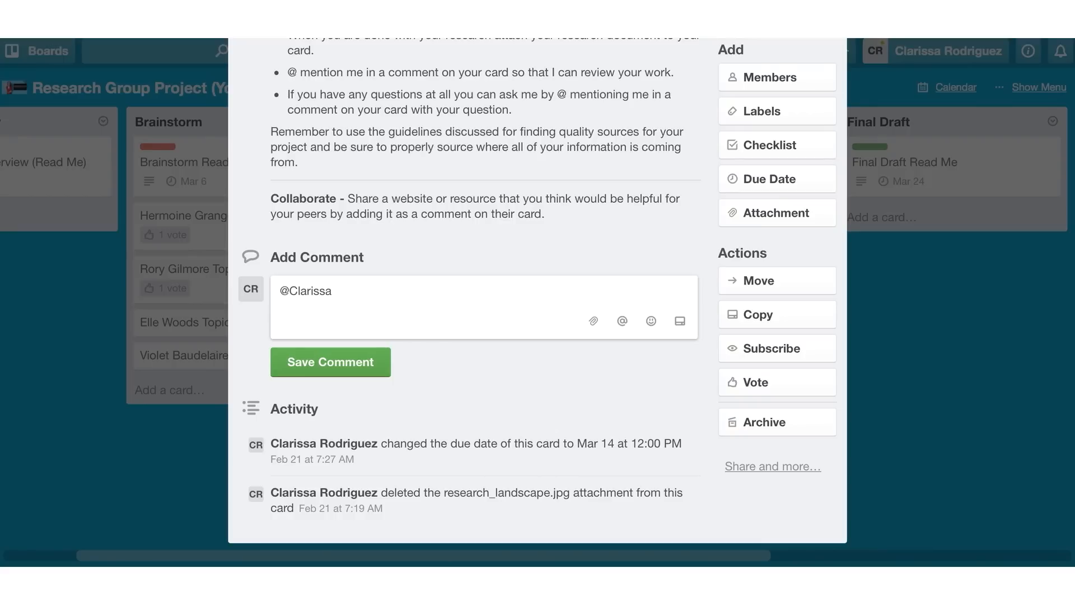
{"action": "type", "text": "\" \""}
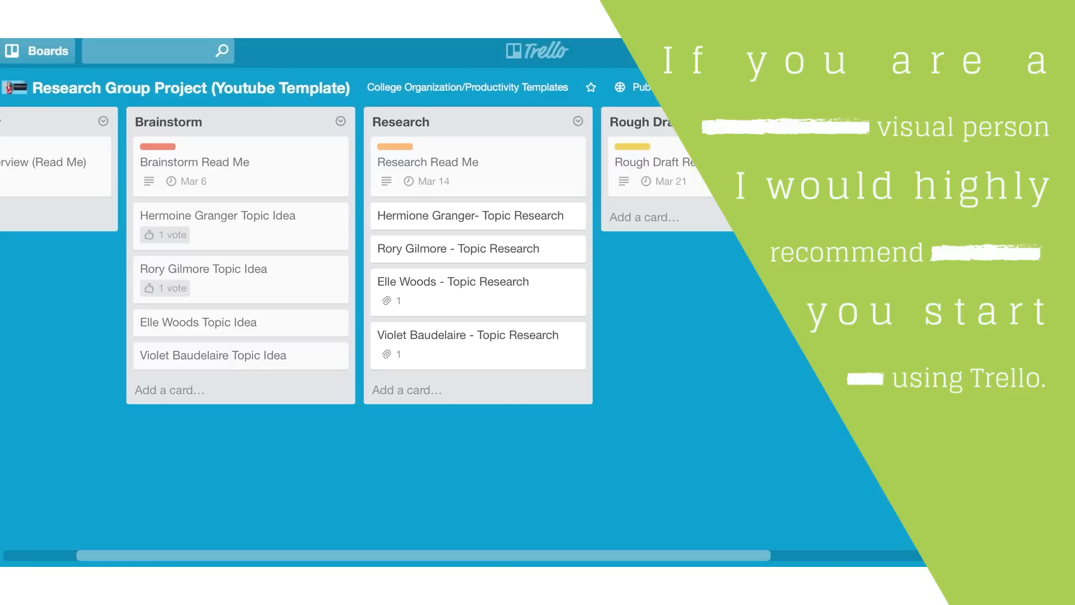
{"action": "mouse_move", "coordinate": [725, 322]}
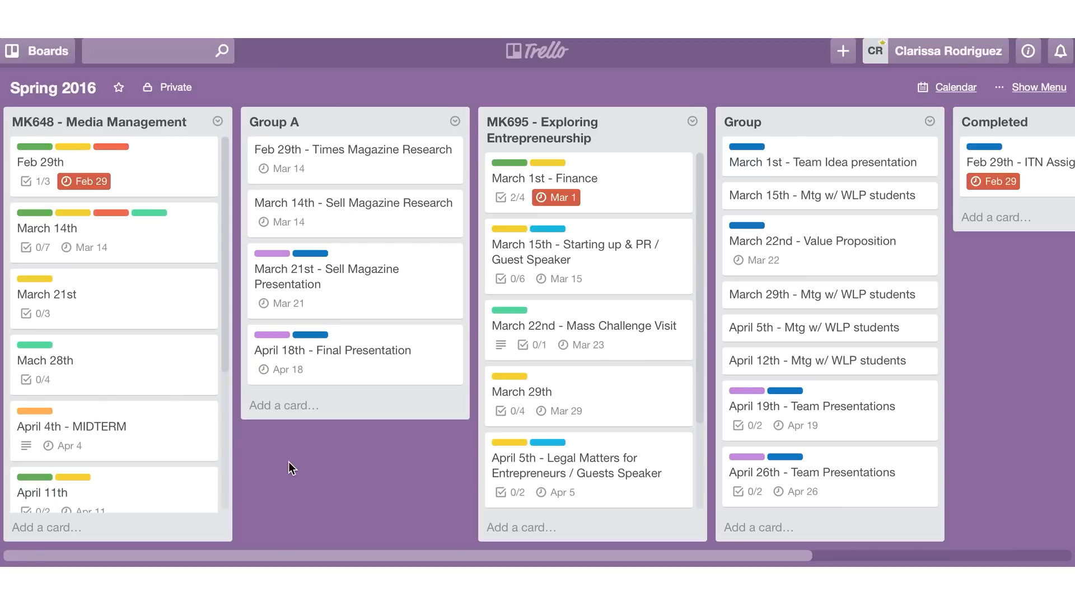
{"action": "mouse_move", "coordinate": [260, 448]}
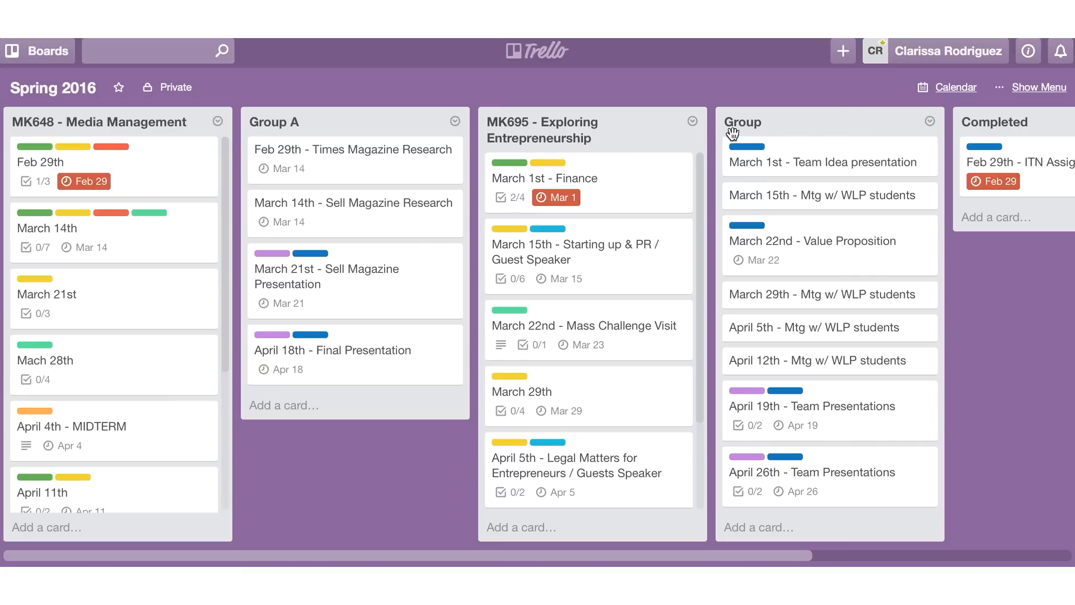
{"action": "mouse_move", "coordinate": [526, 83]}
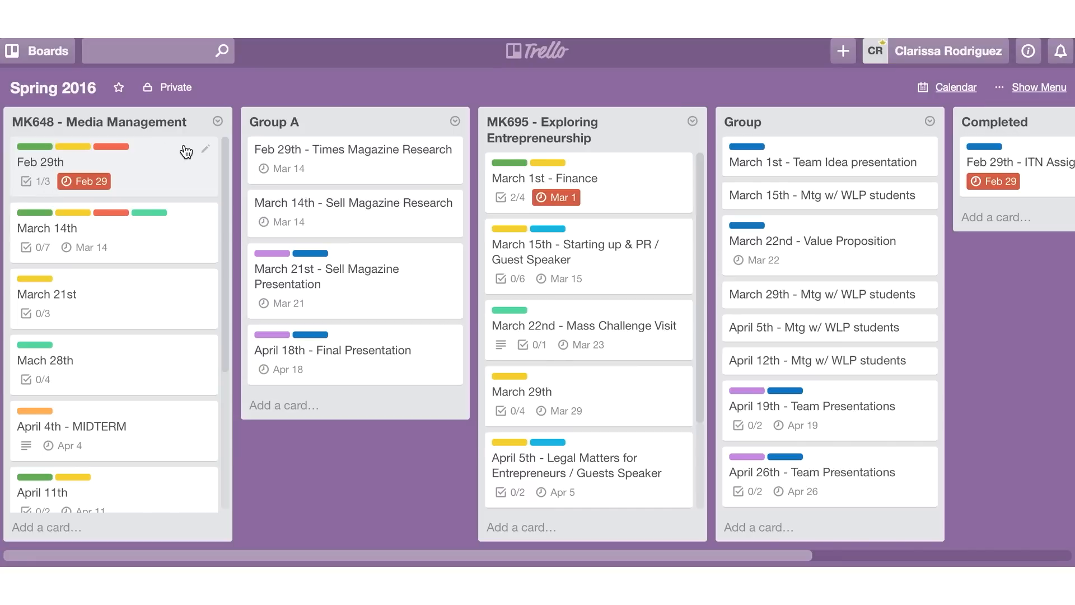
{"action": "left_click", "coordinate": [43, 161]}
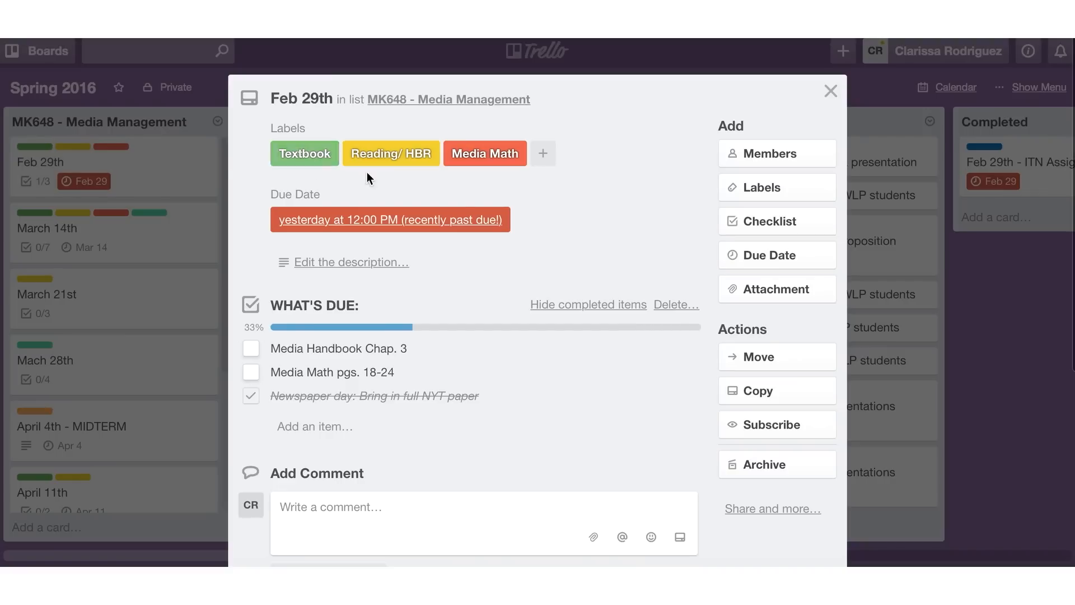
{"action": "mouse_move", "coordinate": [335, 325]}
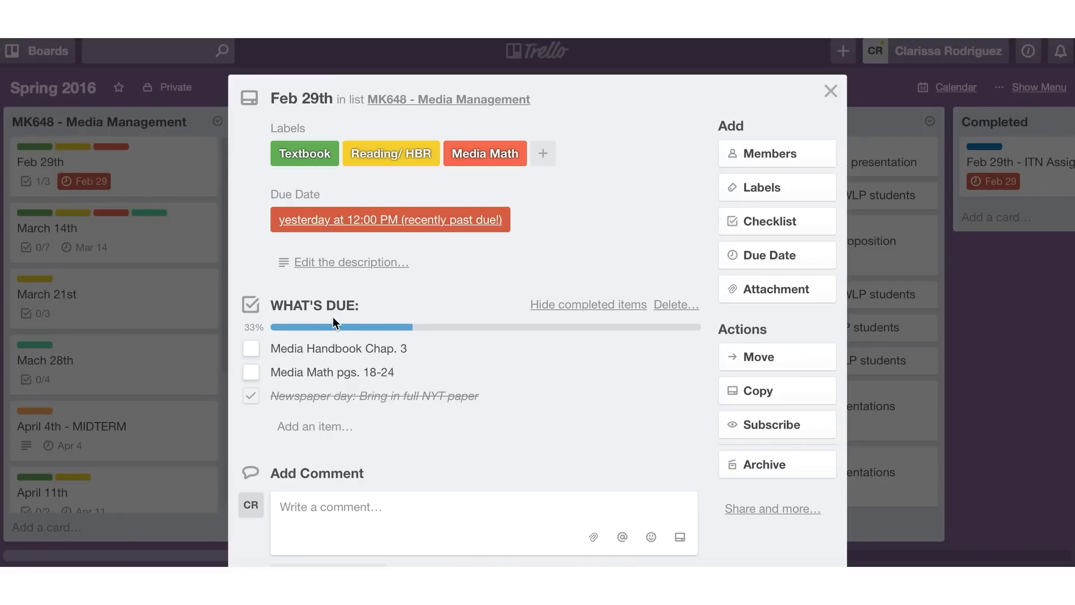
{"action": "mouse_move", "coordinate": [370, 416]}
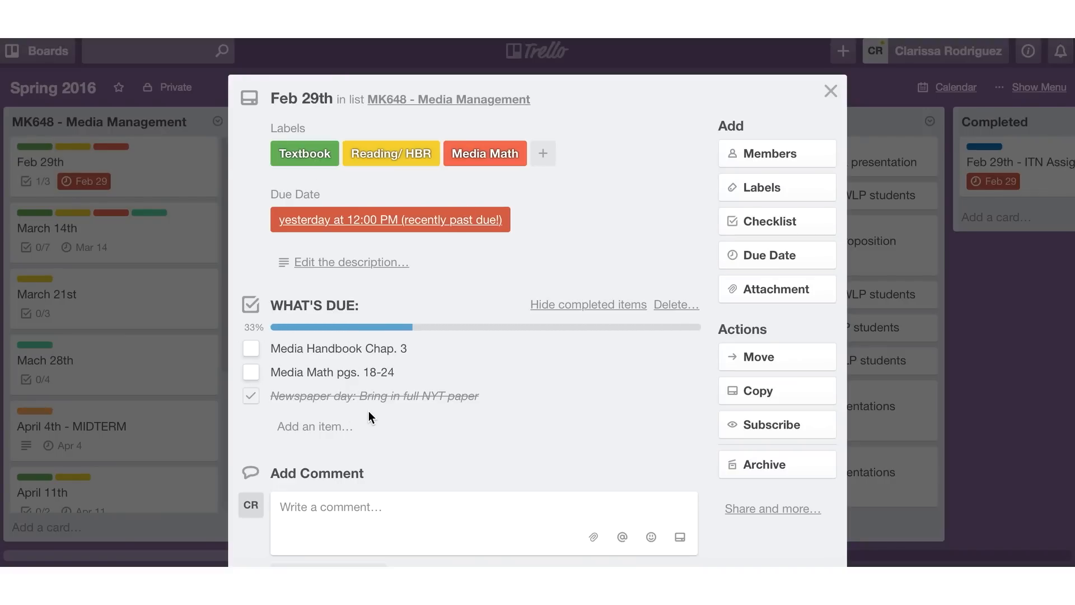
{"action": "mouse_move", "coordinate": [272, 180]}
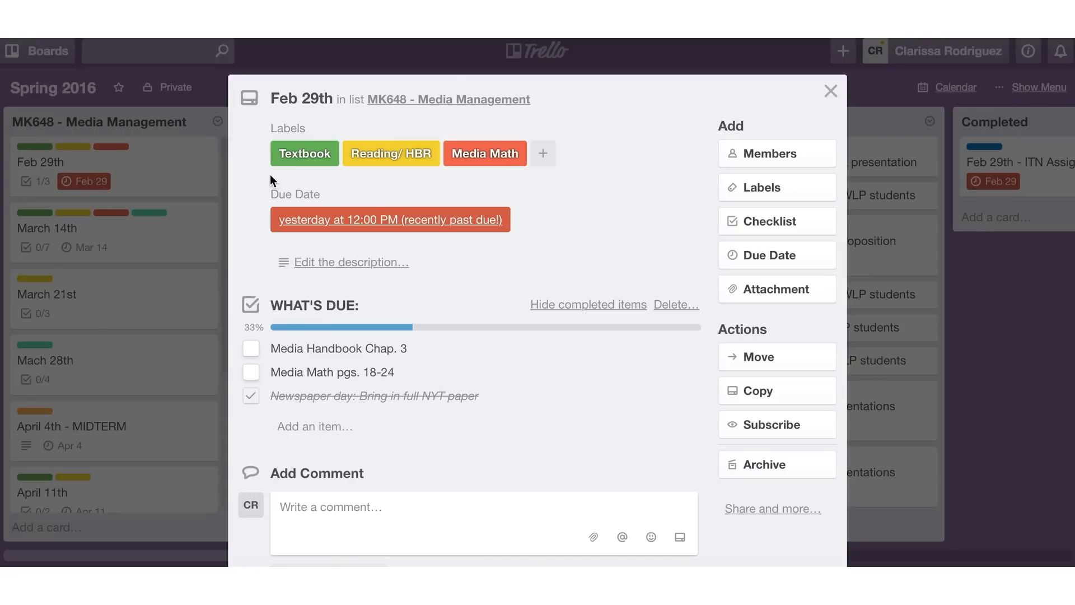
{"action": "left_click", "coordinate": [831, 91]}
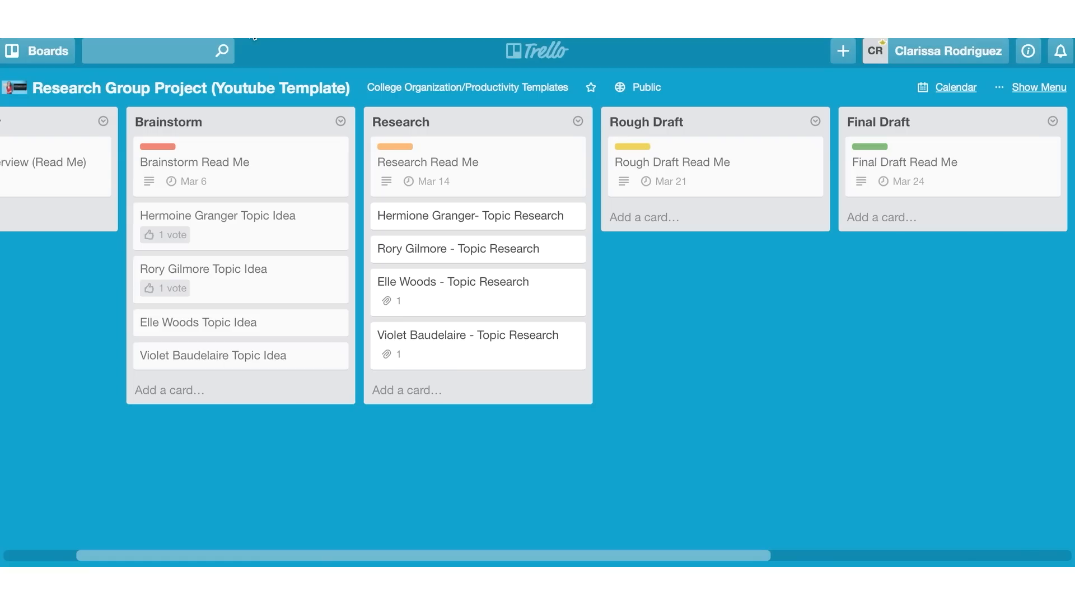
{"action": "mouse_move", "coordinate": [76, 314]}
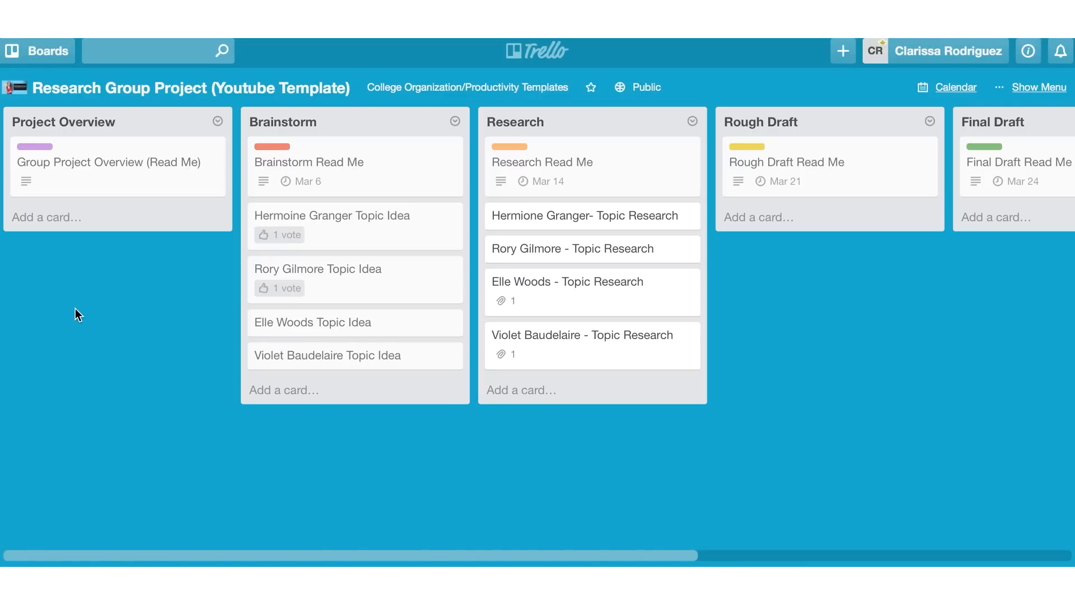
{"action": "mouse_move", "coordinate": [904, 181]}
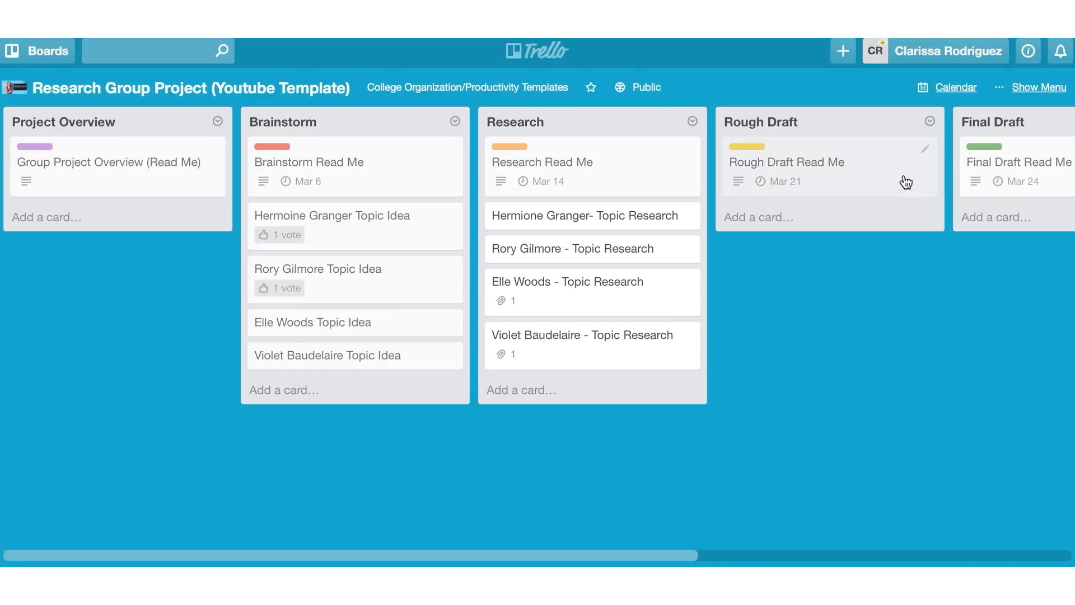
{"action": "left_click", "coordinate": [1038, 88]}
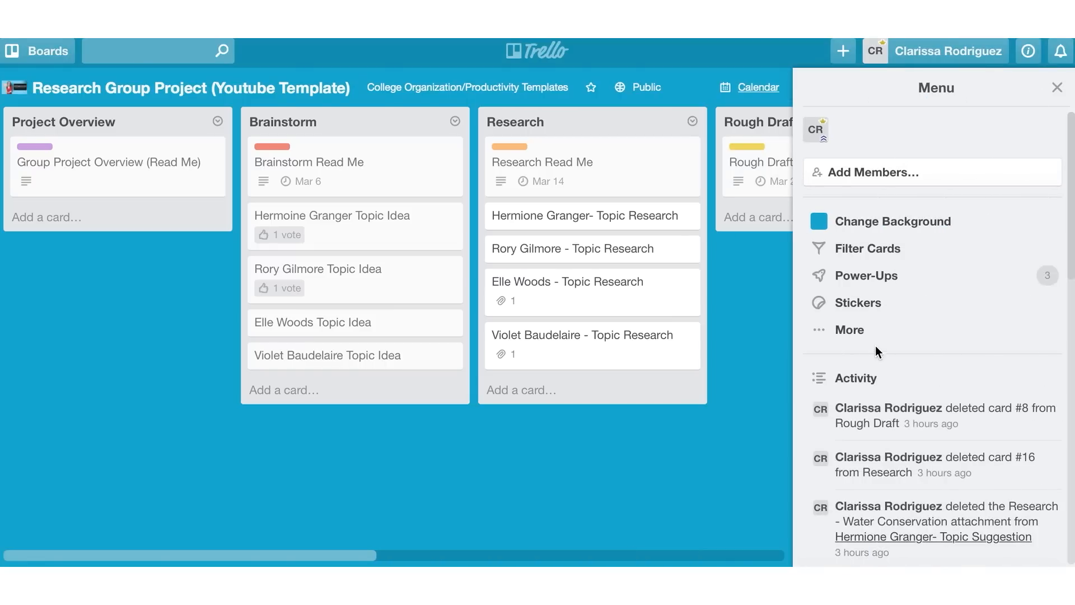
{"action": "left_click", "coordinate": [849, 329]}
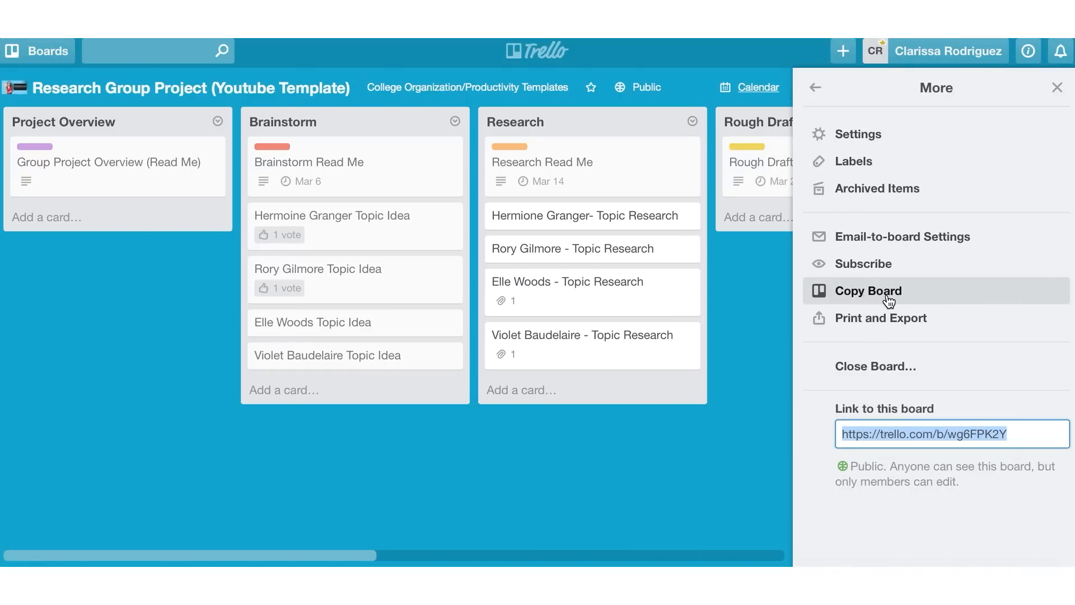
{"action": "left_click", "coordinate": [868, 291]}
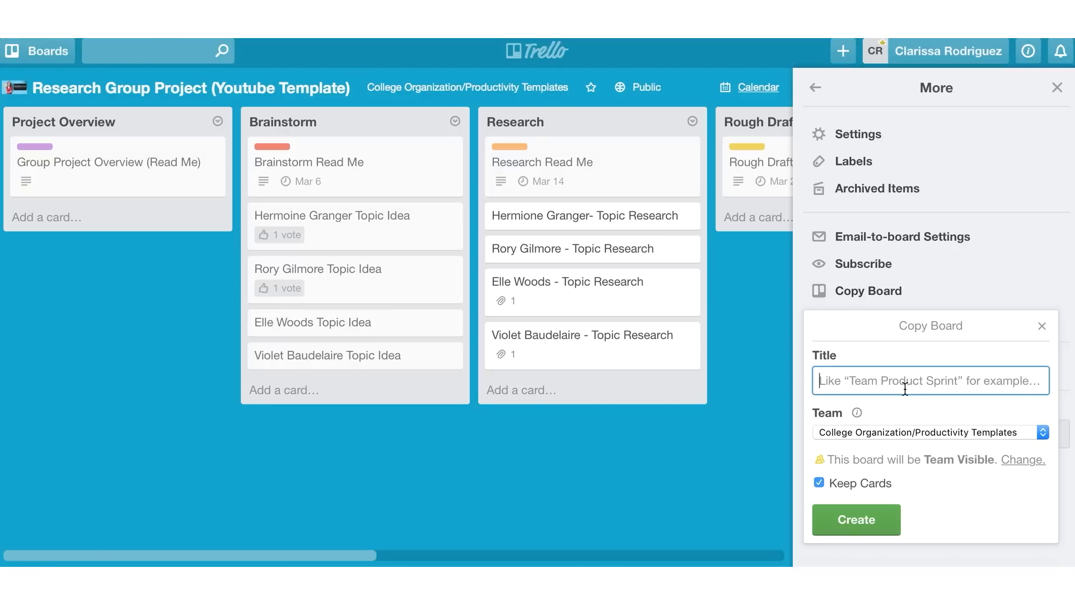
{"action": "mouse_move", "coordinate": [886, 496]}
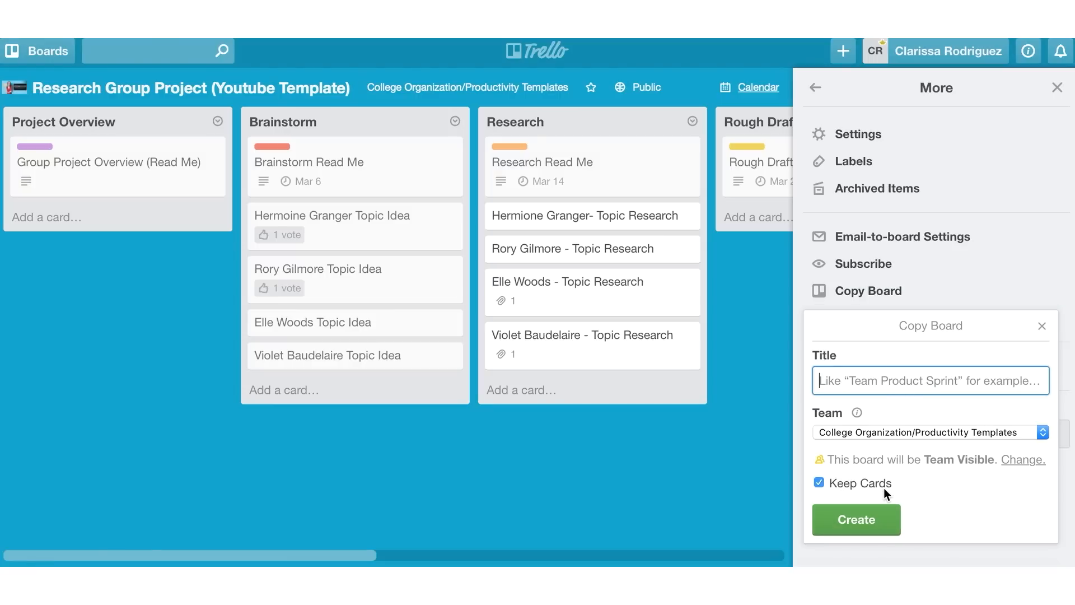
{"action": "mouse_move", "coordinate": [766, 490]}
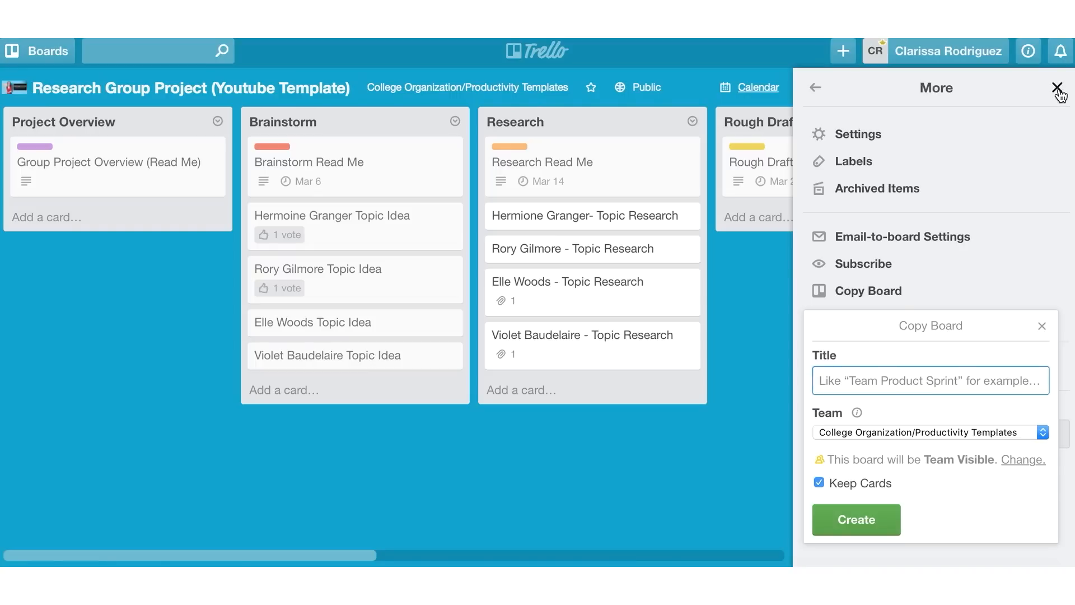
{"action": "left_click", "coordinate": [1068, 87]}
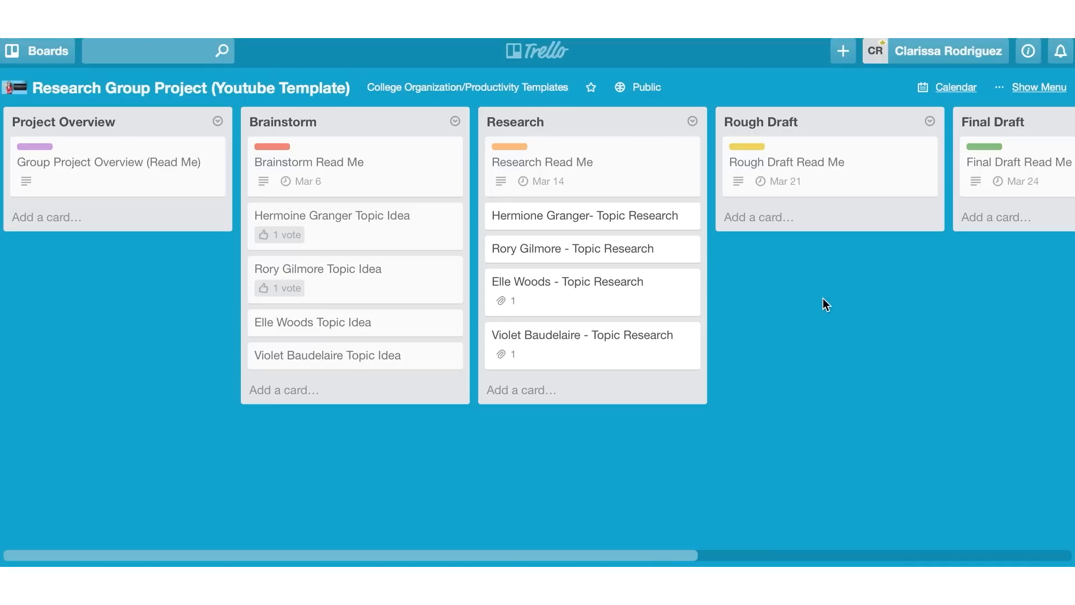